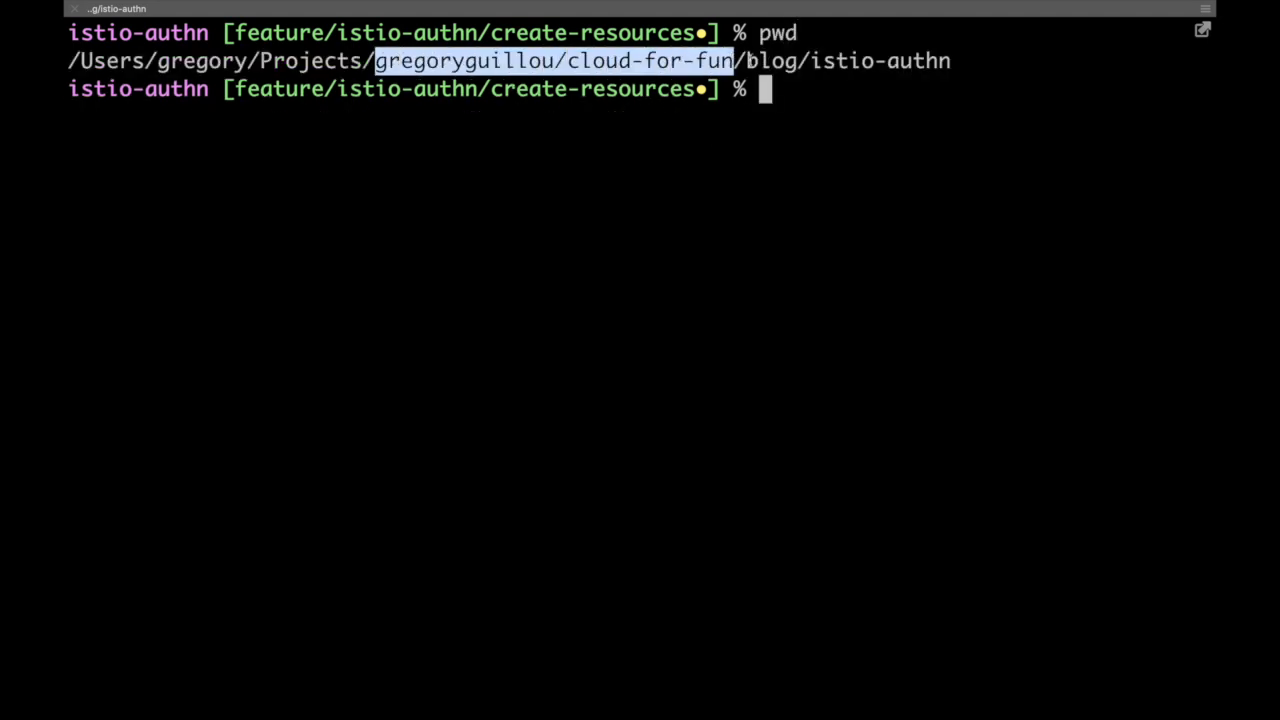
List the directory and apply echoserver.yaml, creating the service, deployment, gateway and virtual service
text(ls)
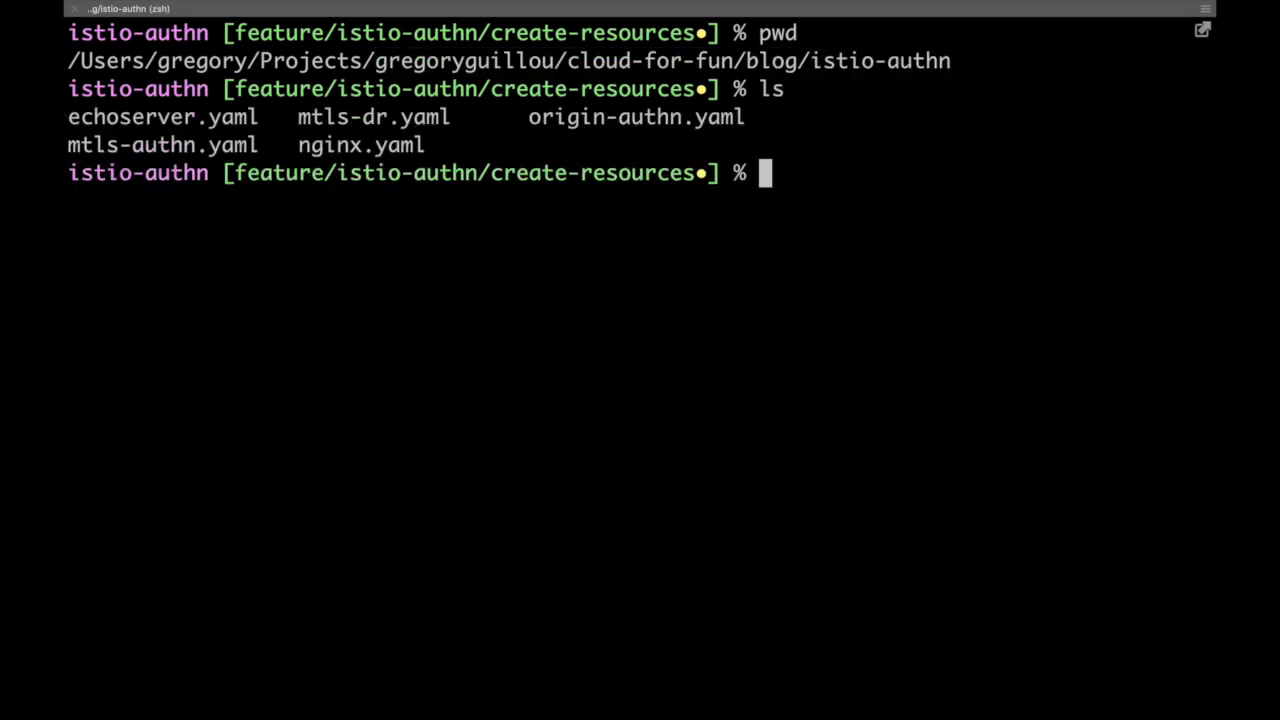
text(kubectl)
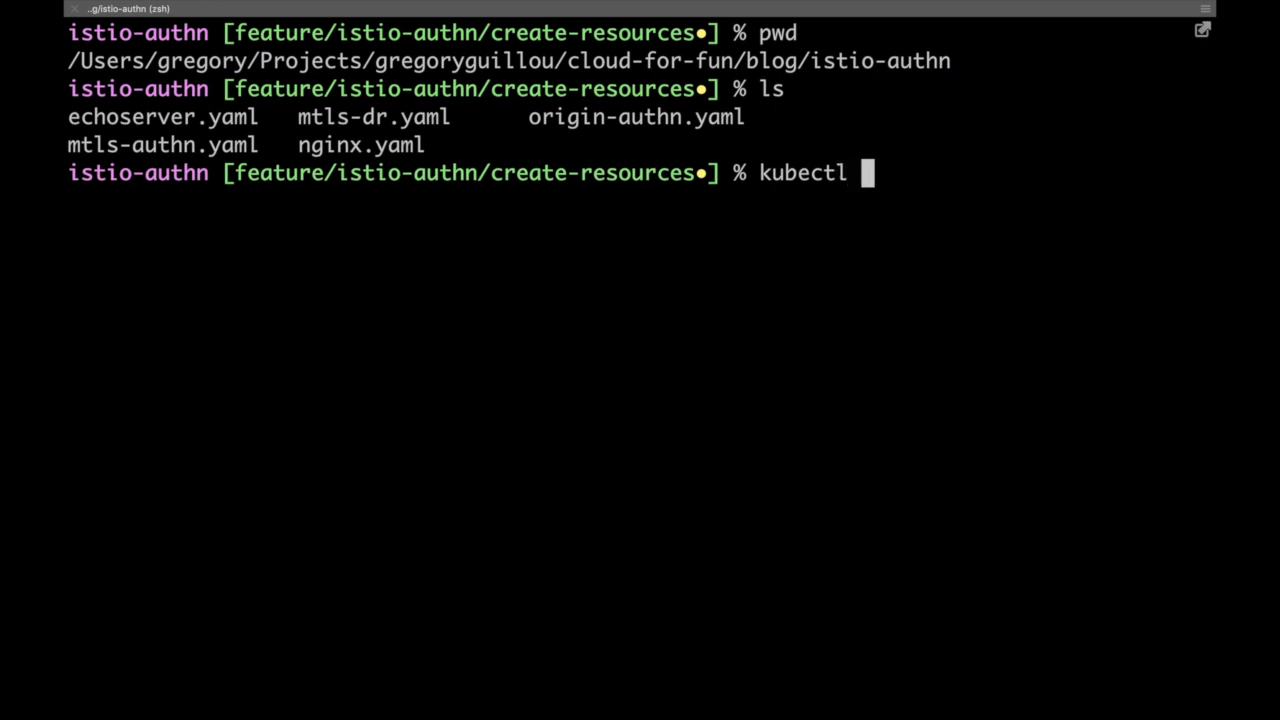
text(apply)
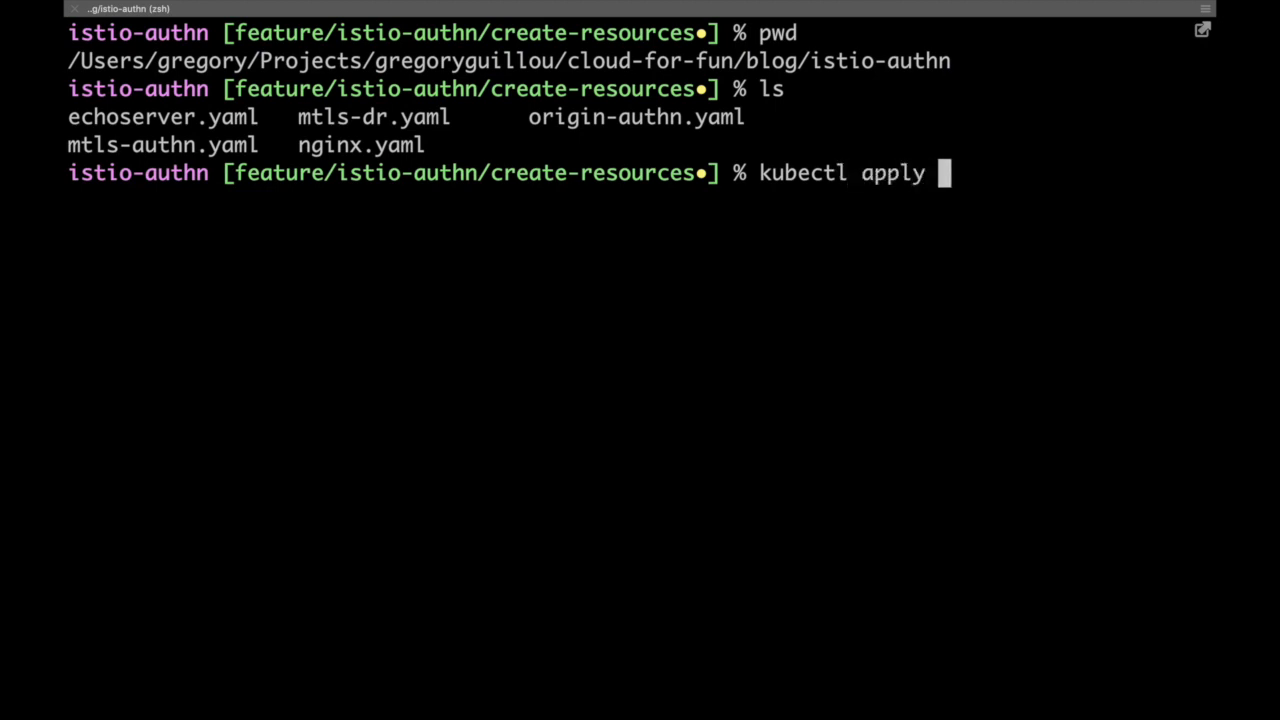
text(-f)
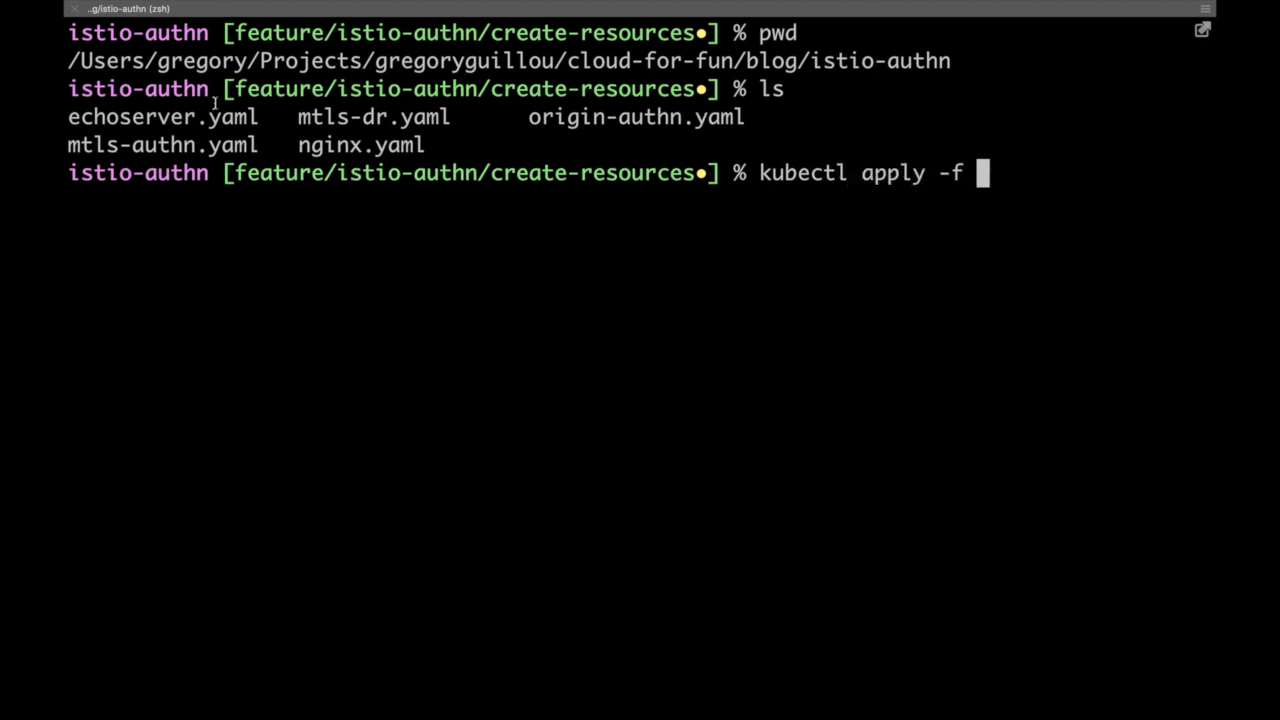
text(echoserver.yaml)
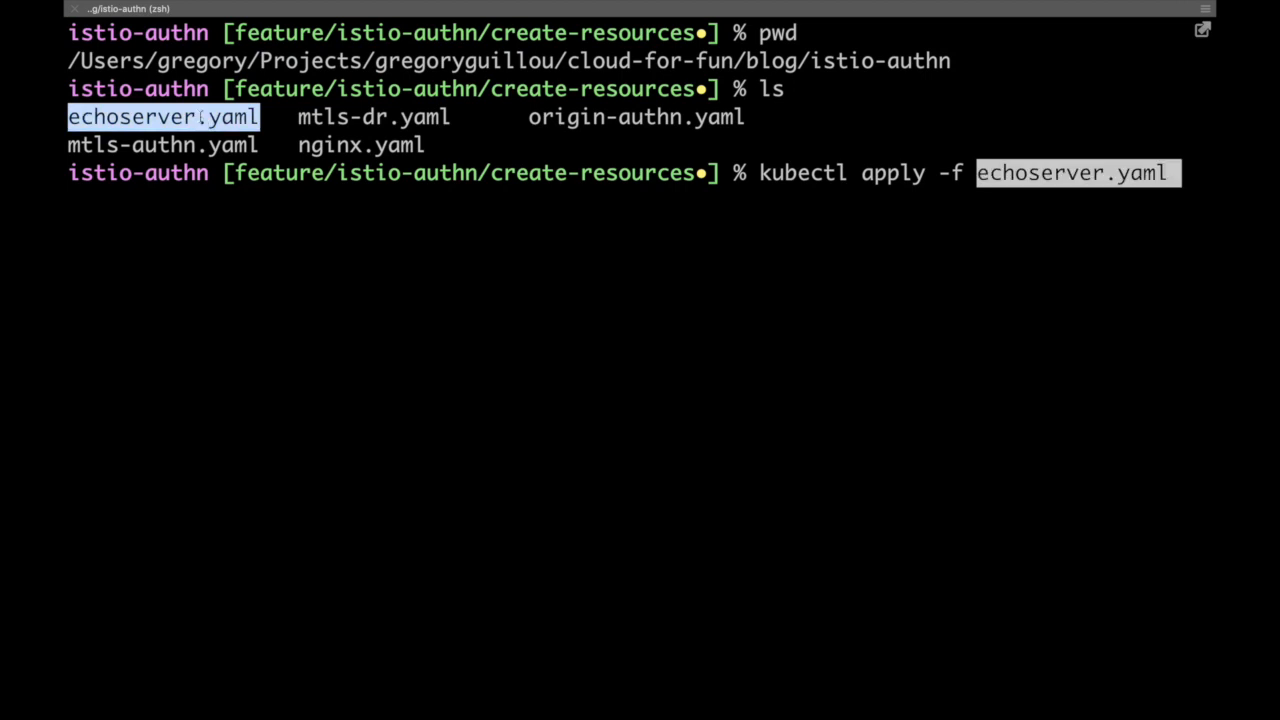
key(Return)
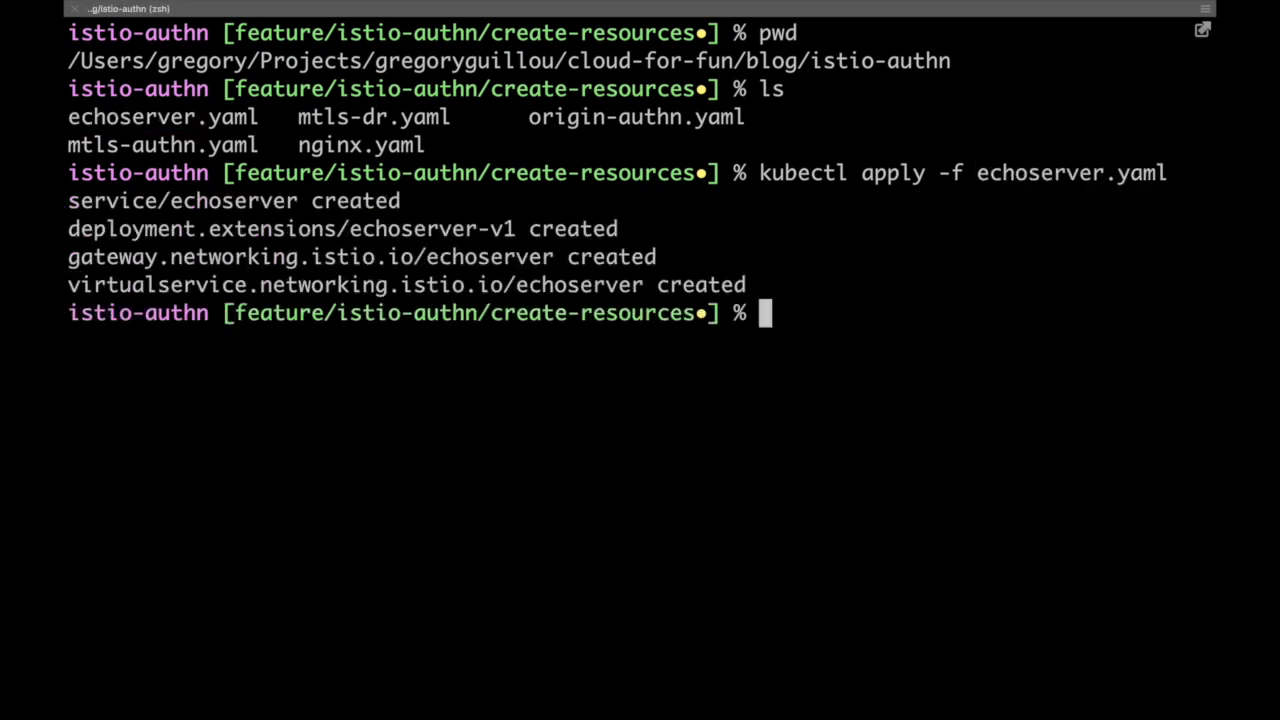
Curl echo.red.no-ops.io and get the echoed request headers back
text(curl)
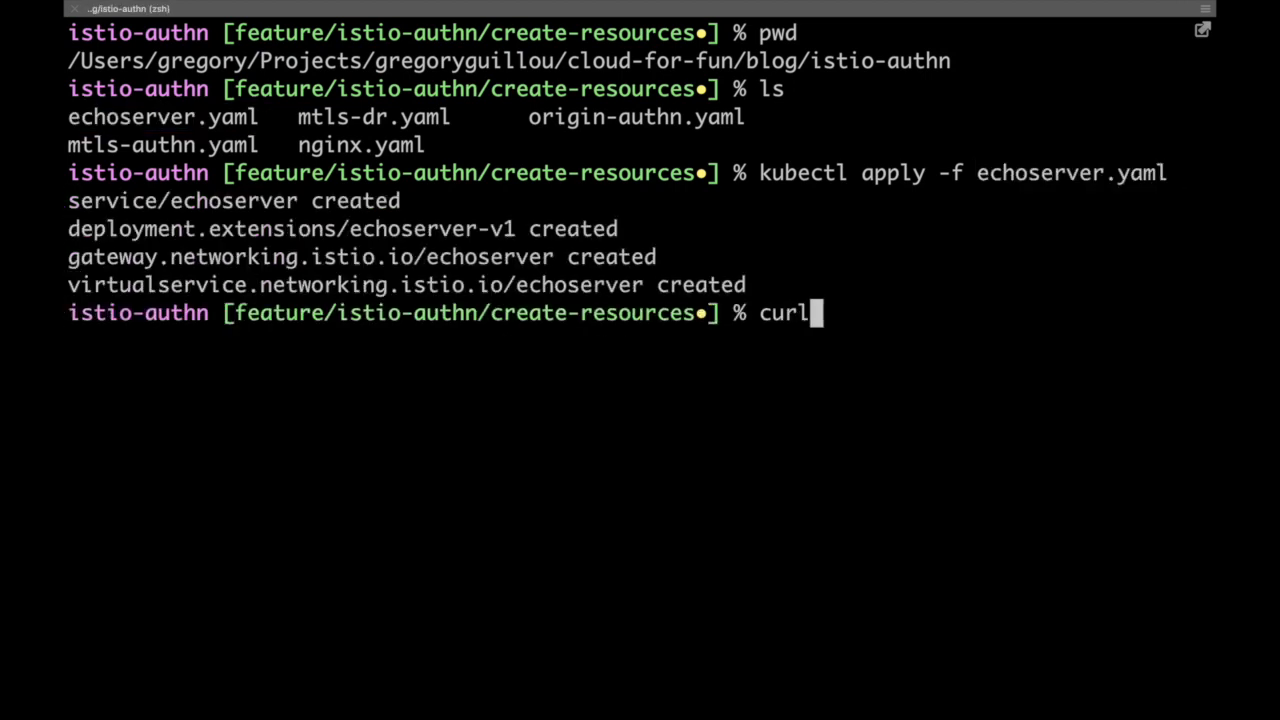
text(echo.red.no-ops.io)
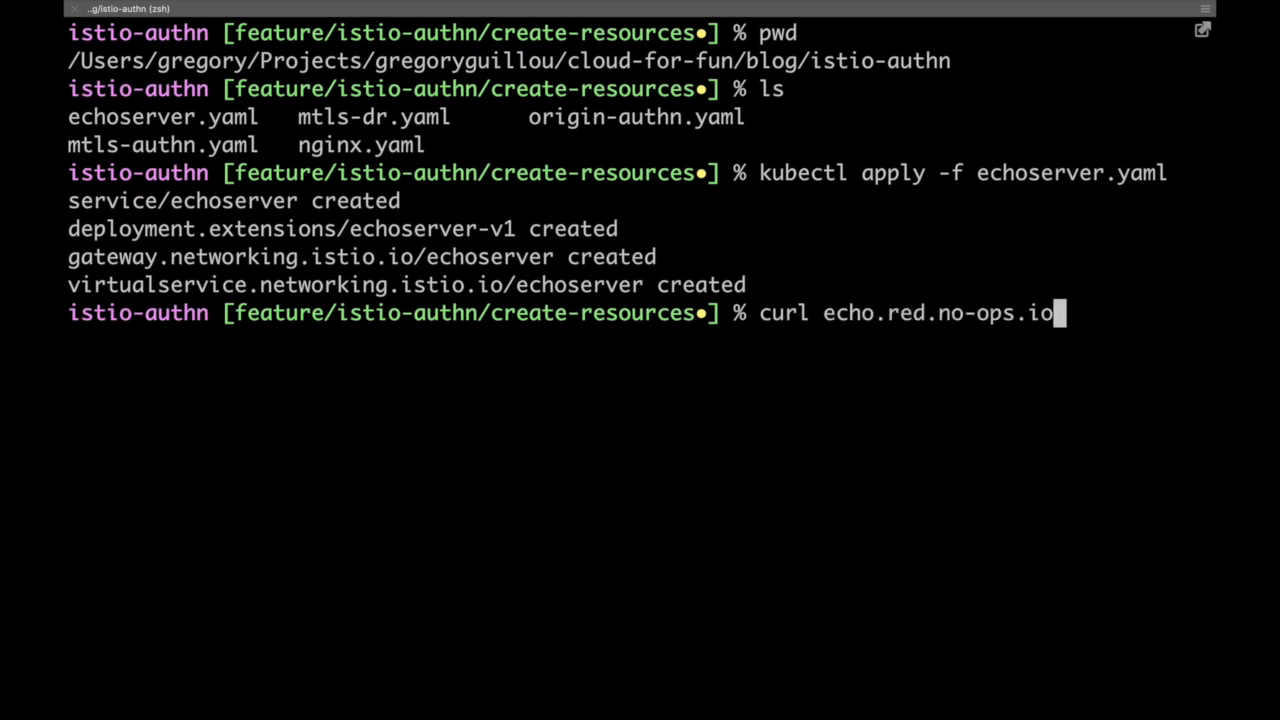
key(Return)
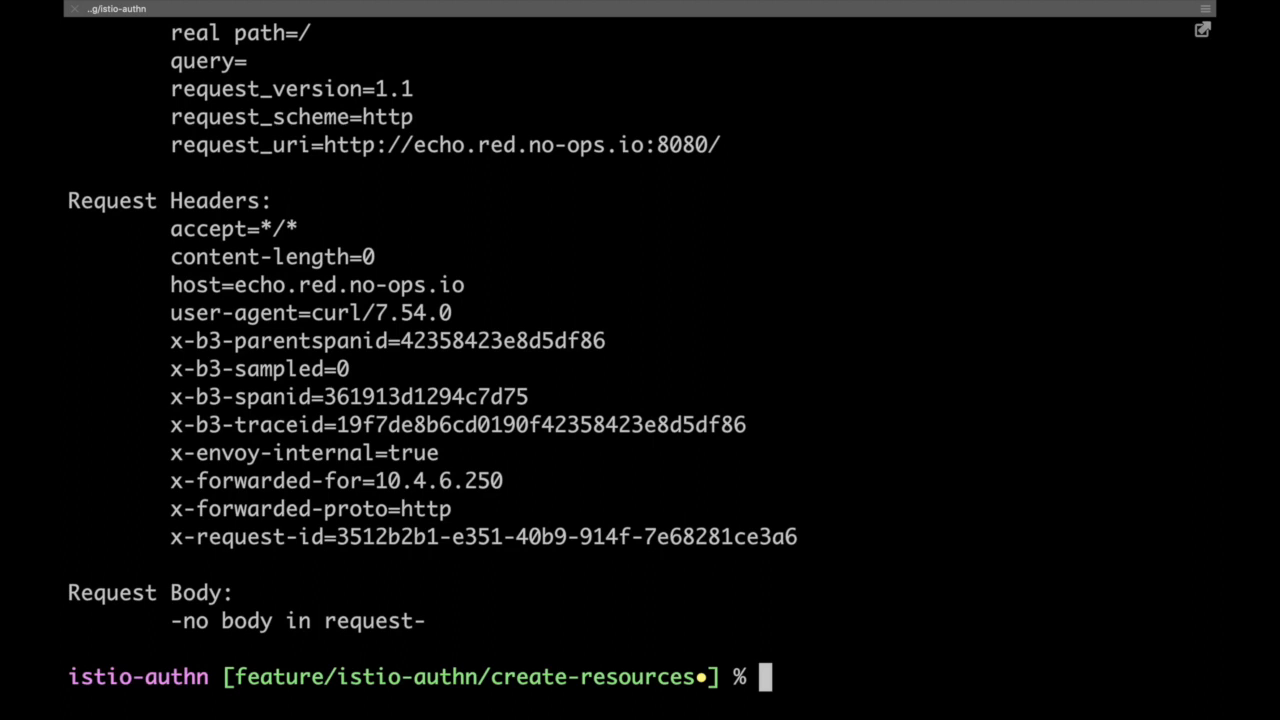
mouse_move(272, 158)
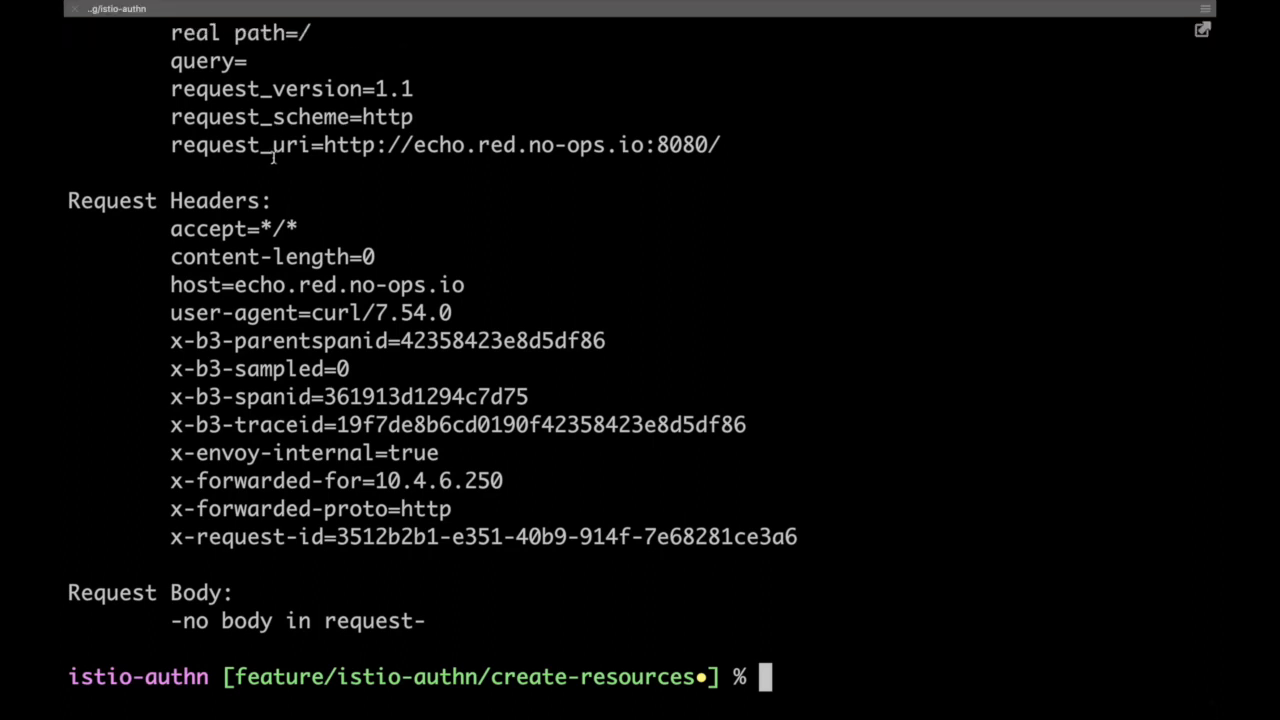
mouse_move(224, 528)
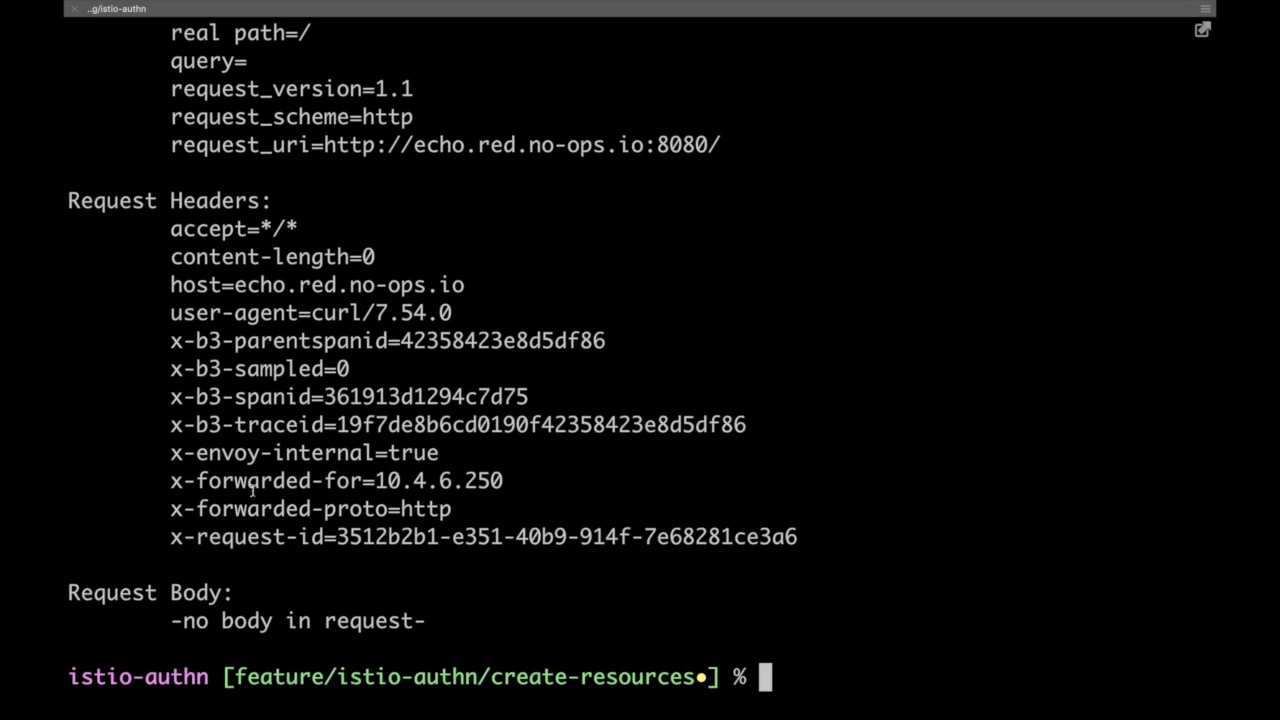
text(kubectl a)
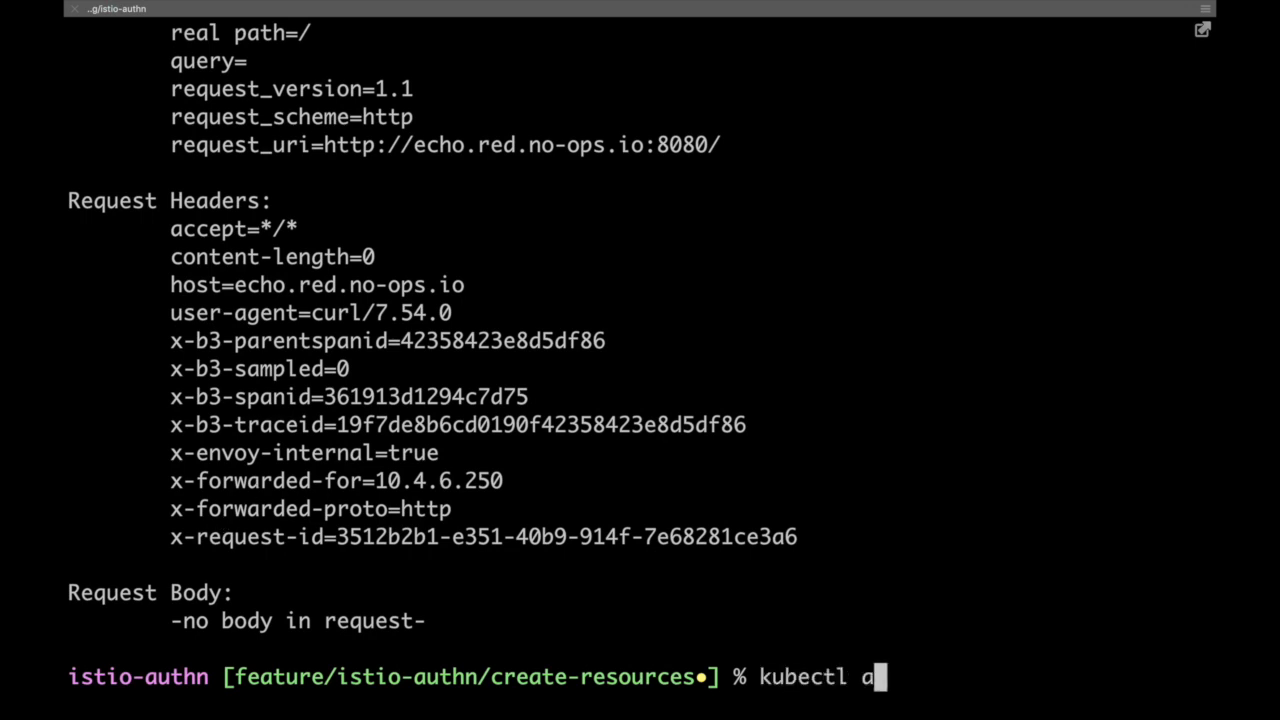
Apply nginx.yaml to create the nginx service and deployment and check the pods
text(pply -f)
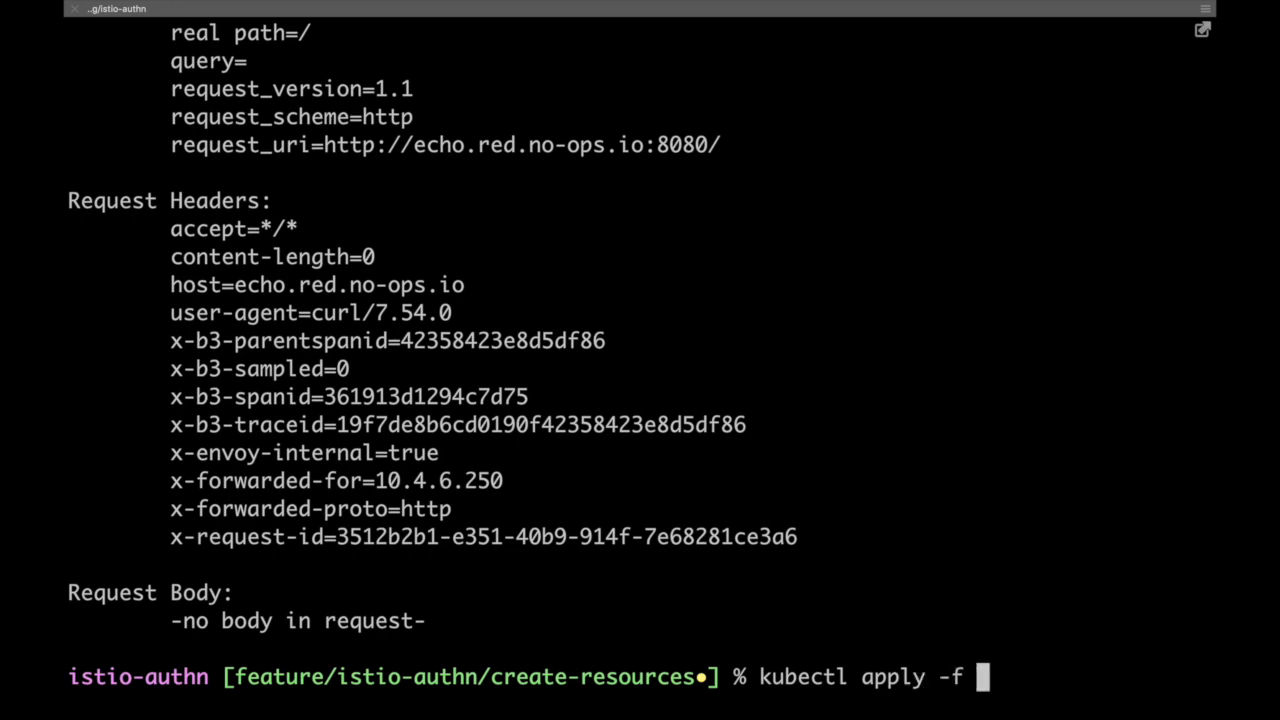
text(nginx.yaml)
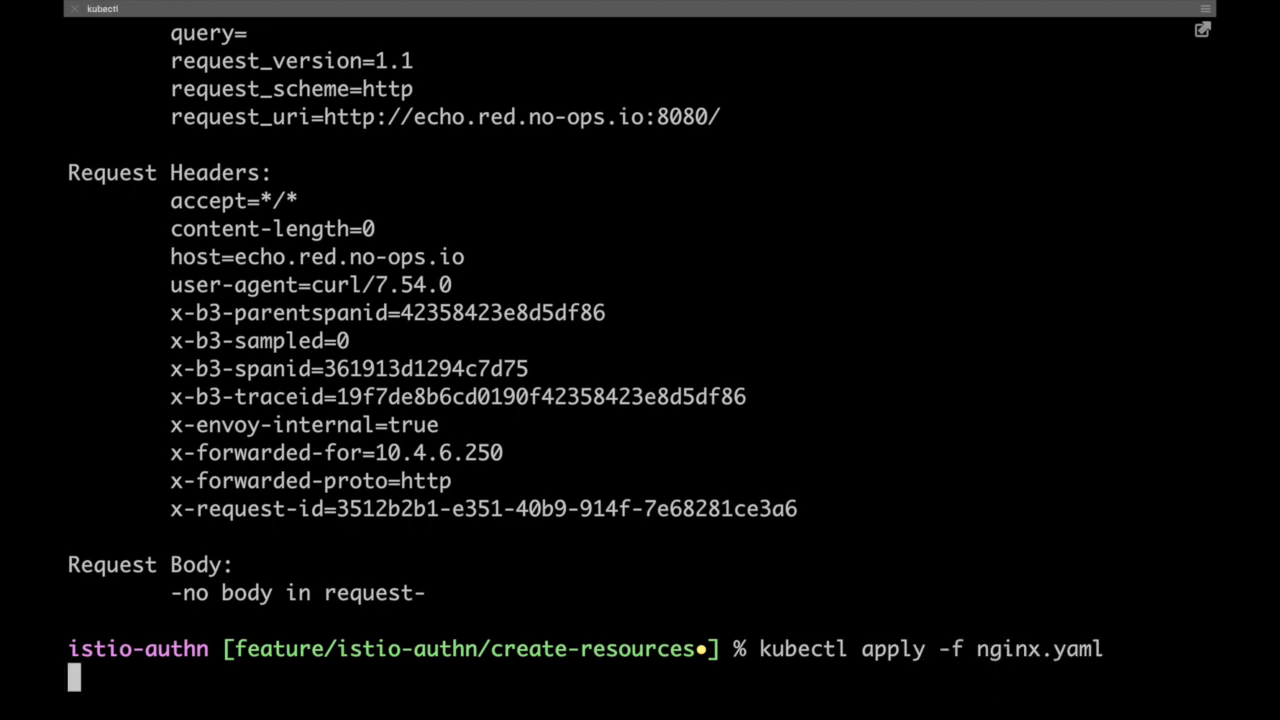
key(Return)
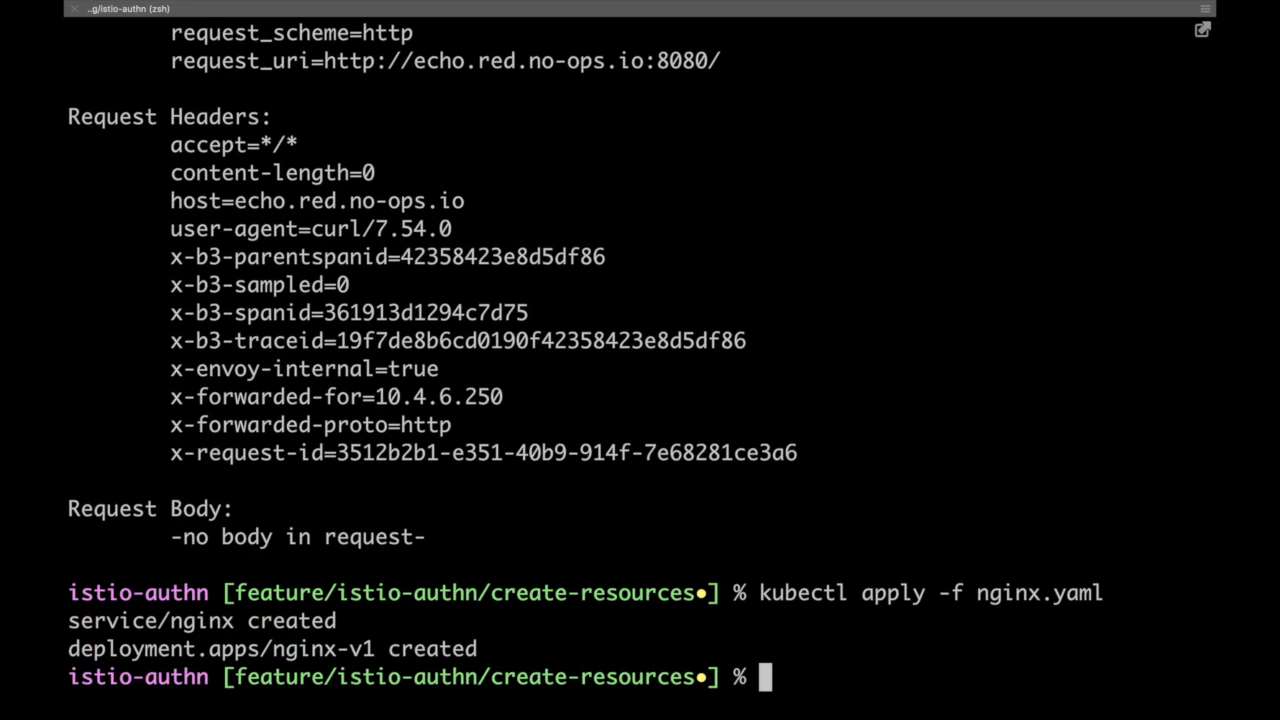
text(kubectl get pods)
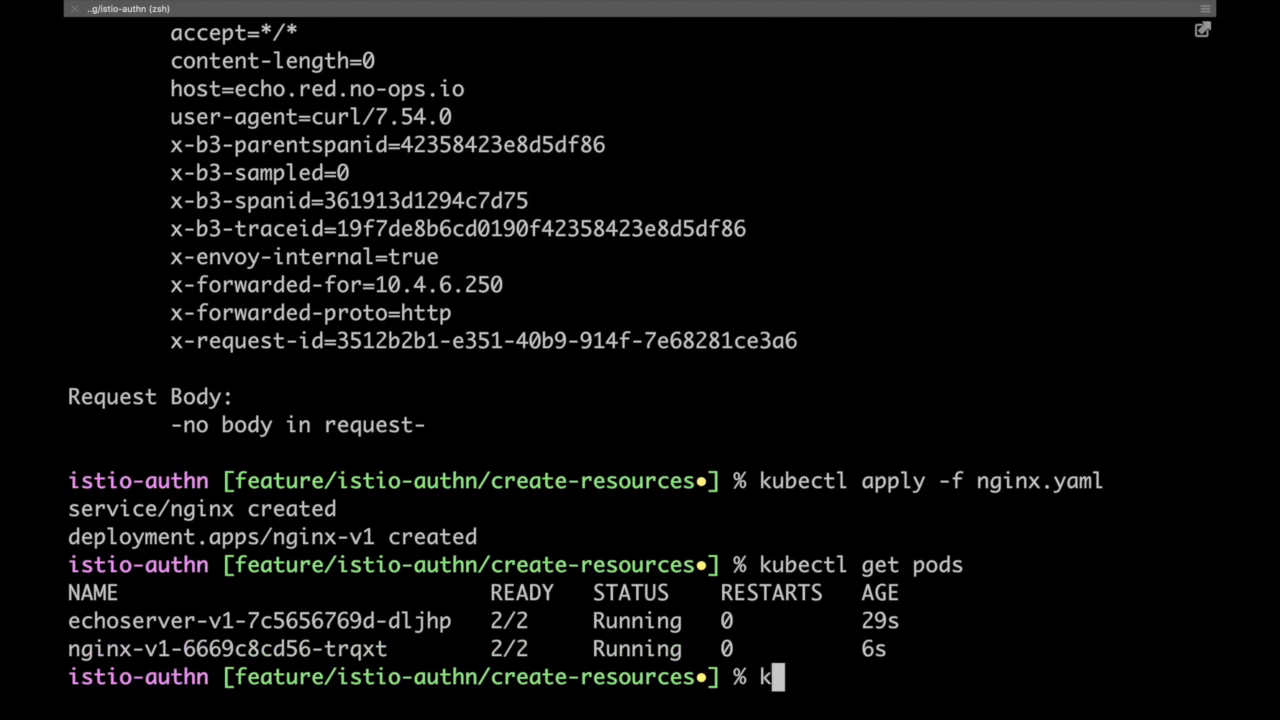
Exec an interactive shell inside pod nginx-v1-6669c8cd56-trqxt
text(ubectl exec)
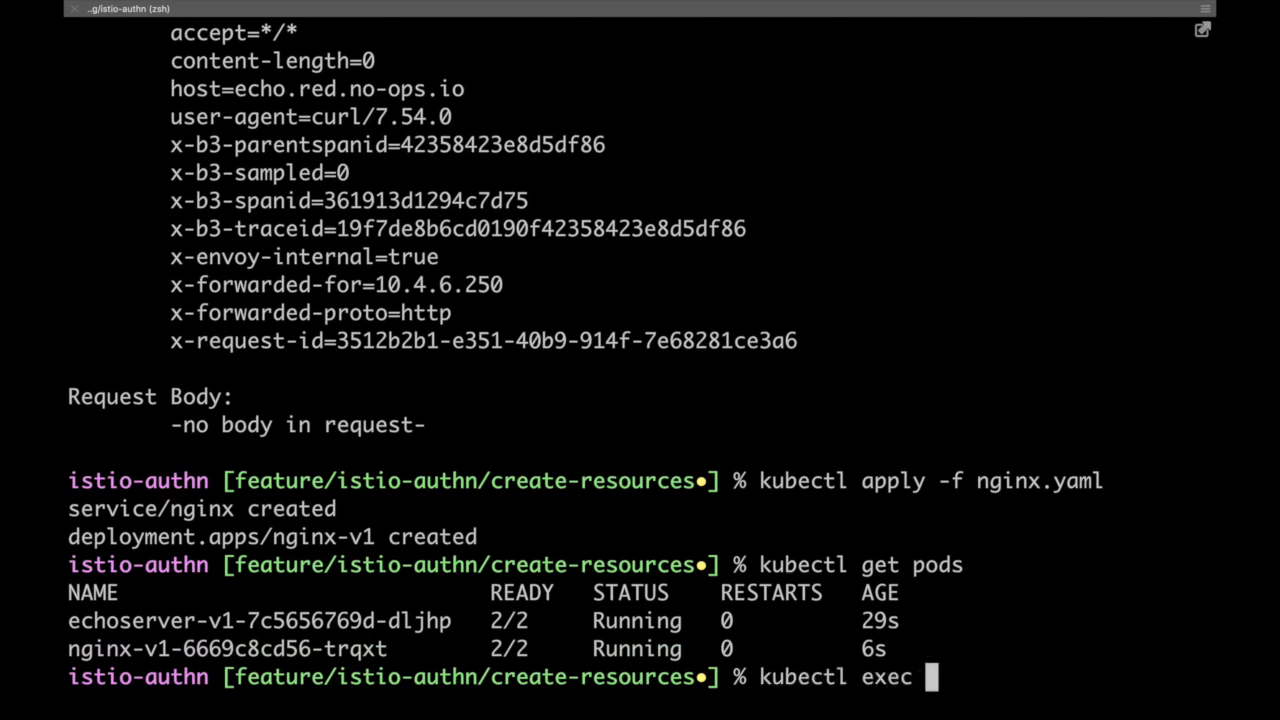
text(-it)
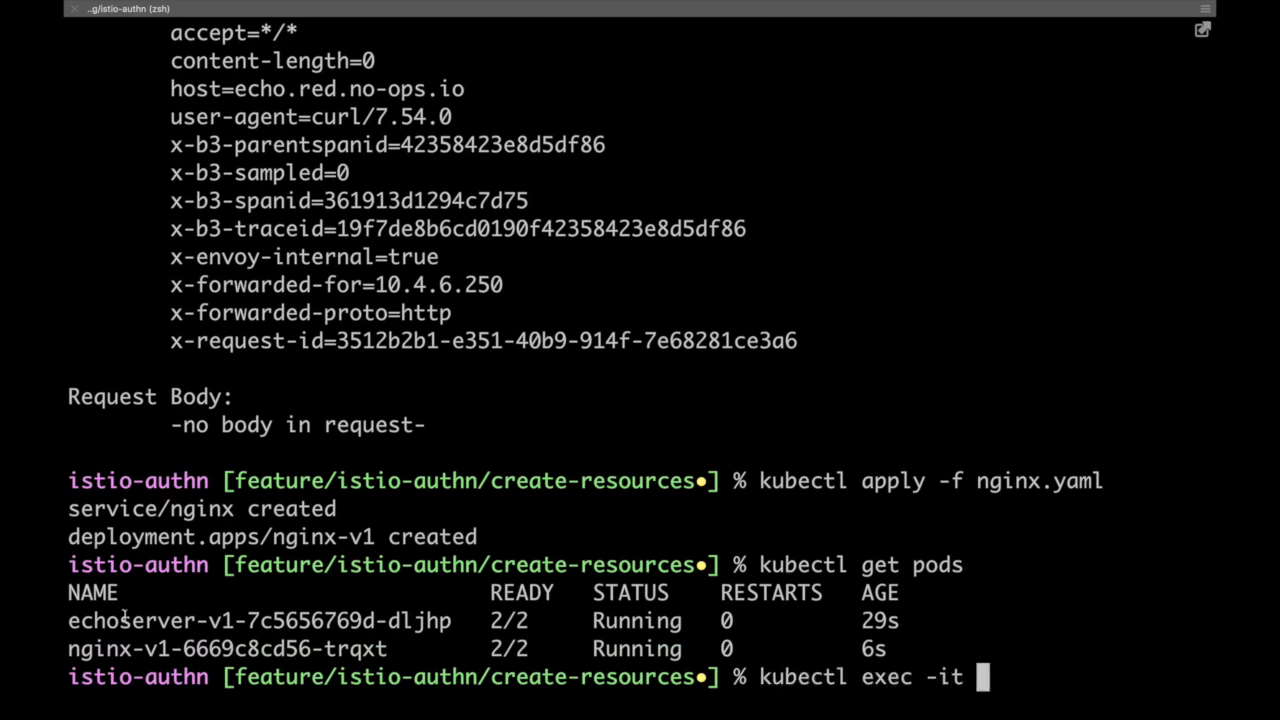
text(nginx-v1-6669c8cd56-trqxt -- sh)
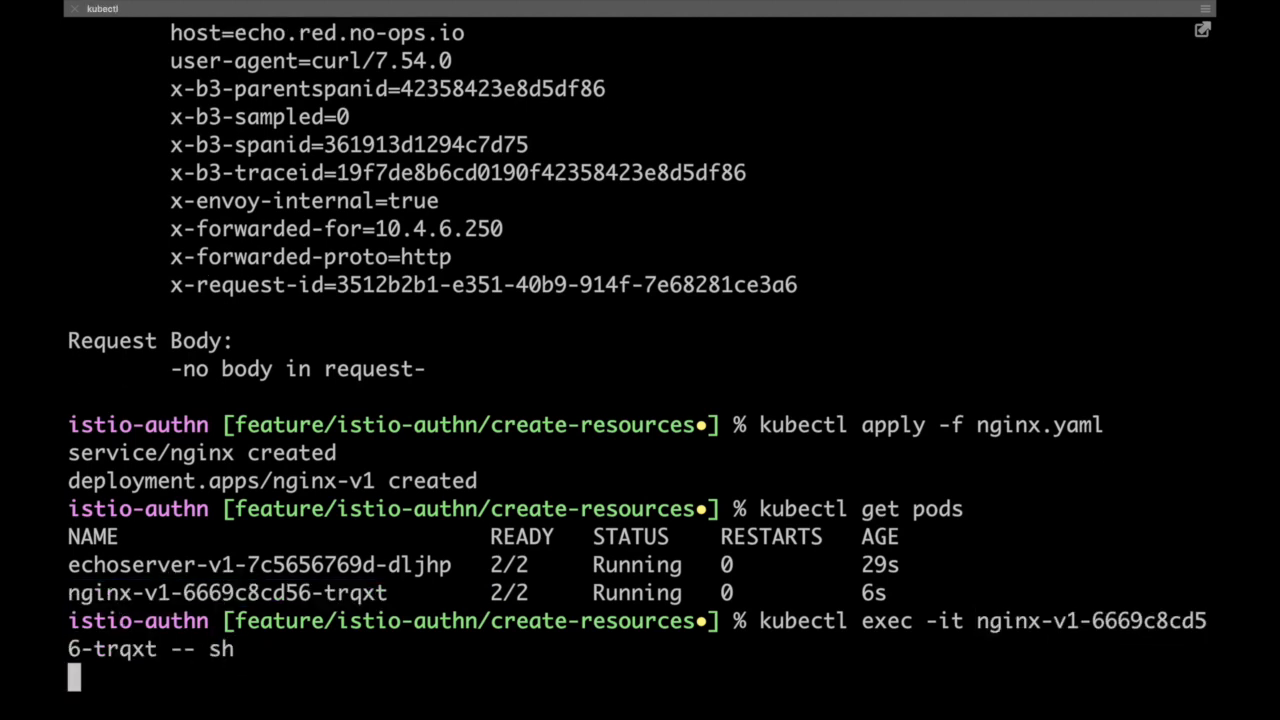
key(Return)
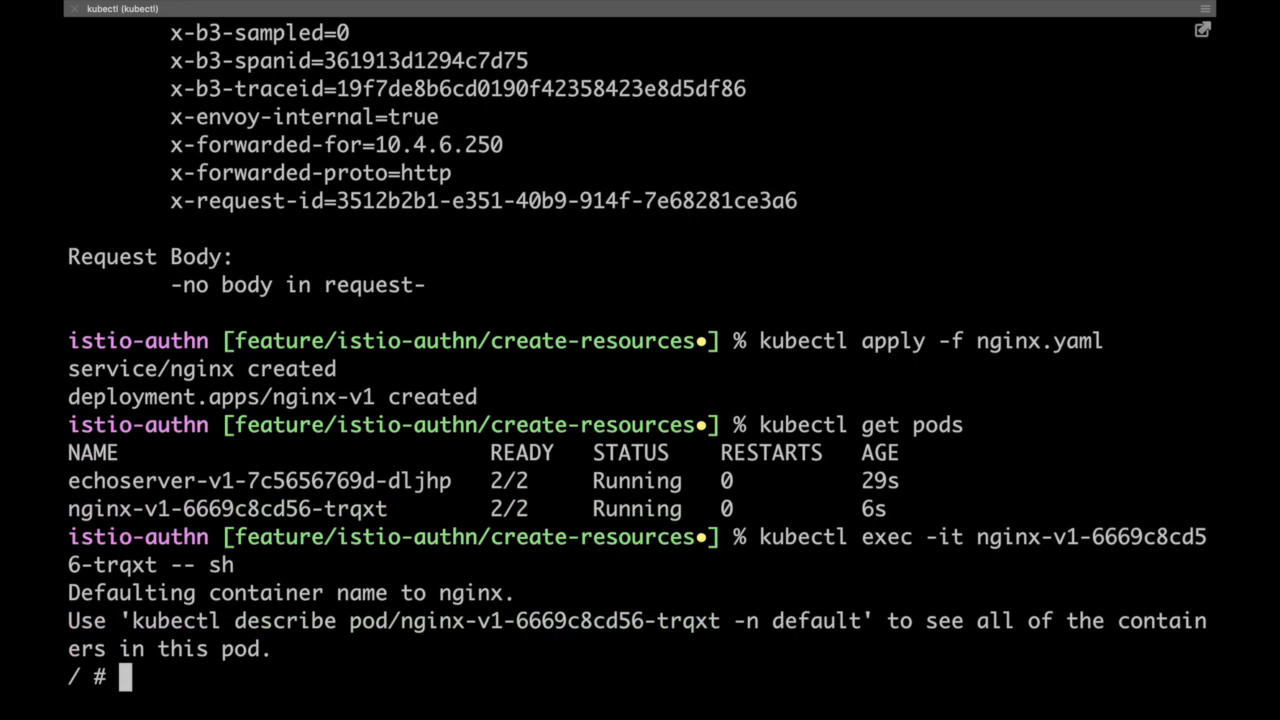
Inside the nginx pod, apk update and add curl, then curl echoserver:8080 for the echoed headers
text(apk update)
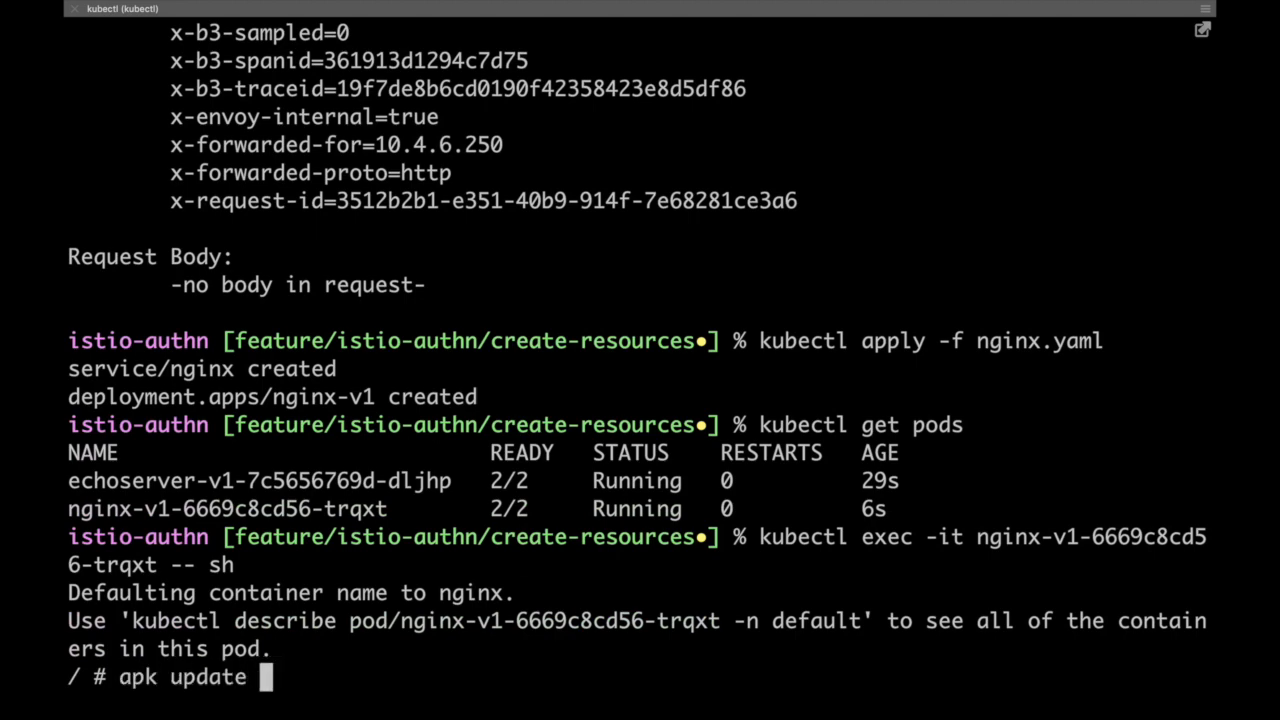
key(Return)
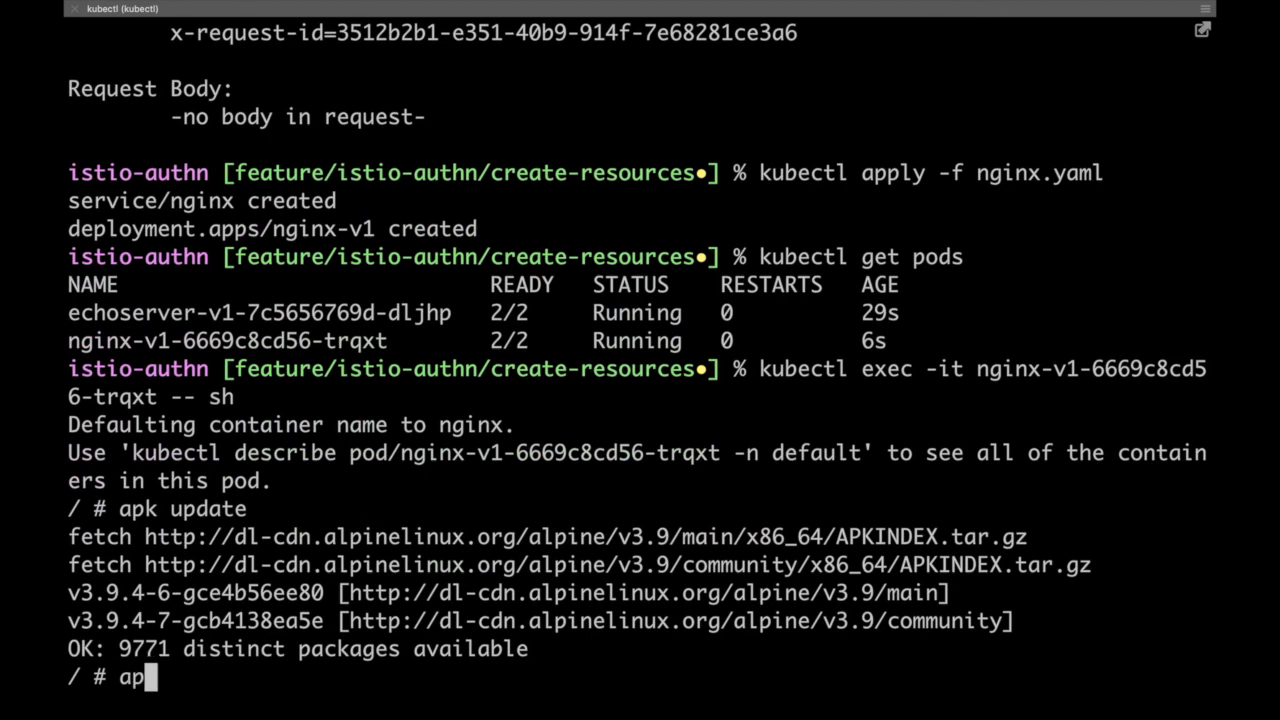
text(k add curl)
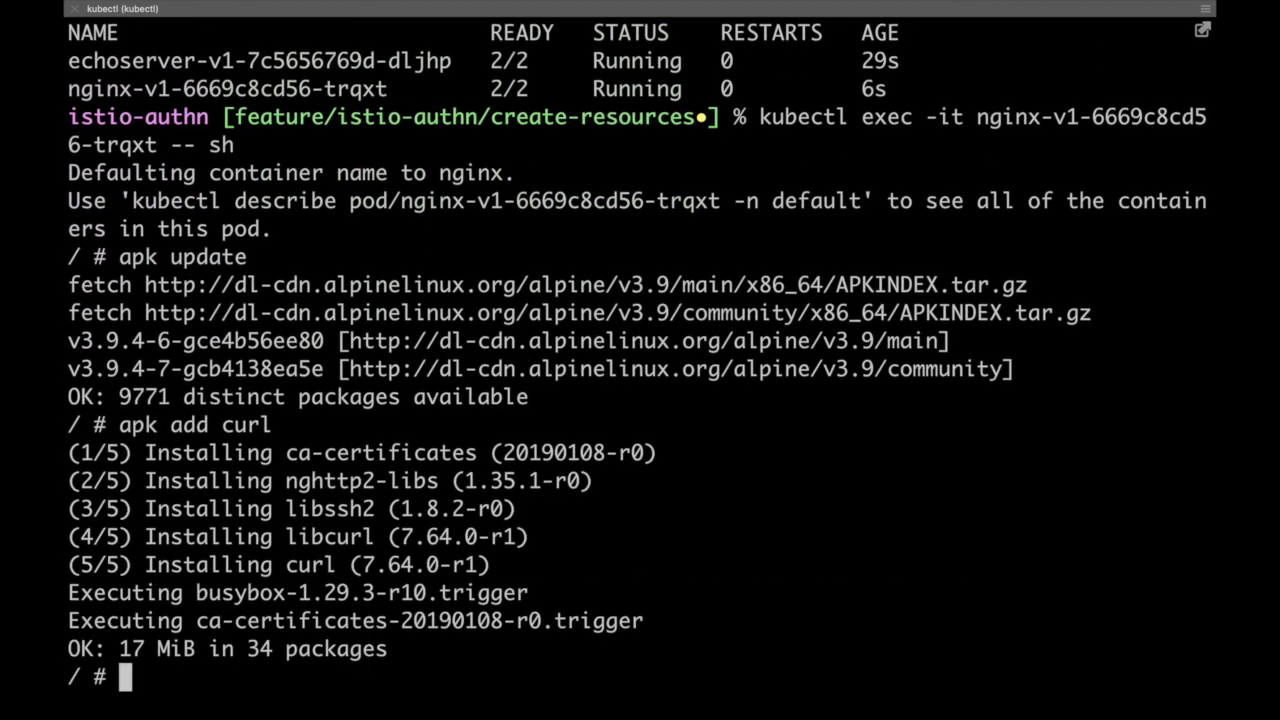
text(curl echos)
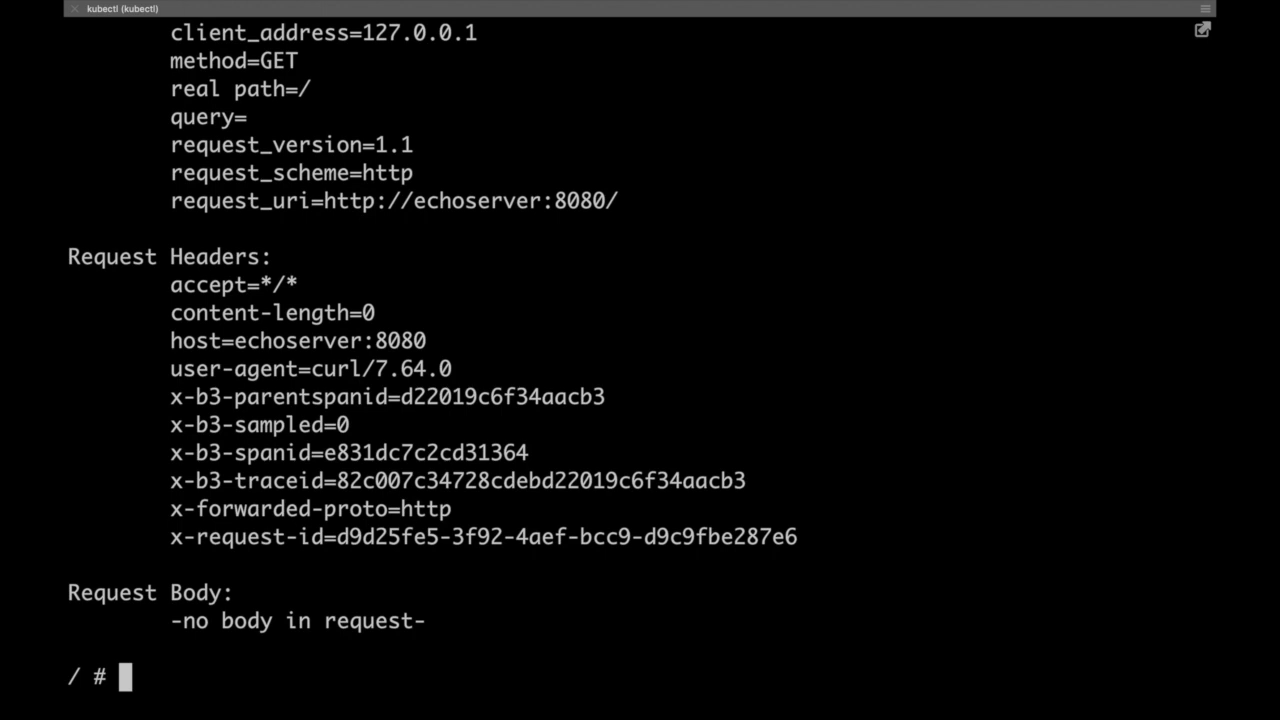
text(exit)
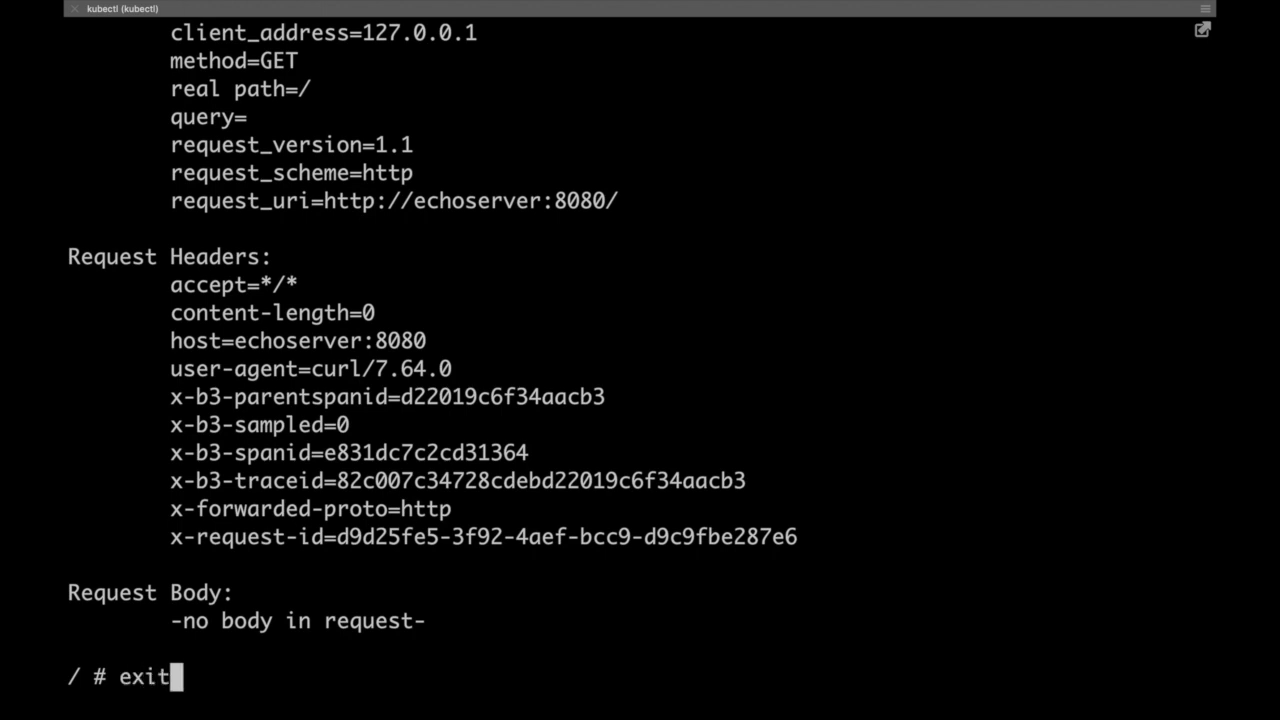
Leave the pod shell and apply the mtls-authn.yaml authentication policy for echoserver
key(Return)
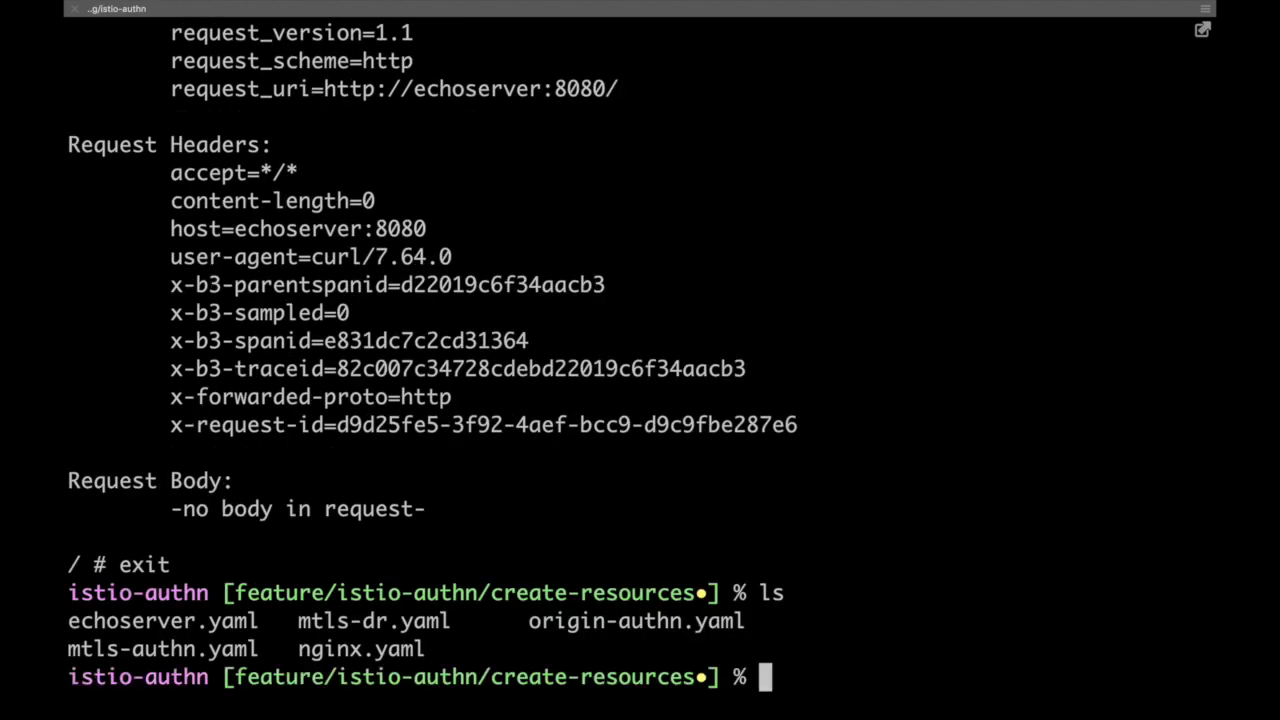
text(kubec)
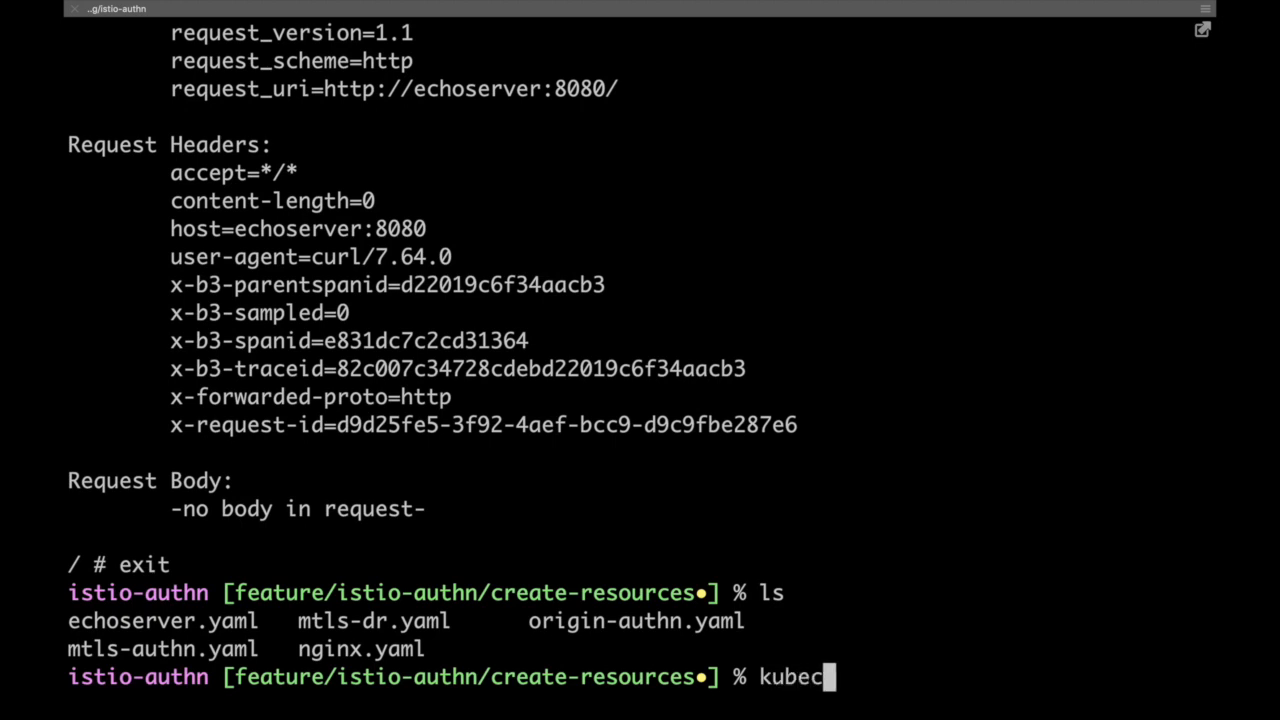
text(tl apply)
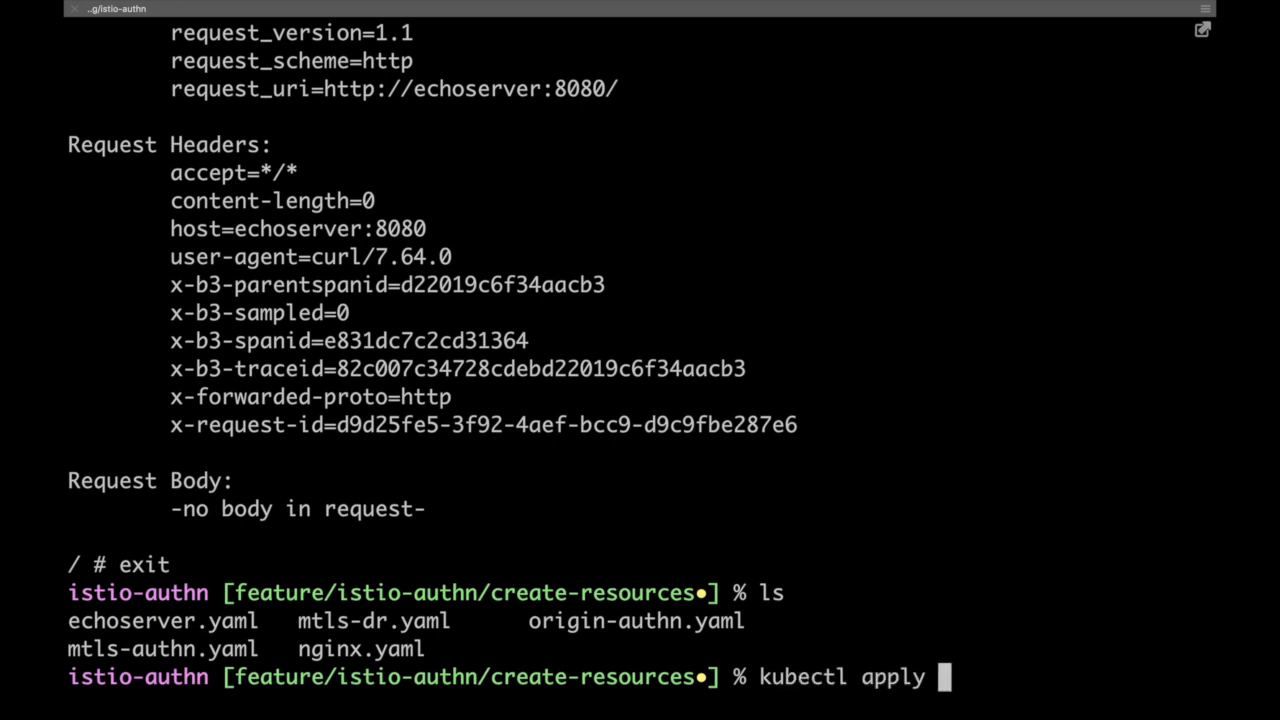
text(-f m)
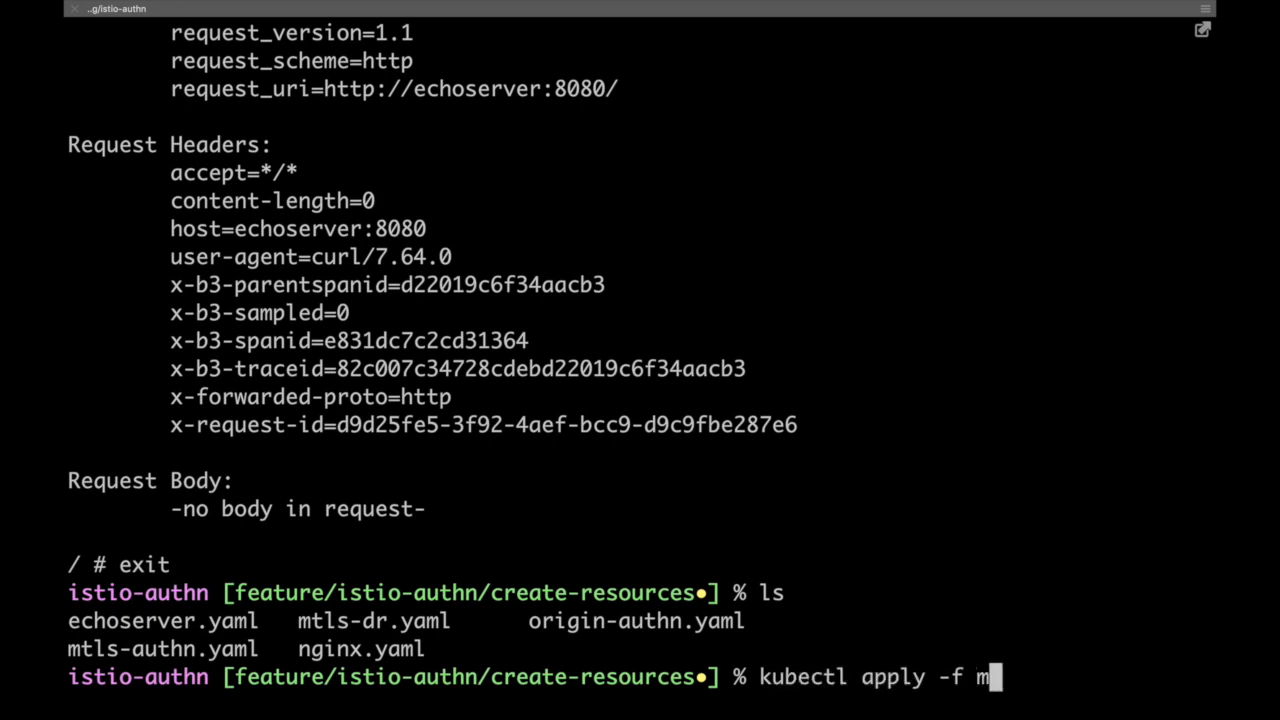
key(Return)
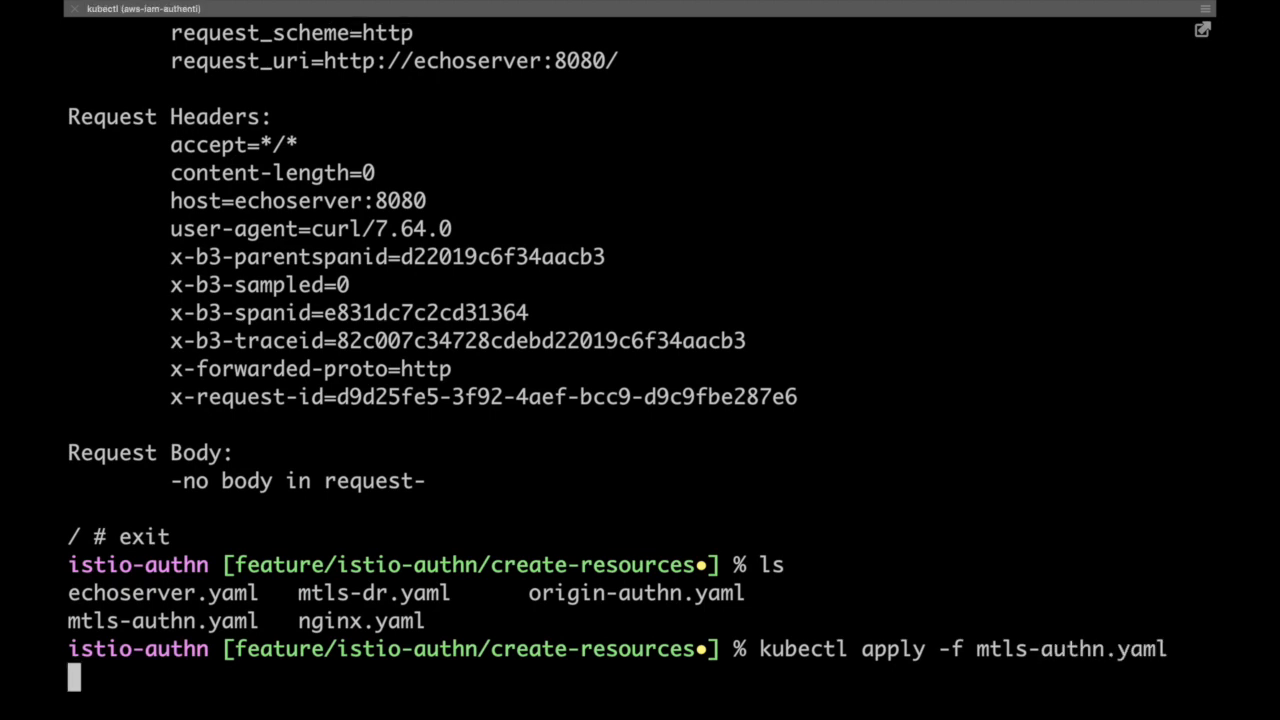
key(Return)
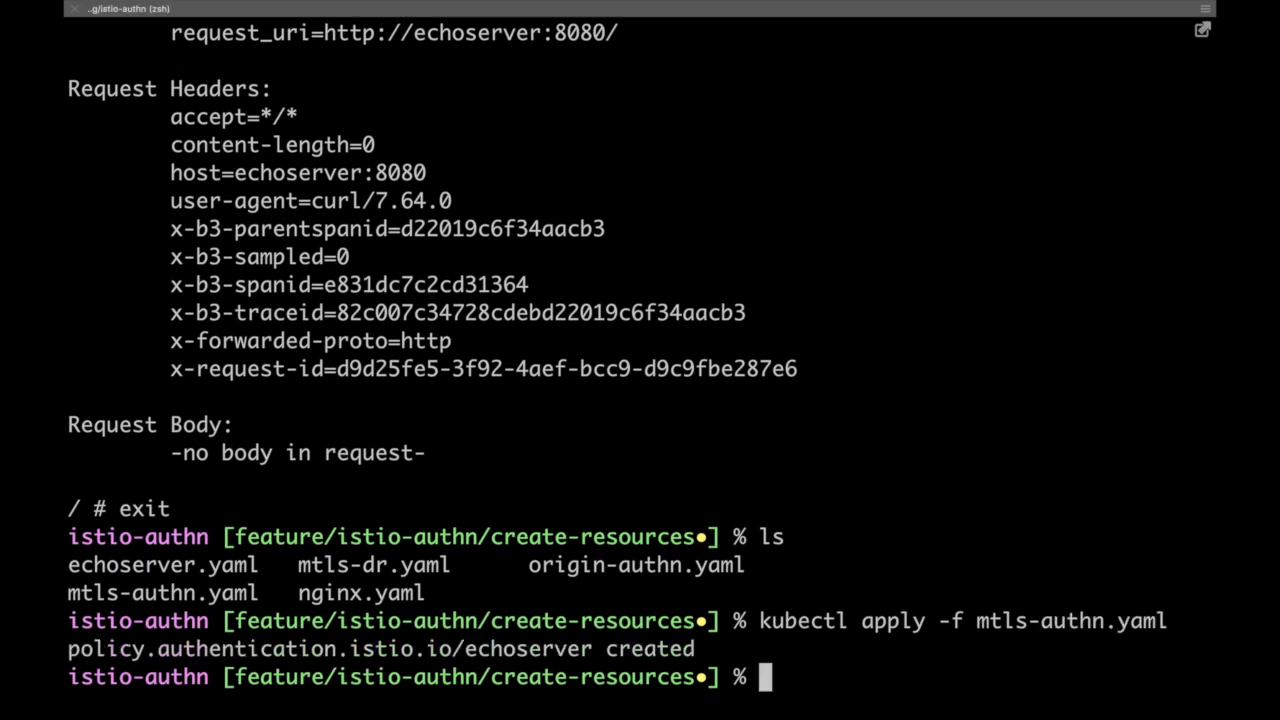
View mtls-authn.yaml with bat, showing the mtls peers and USE_PEER binding, and quit the pager
text(bat mtls-authn.yaml)
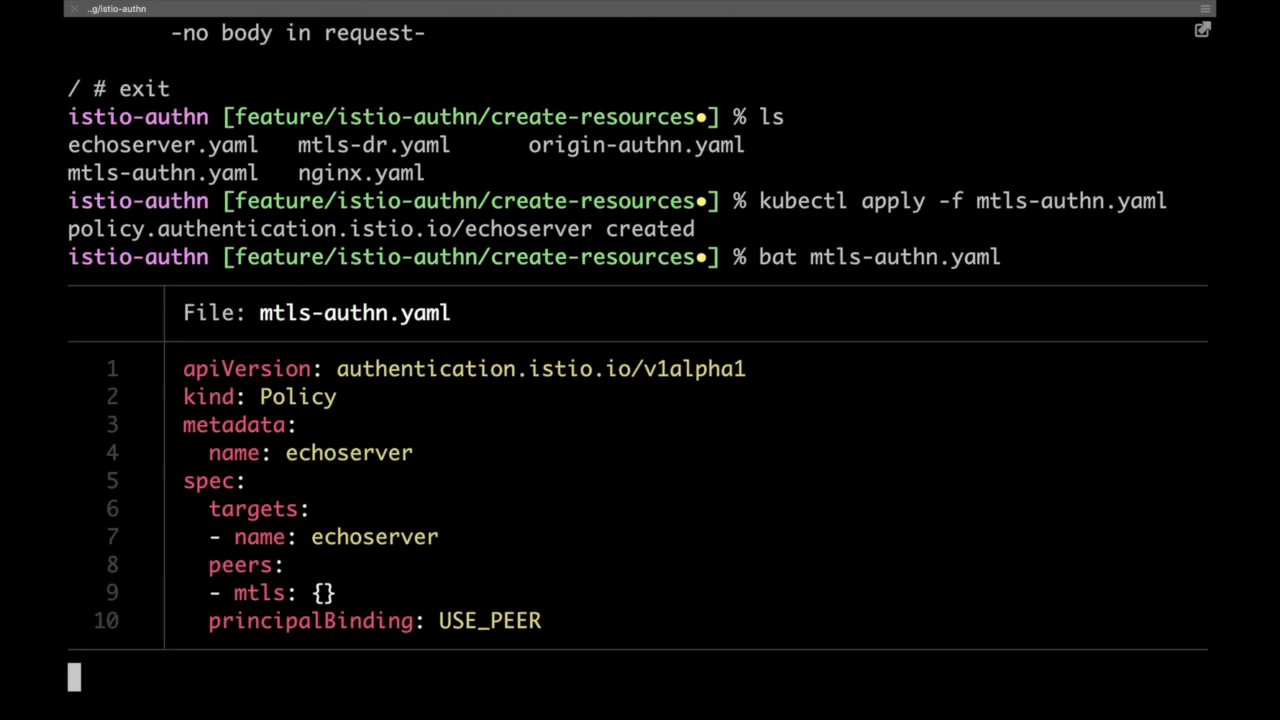
key(Return)
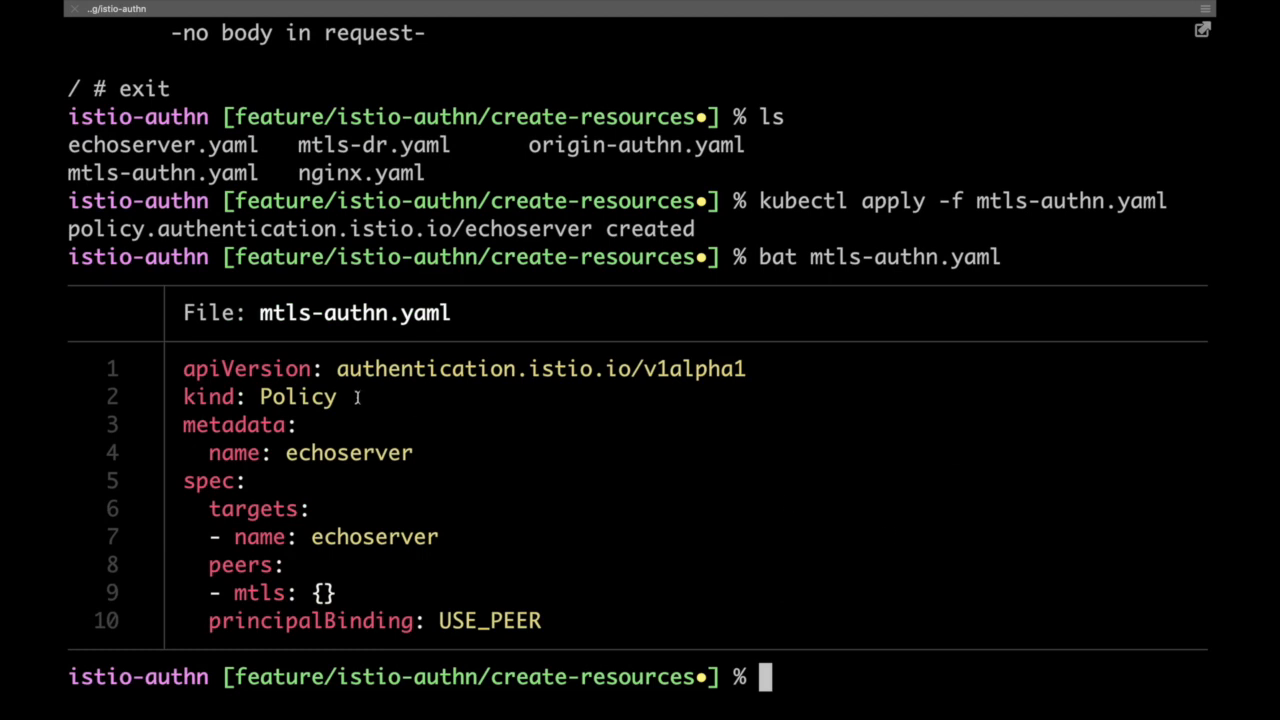
mouse_move(360, 536)
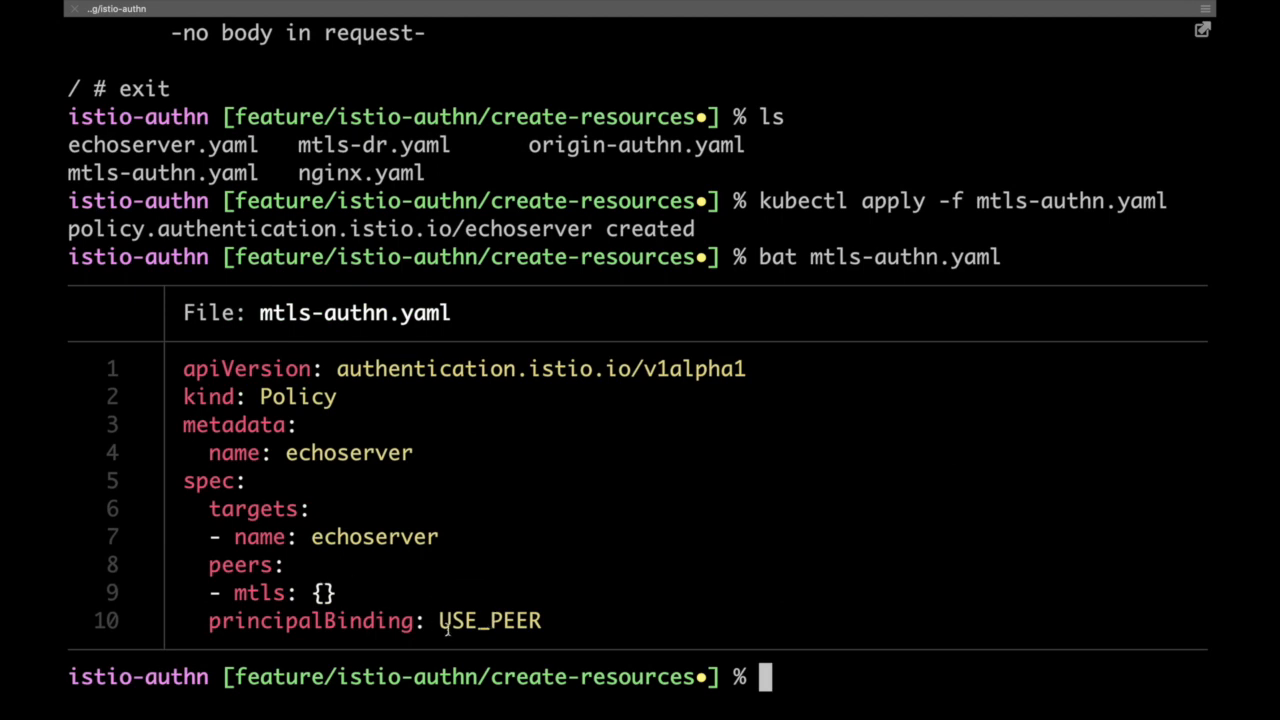
text(k)
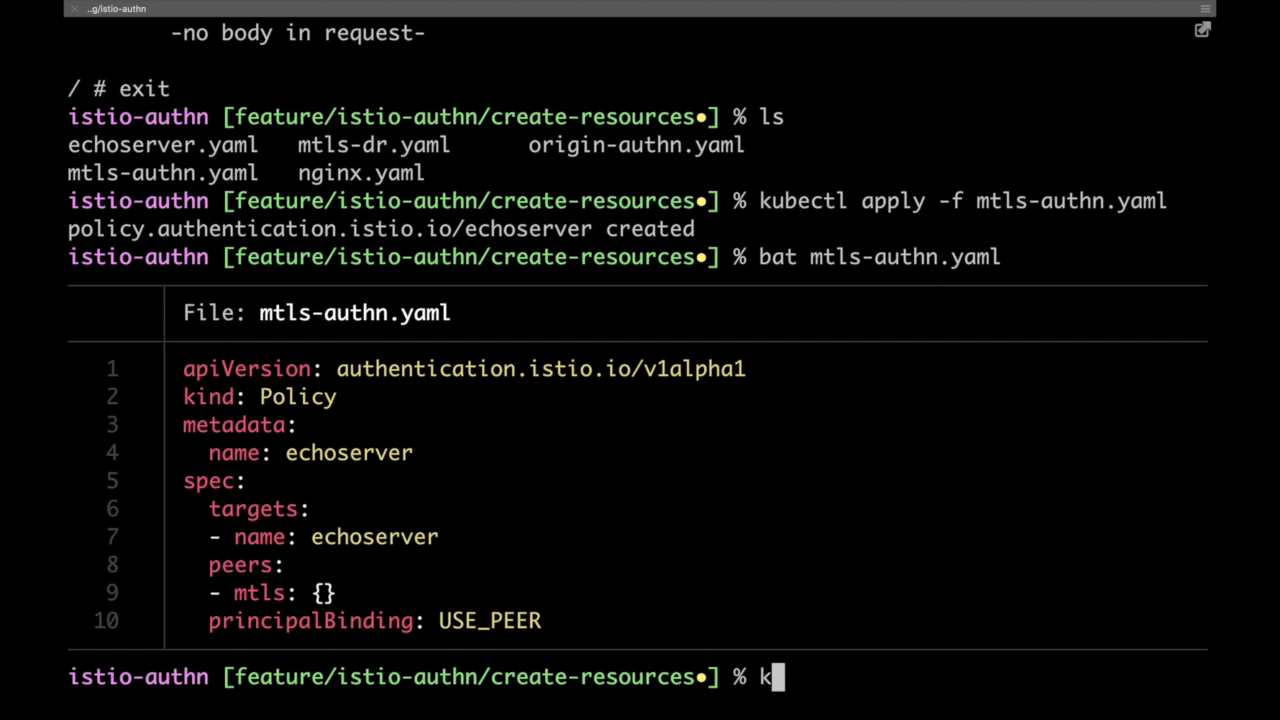
From a shell in the nginx pod, curl echoserver:8080 fails and echo $? shows the exit code
text(ubectl exec -it nginx-v1-6669c8cd56-trqxt -- sh)
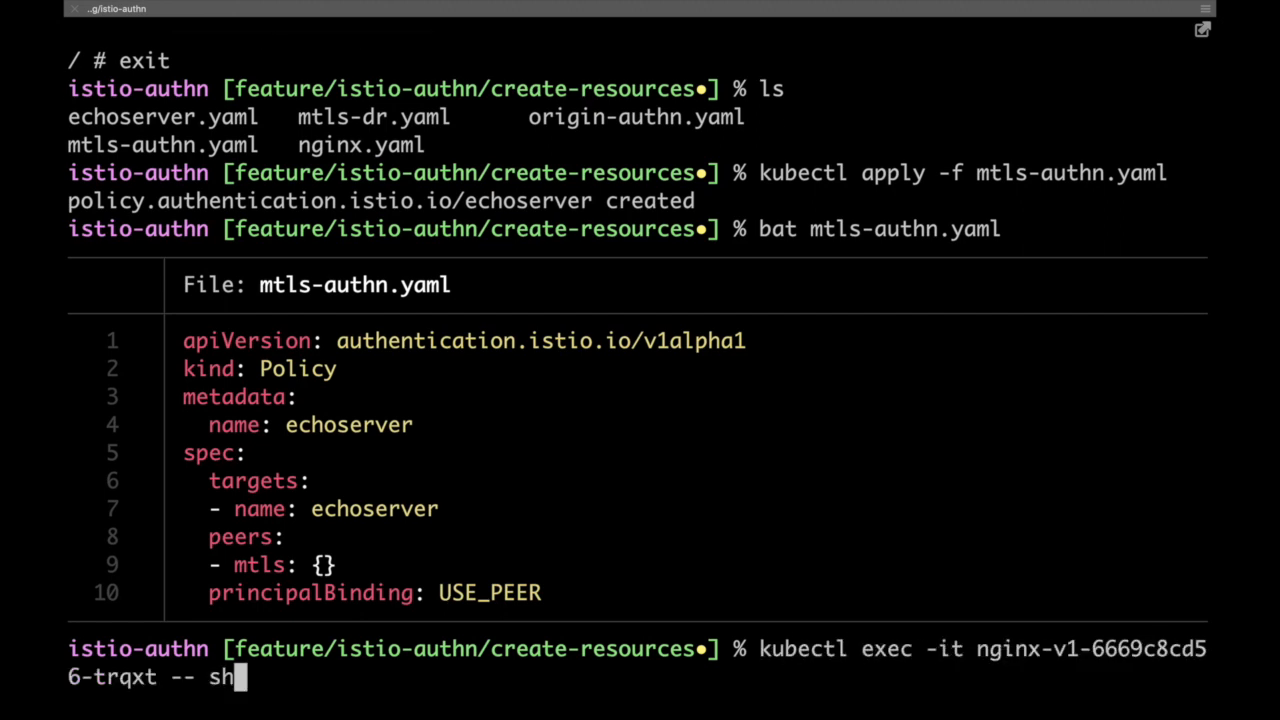
key(Return)
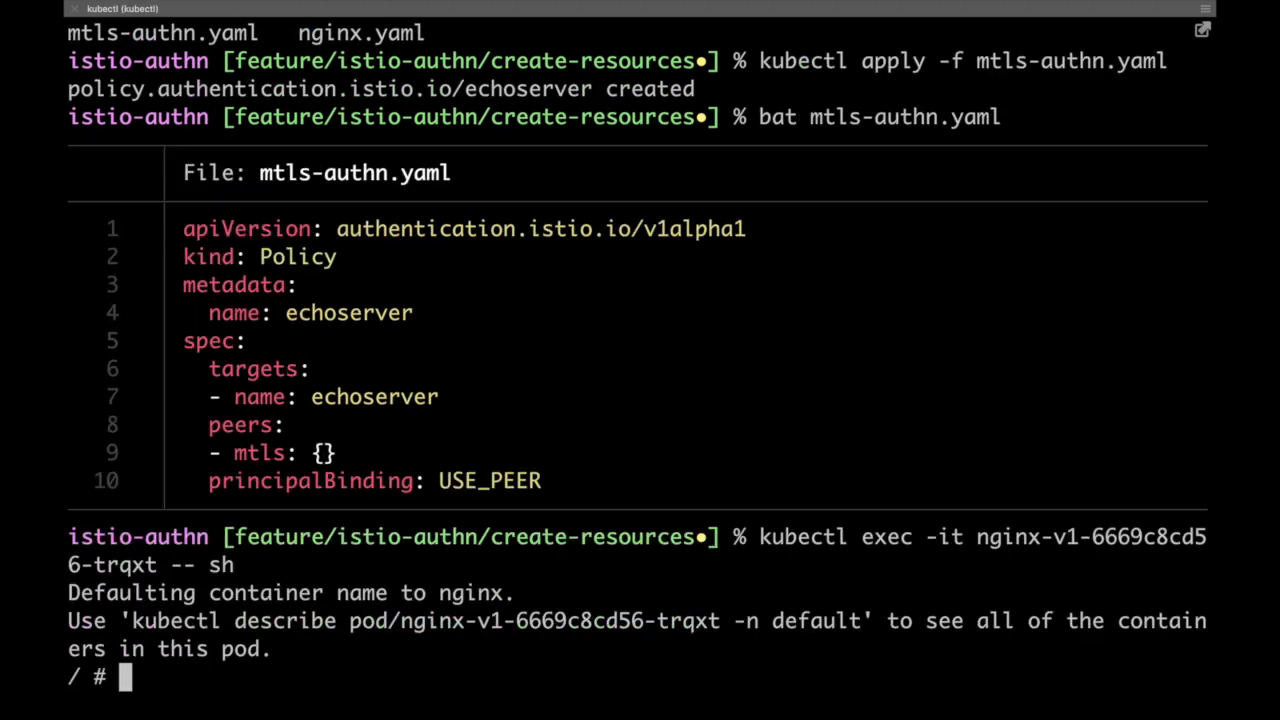
text(curl echoserver:8080)
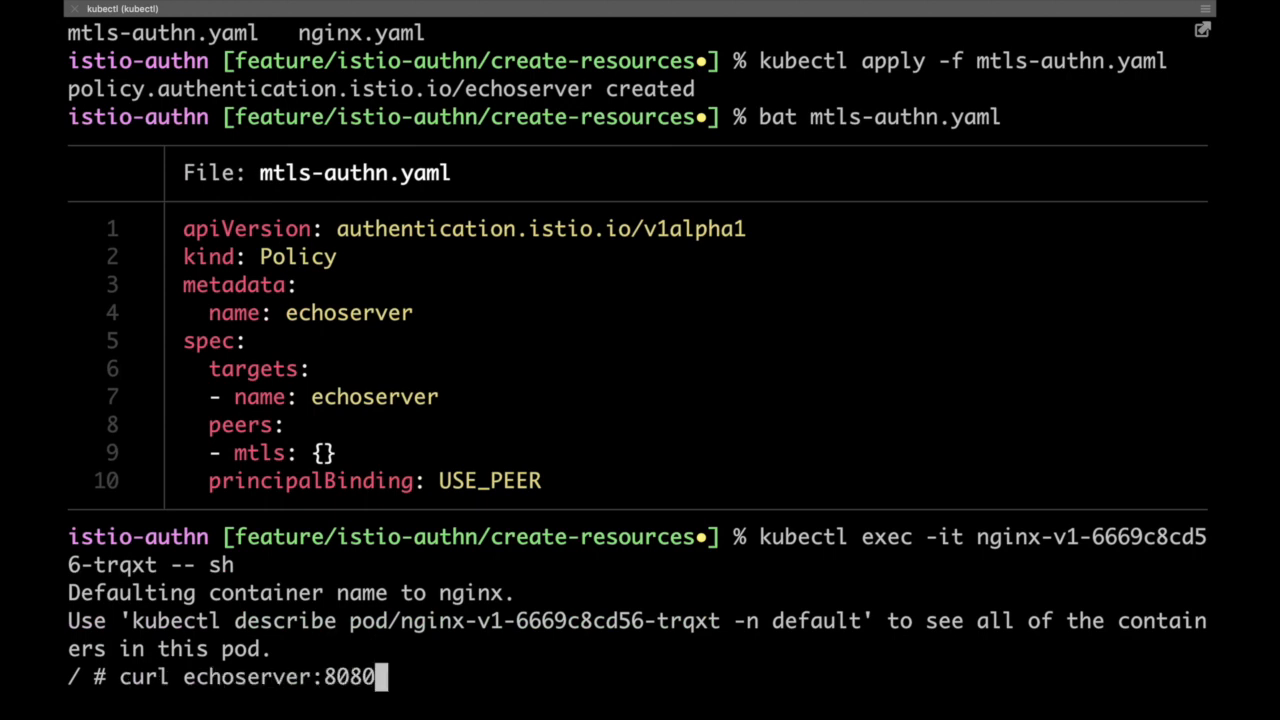
key(Return)
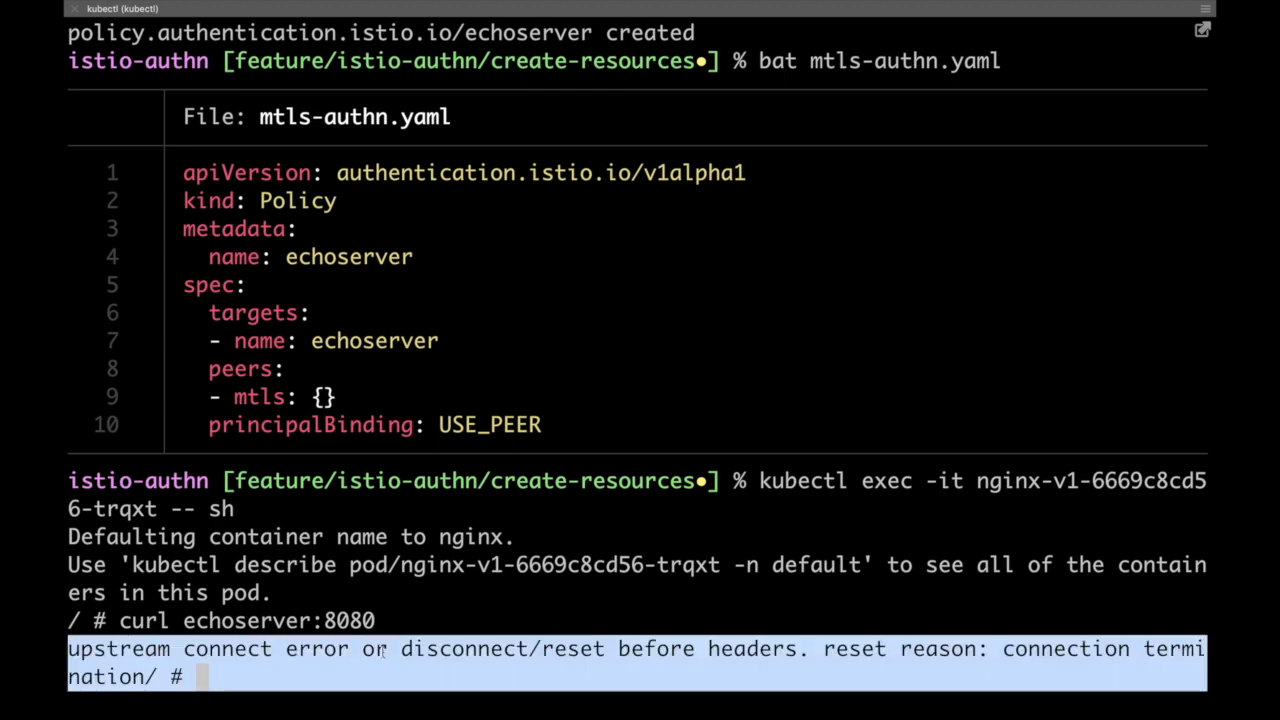
text(echo $?)
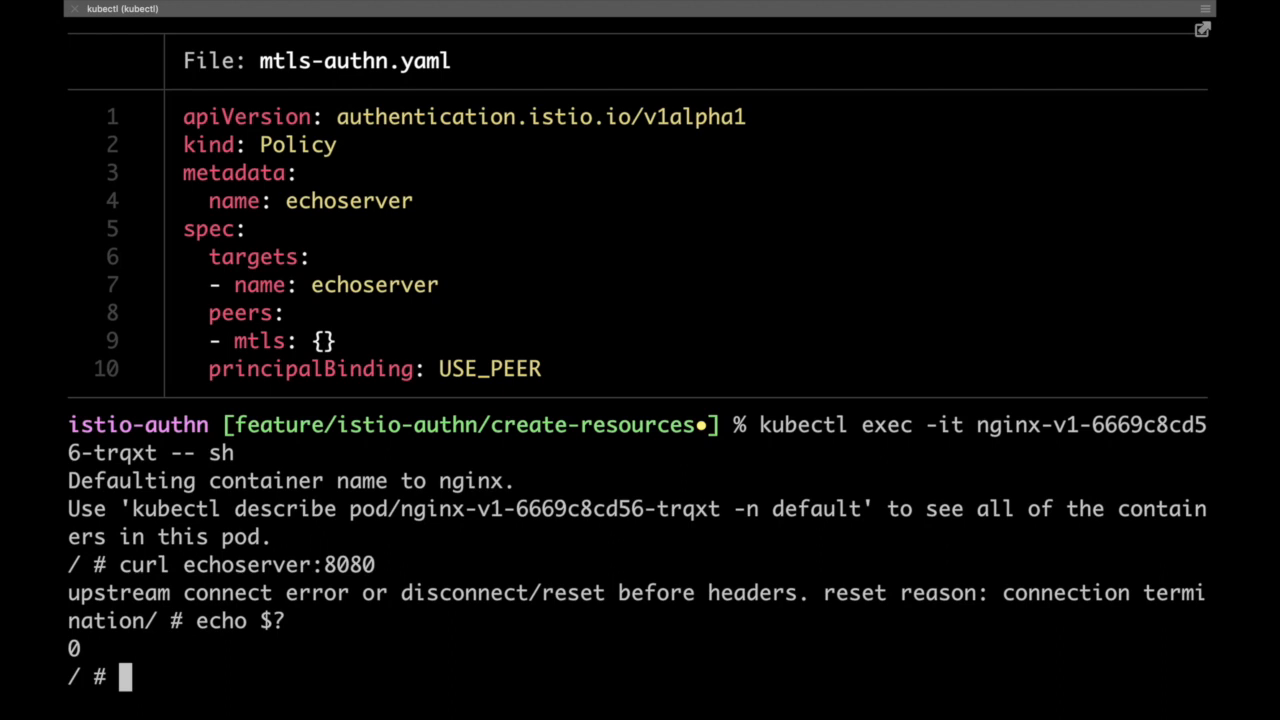
text(echo $?)
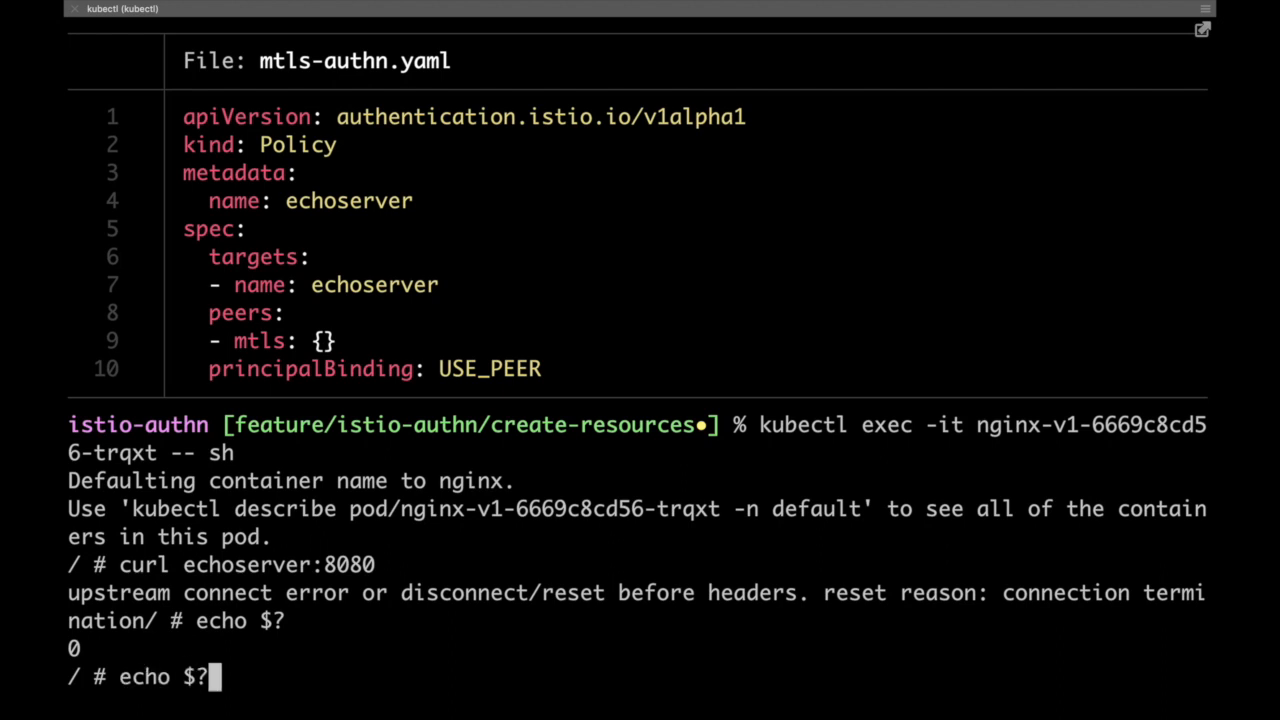
Repeat the curl to see the 503 Service Unavailable, then exit the pod shell
text(curl echoserver:8080)
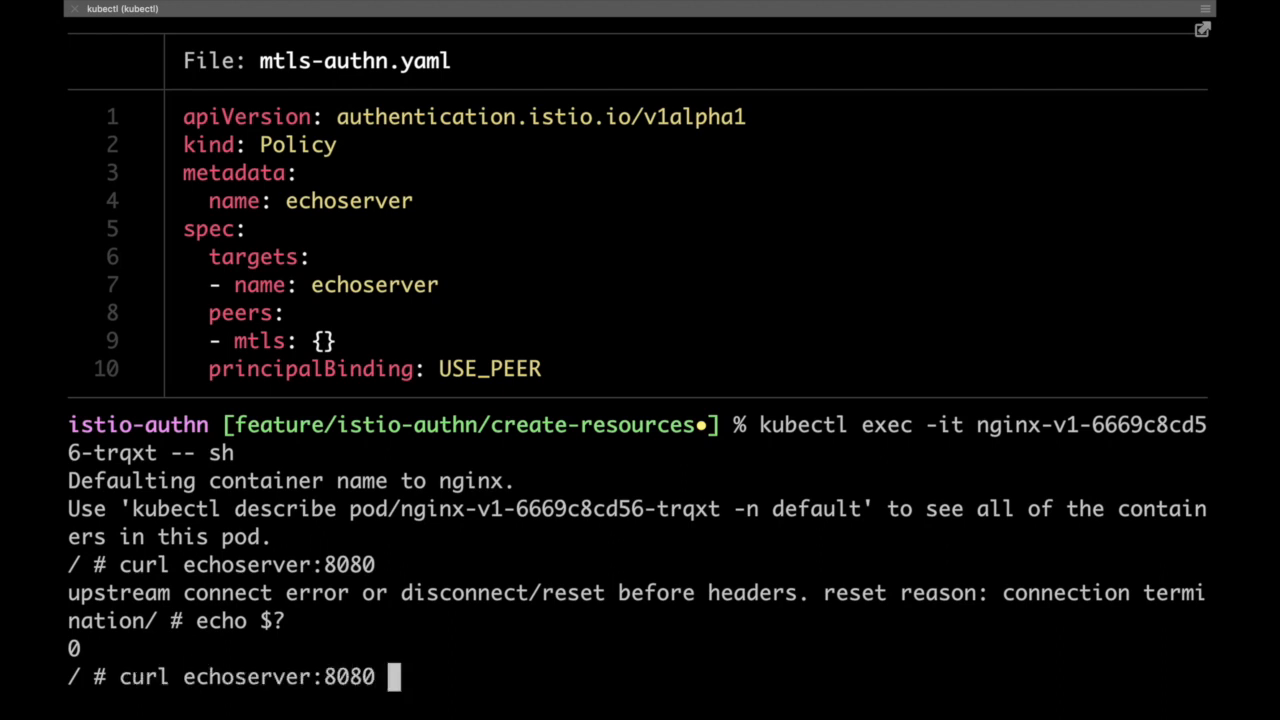
key(Return)
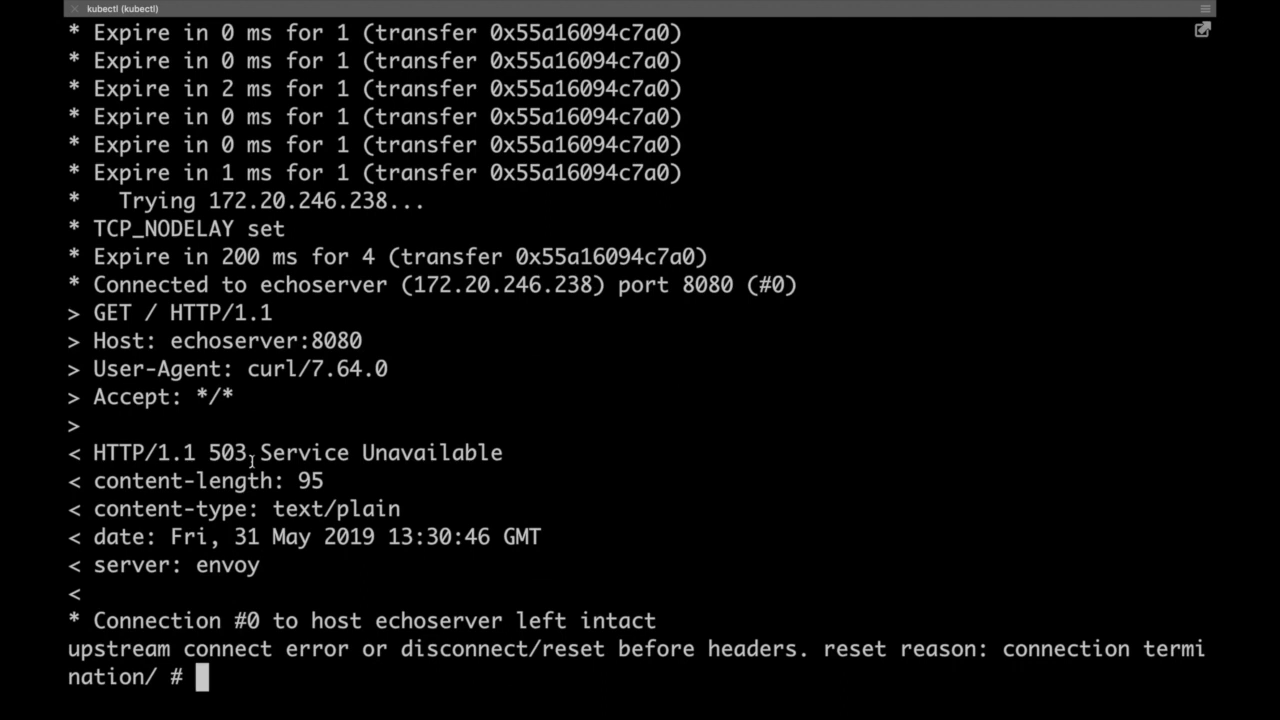
text(exit)
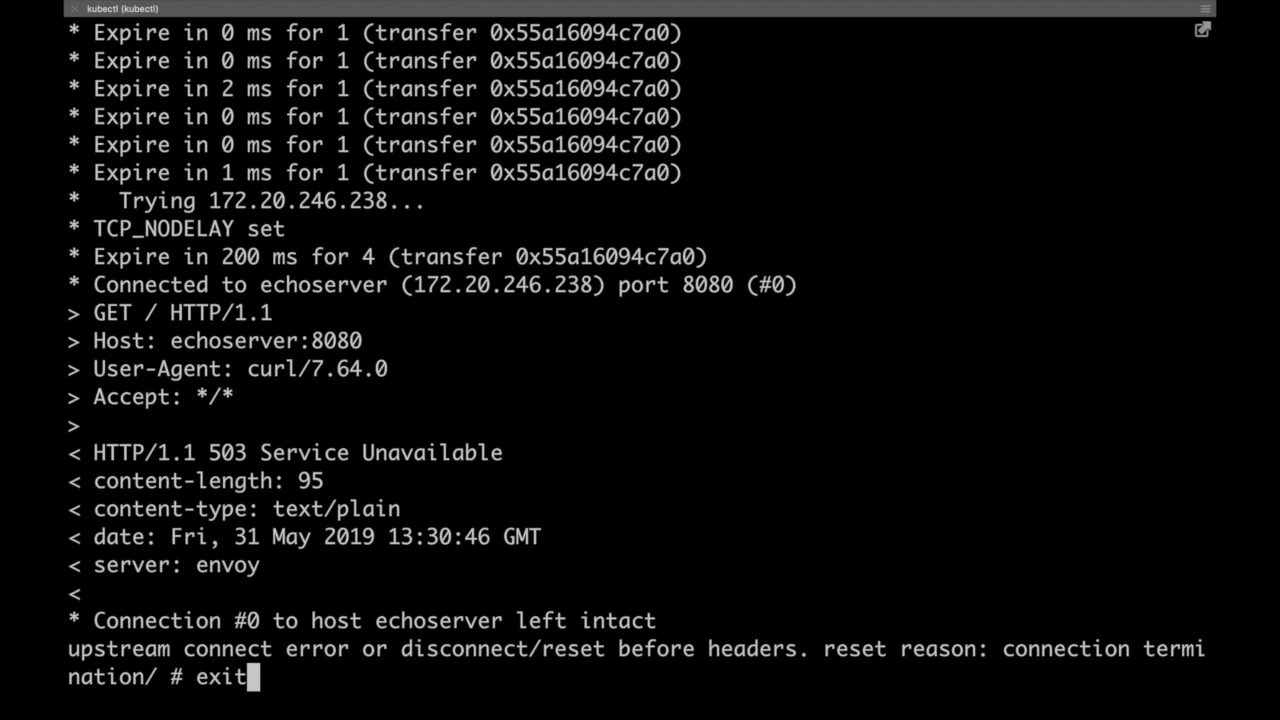
key(Return)
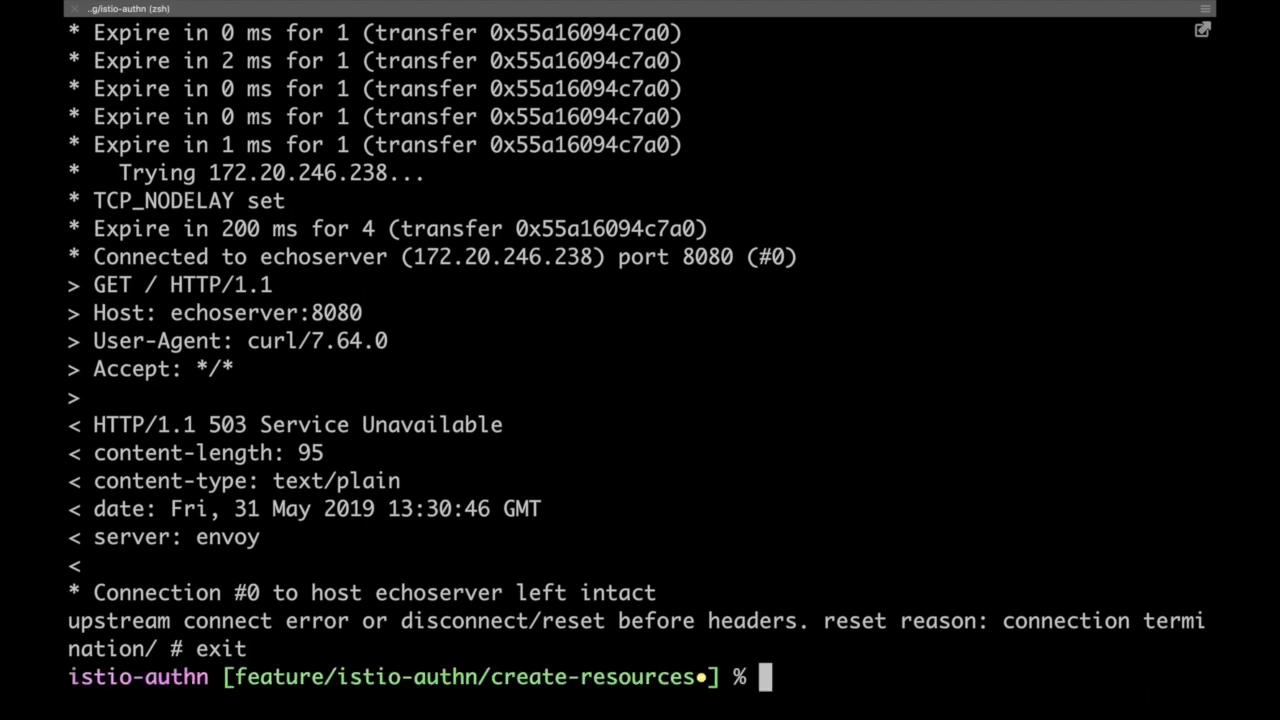
Apply mtls-dr.yaml, creating the echoserver DestinationRule with ISTIO_MUTUAL TLS mode
text(ls)
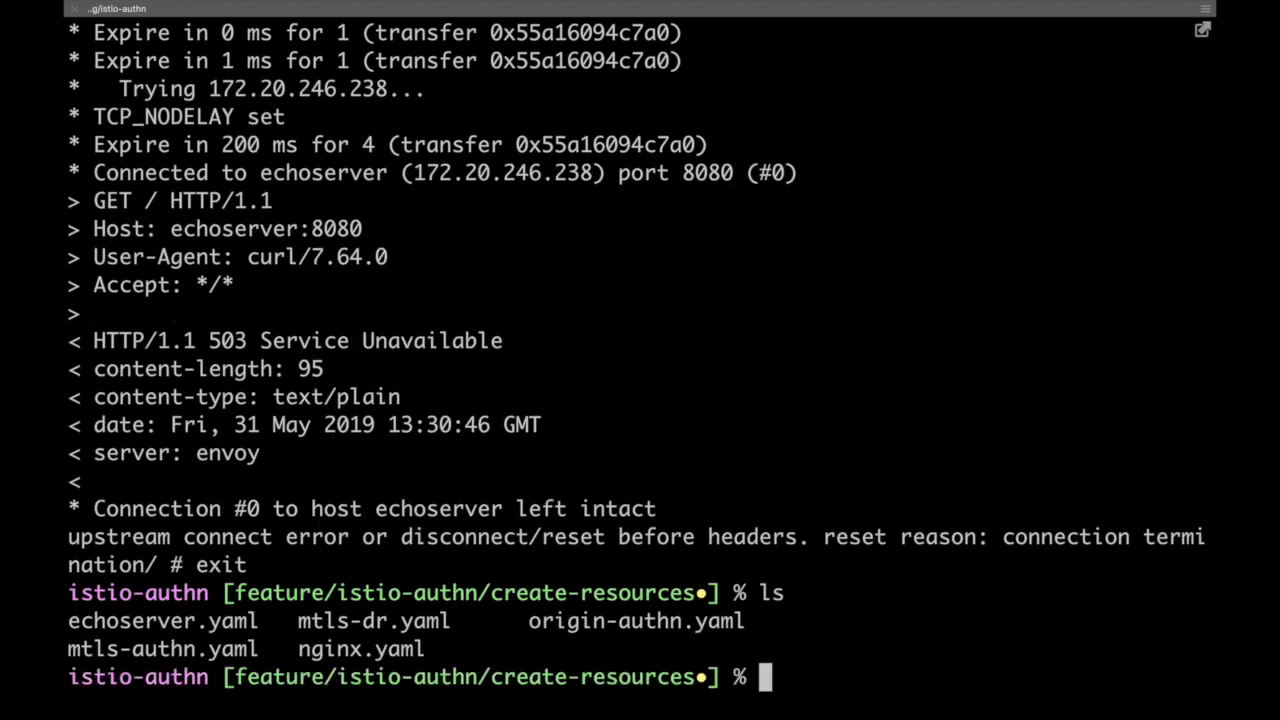
text(kube)
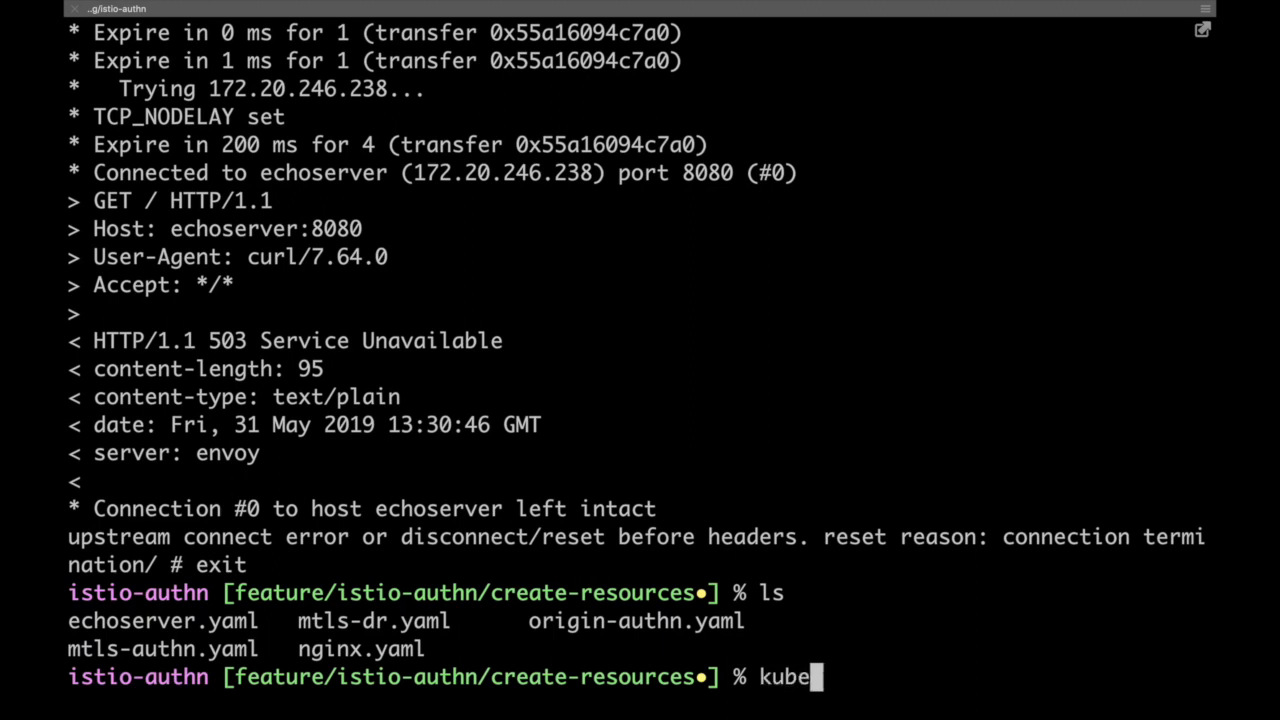
text(ctl apply)
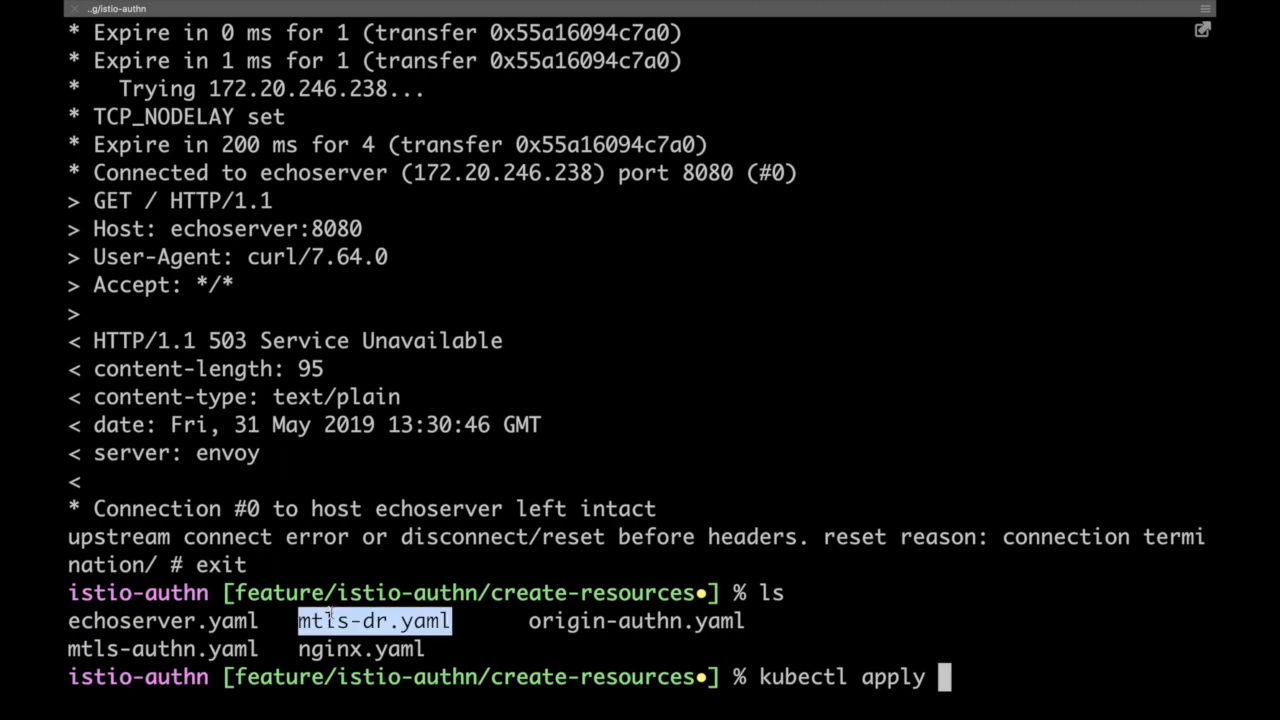
text(mtls-dr.yaml)
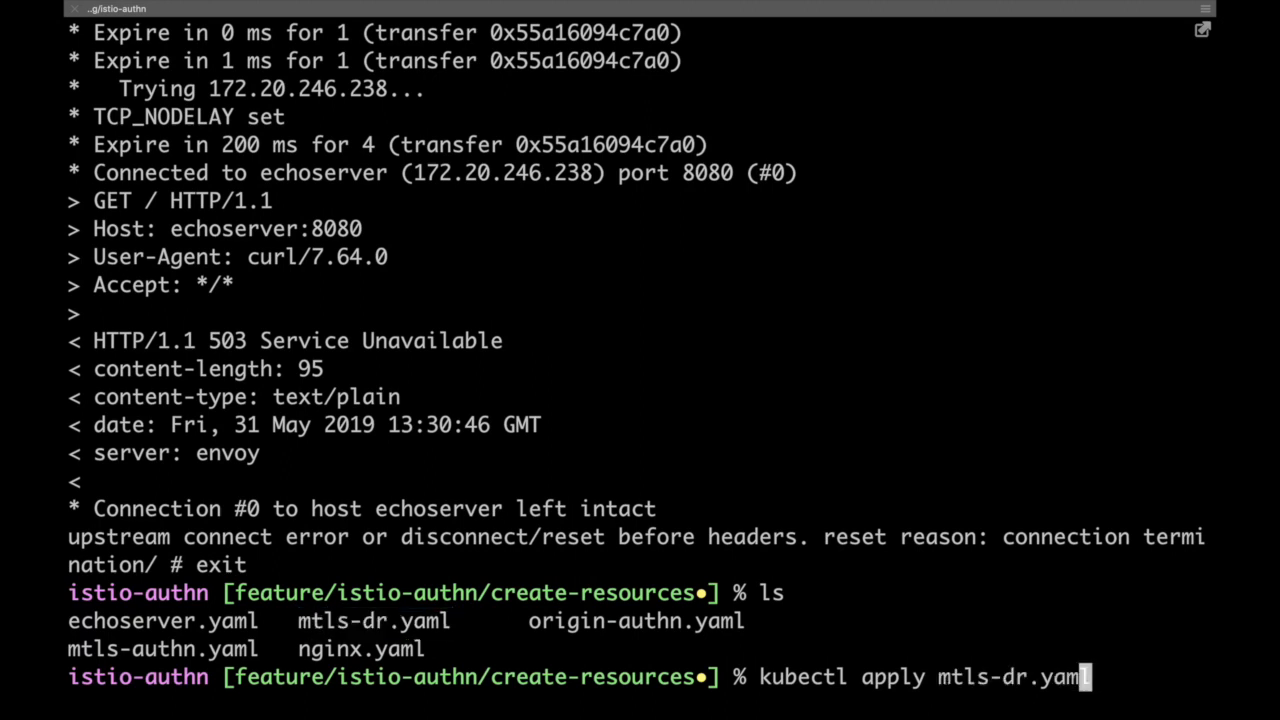
text(-f)
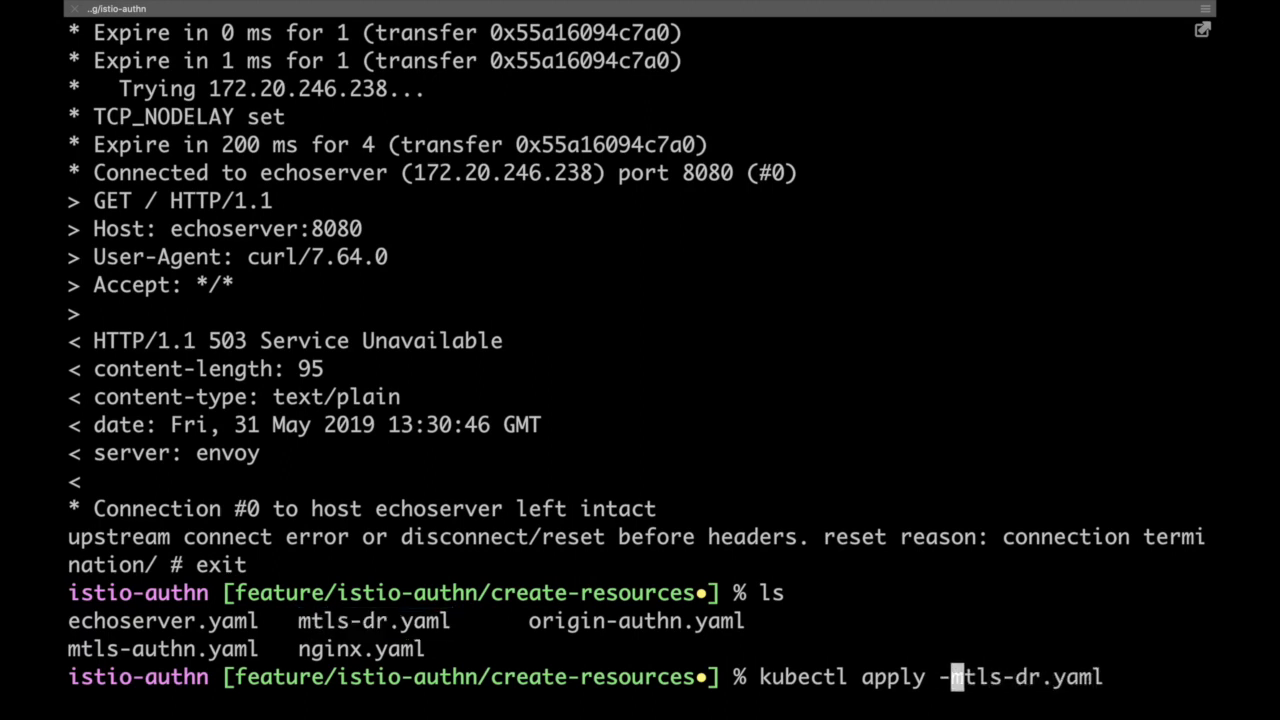
key(Return)
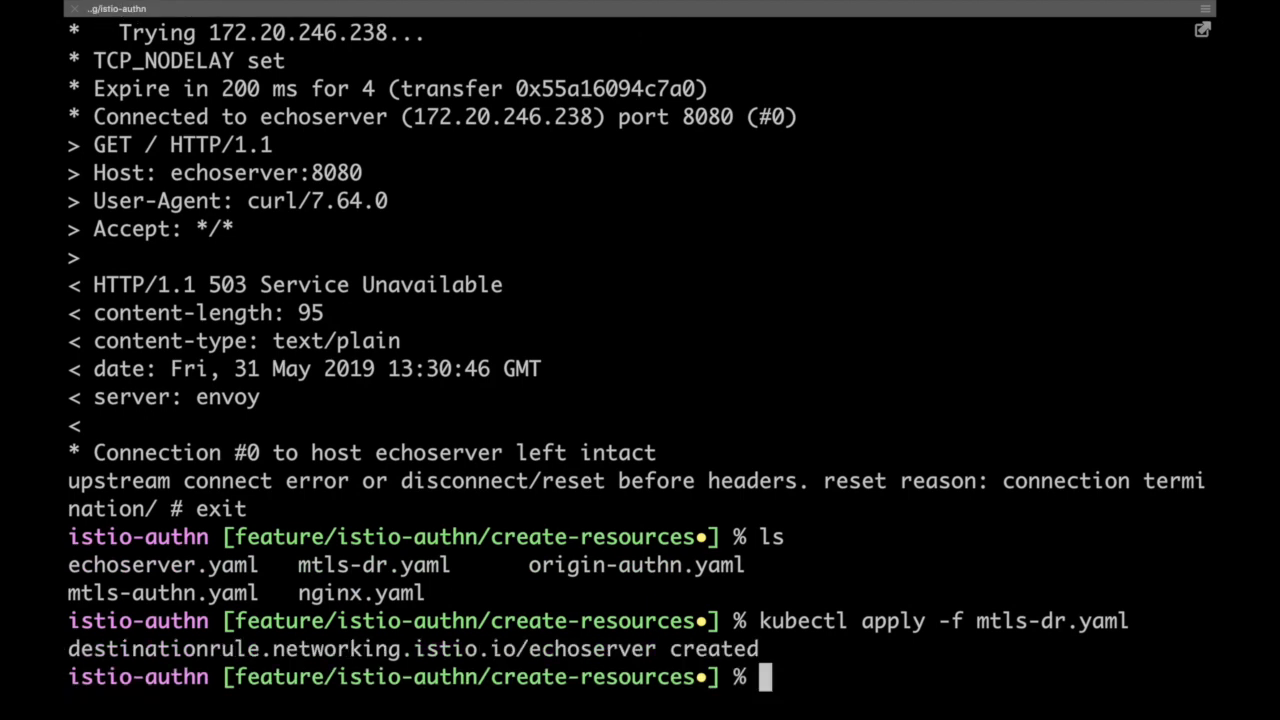
Display mtls-dr.yaml with bat to show the destination rule contents
text(bat mtls-dr.yaml)
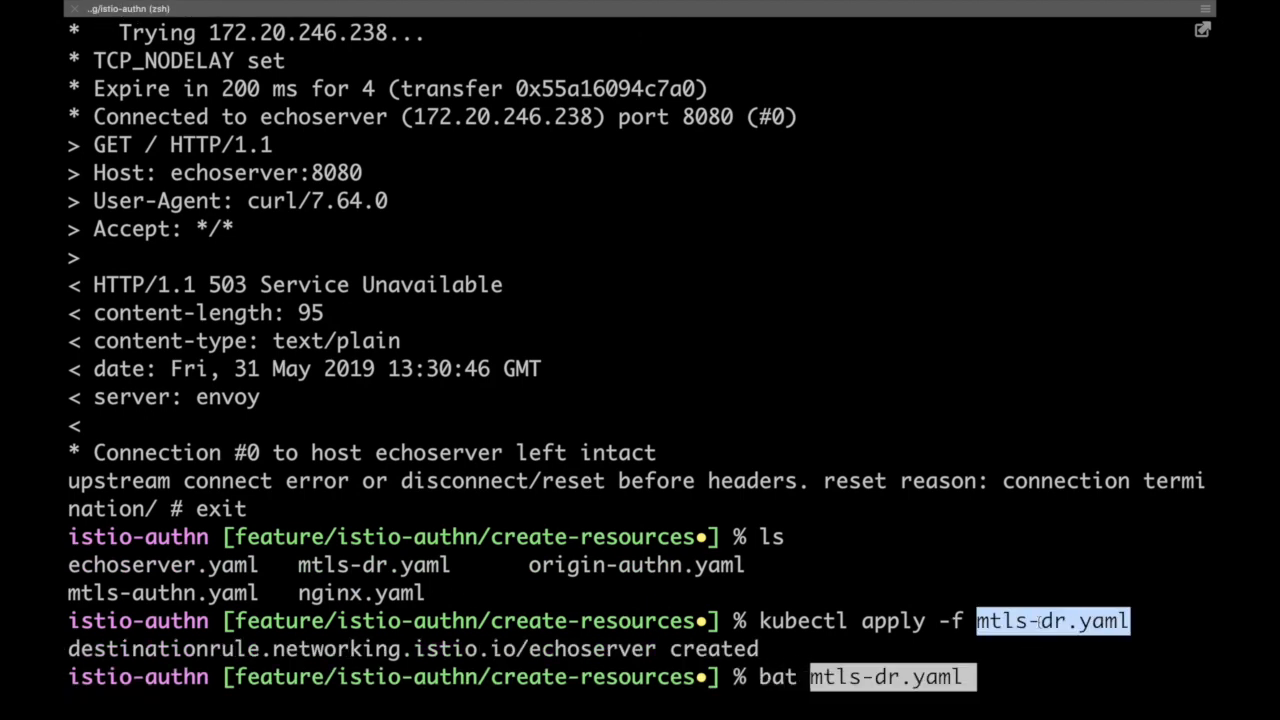
key(Return)
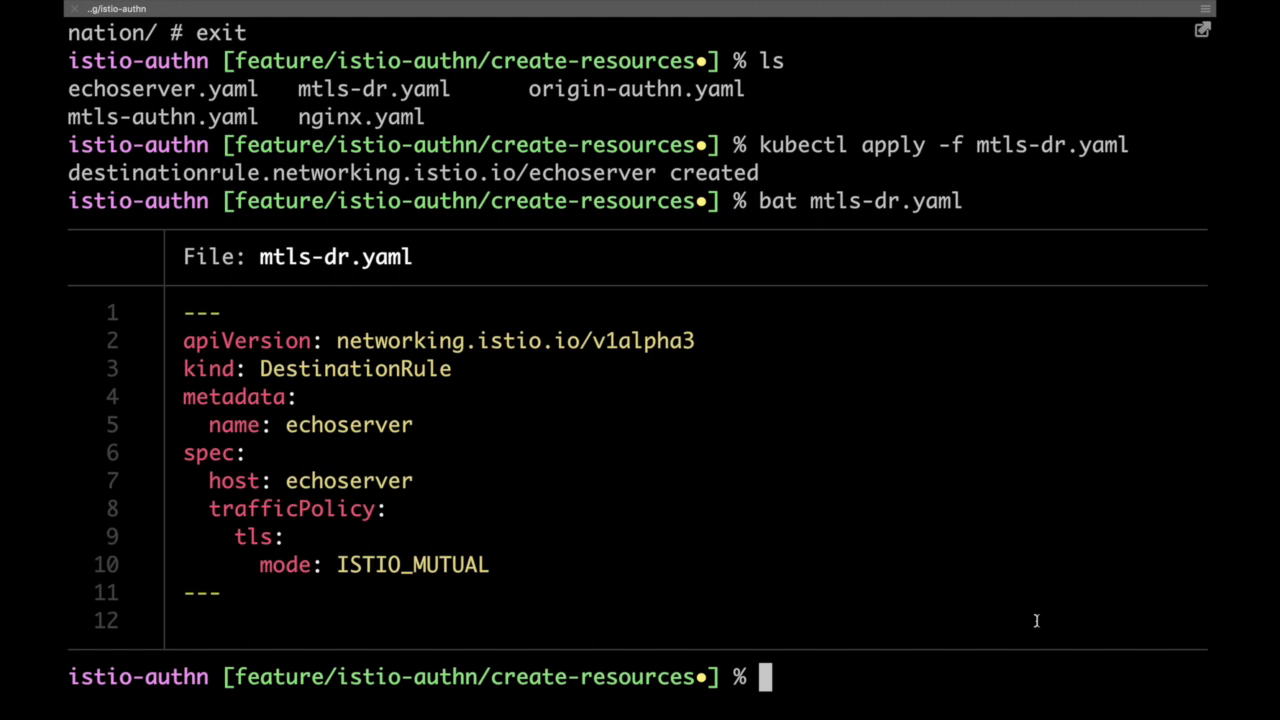
Exec back into the nginx pod and curl echoserver:8080, which now succeeds
text(ku)
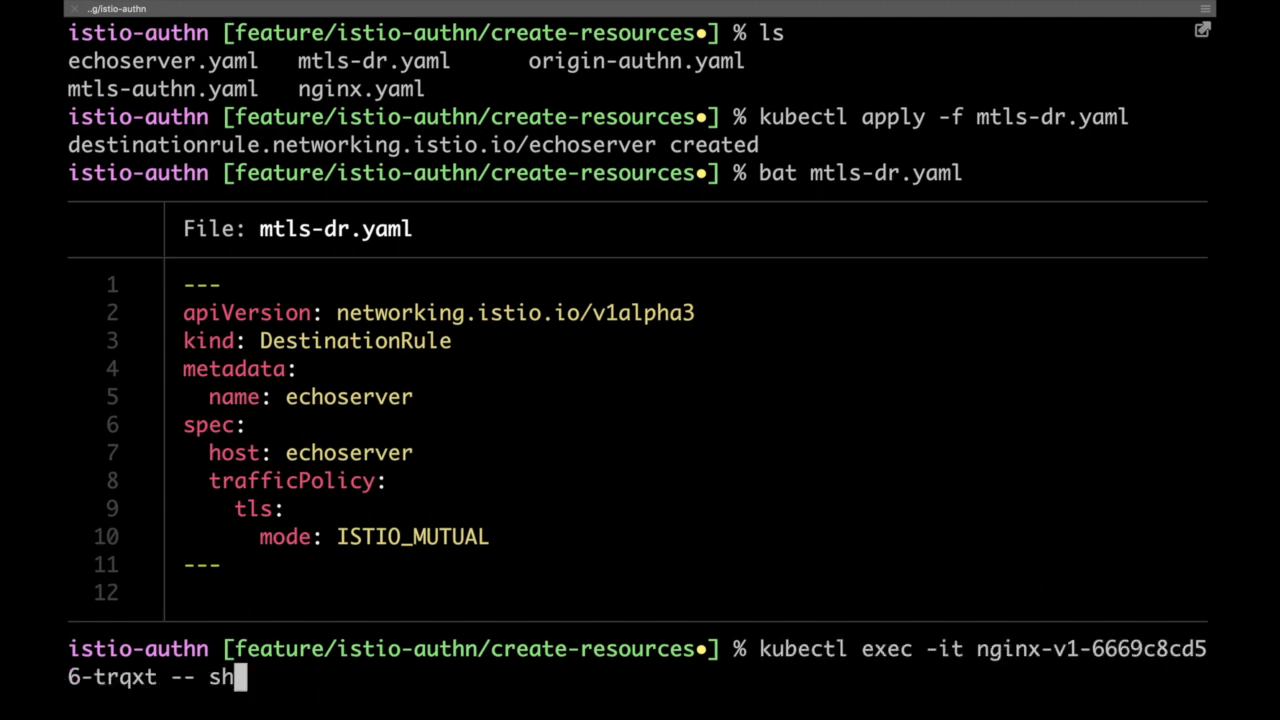
key(Return)
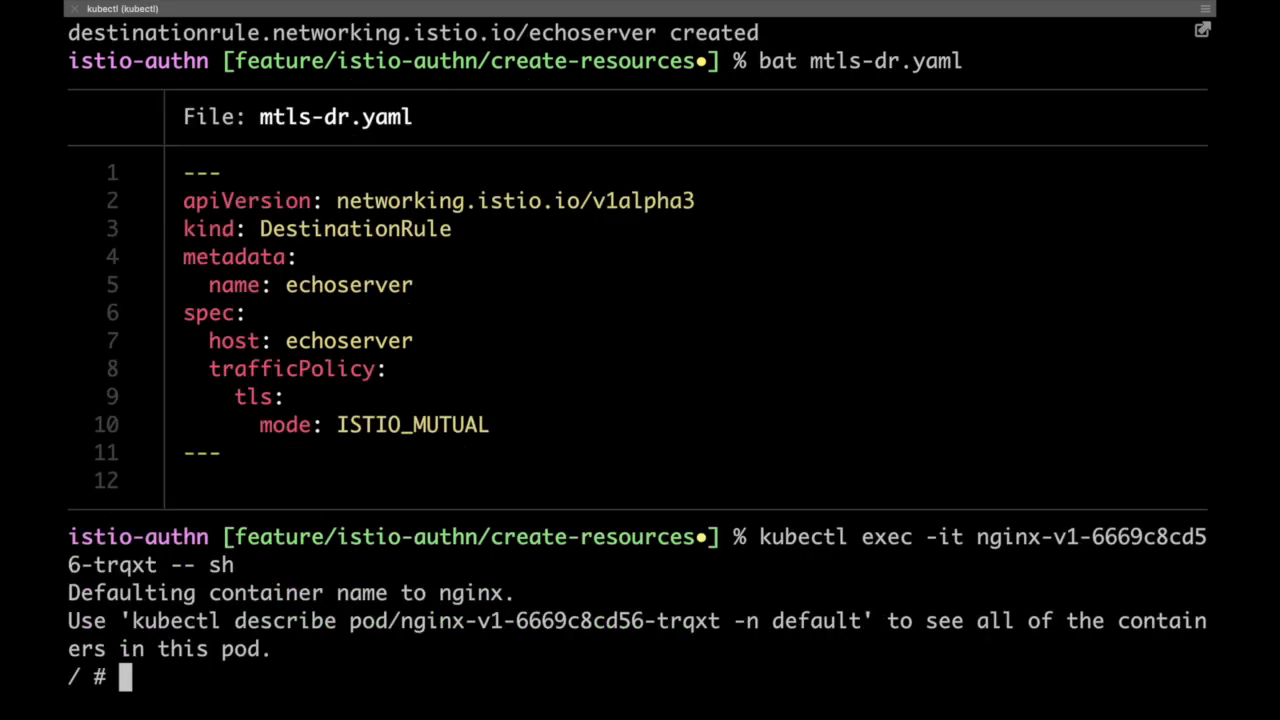
text(curl echoserver:8080 -v)
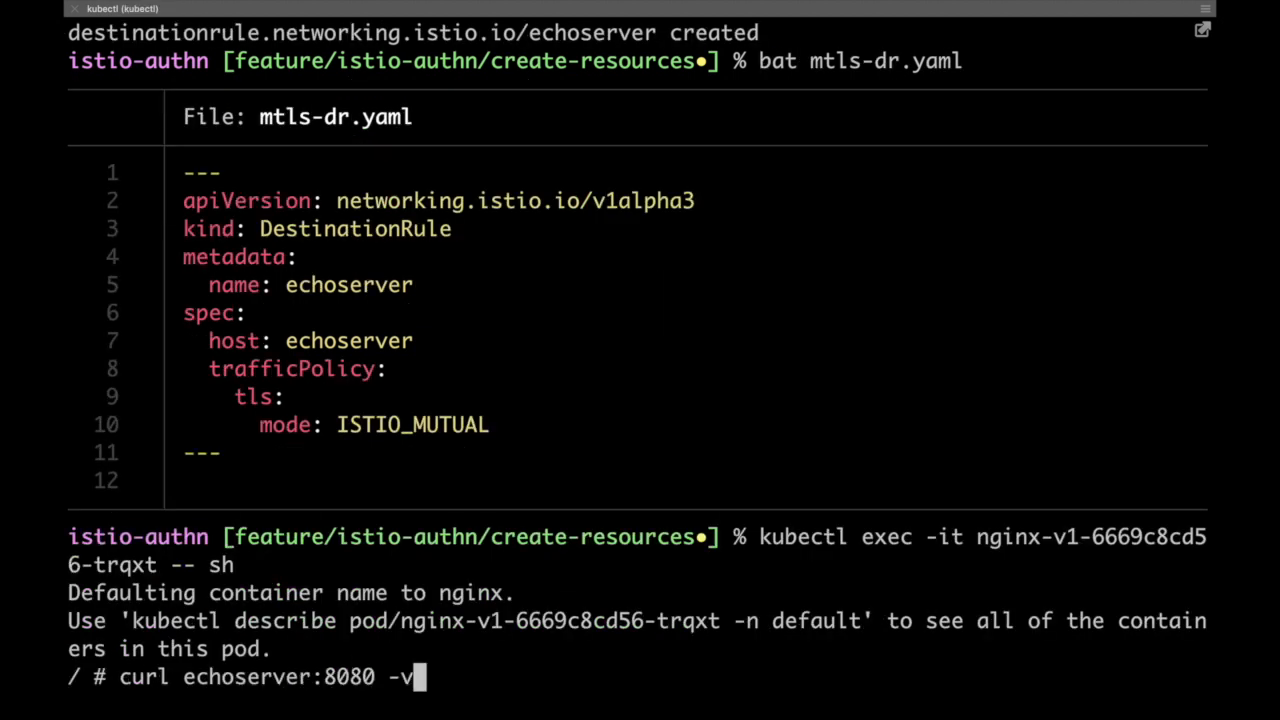
key(BackSpace)
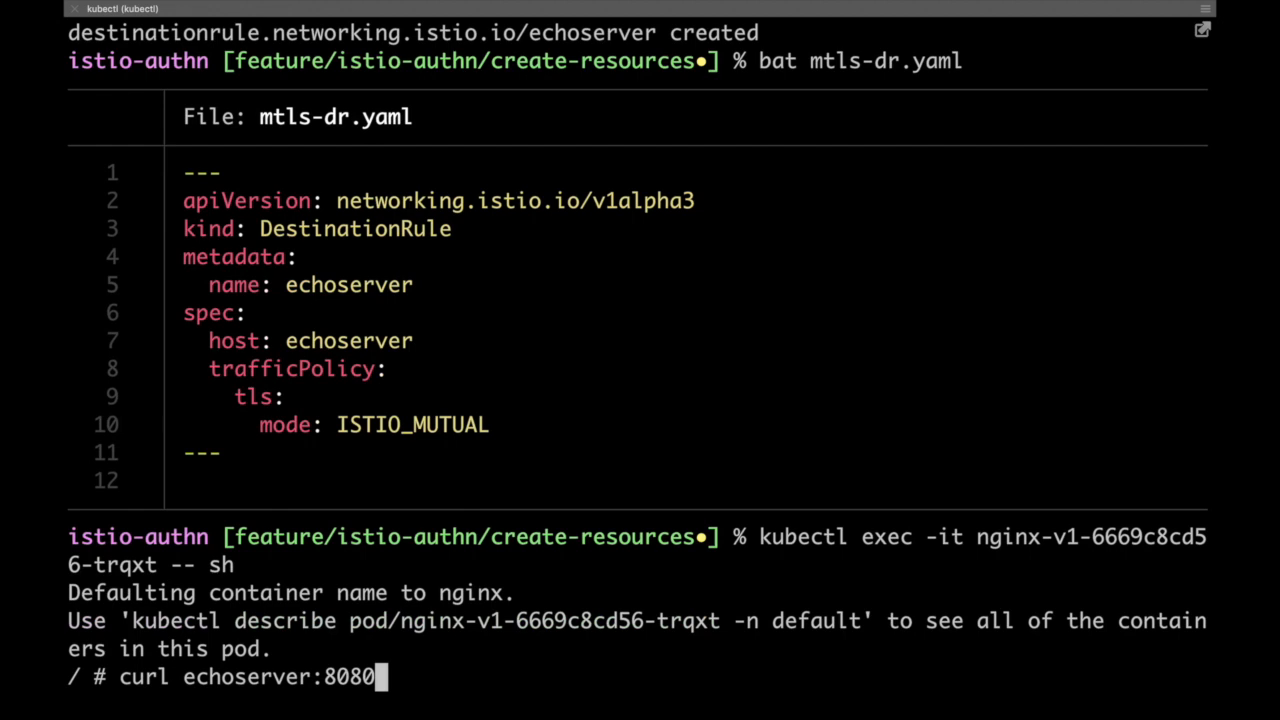
key(Return)
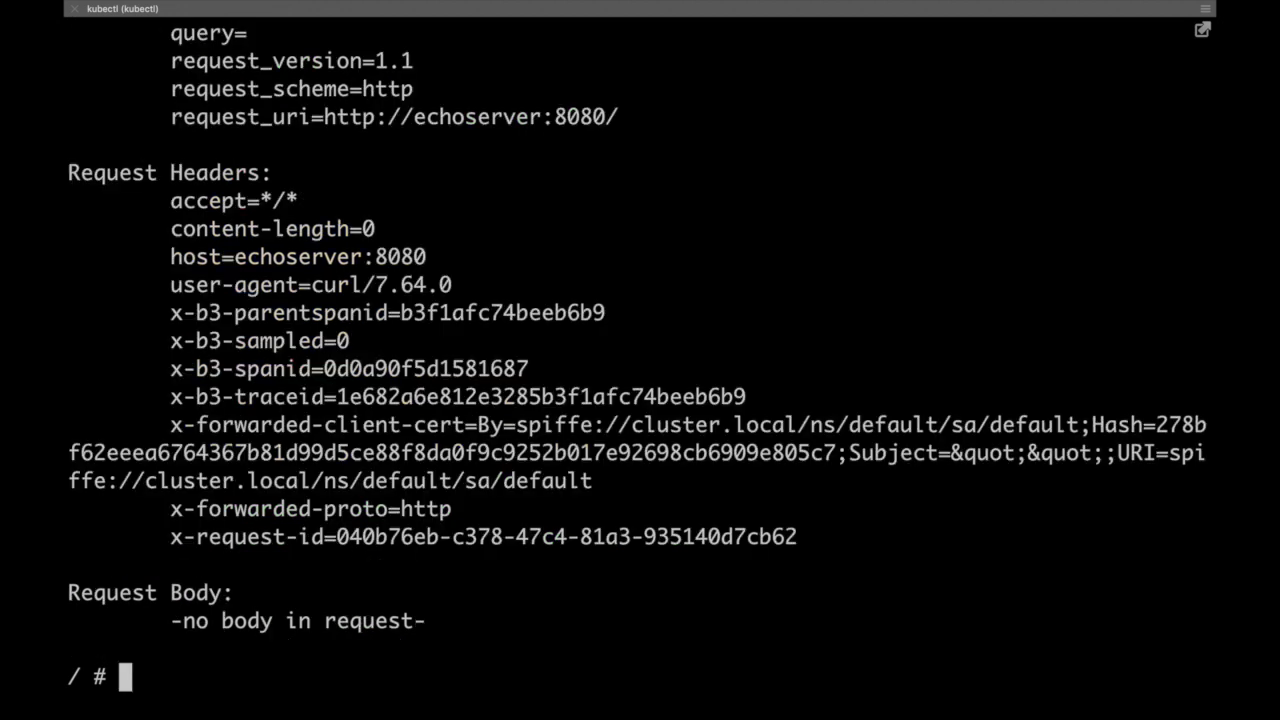
Highlight the x-forwarded-client-cert header in the response, then exit the pod shell
double_click(316, 424)
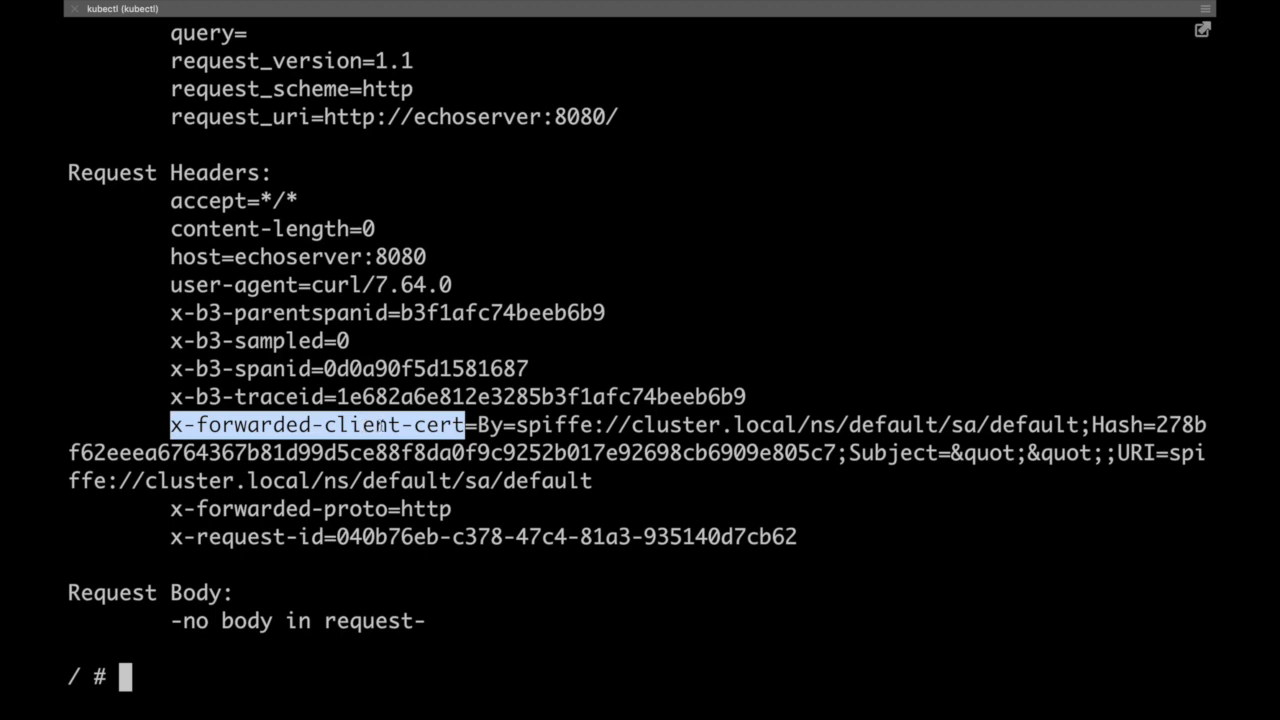
text(exit)
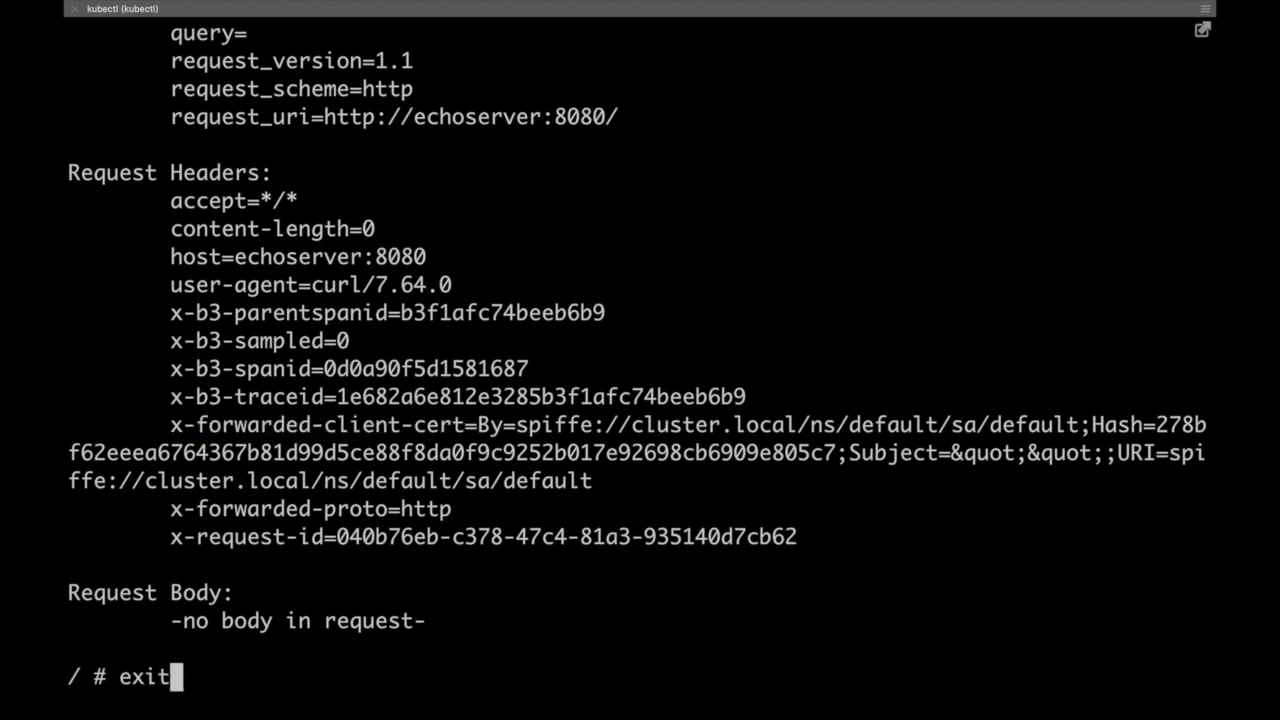
key(Return)
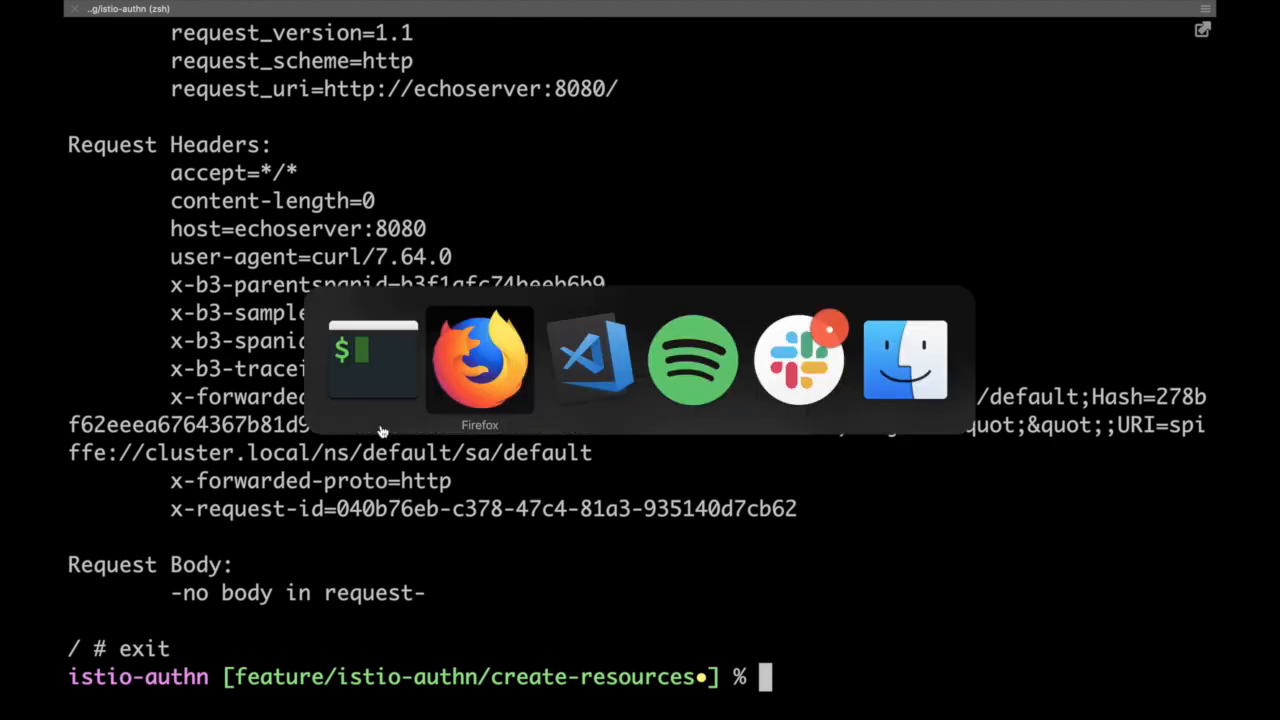
click(480, 360)
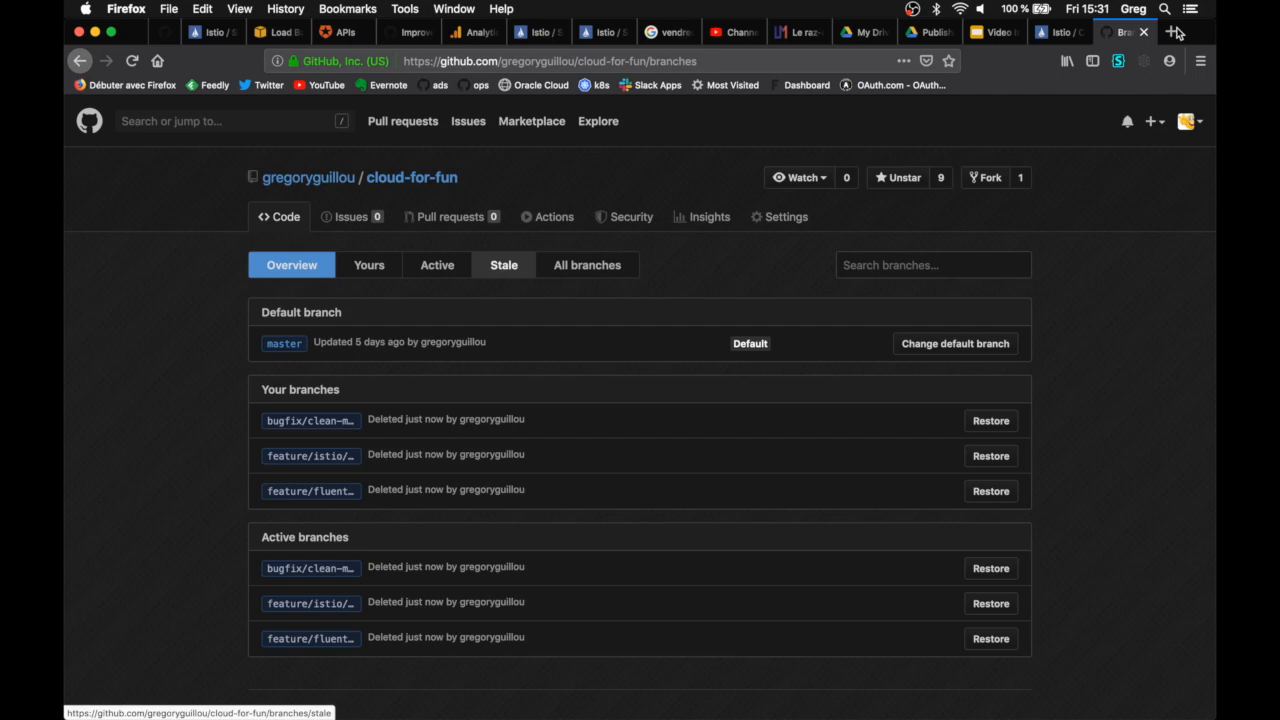
click(1172, 32)
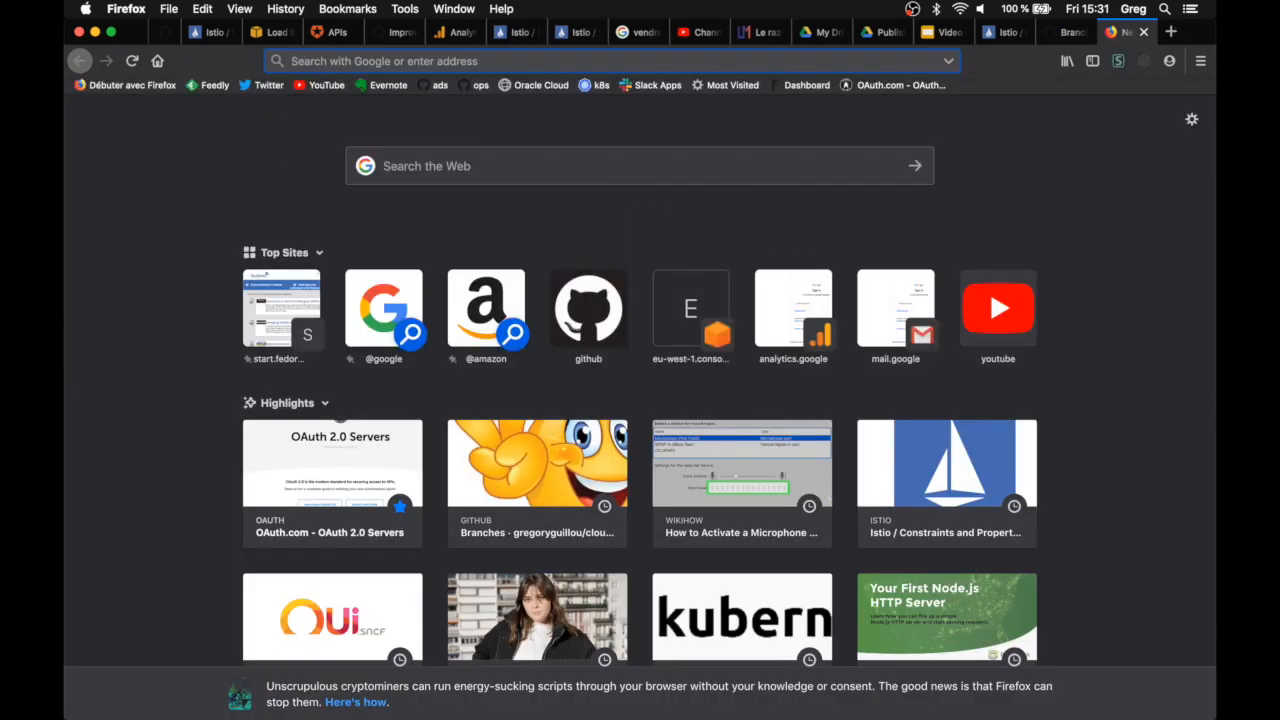
text(echo)
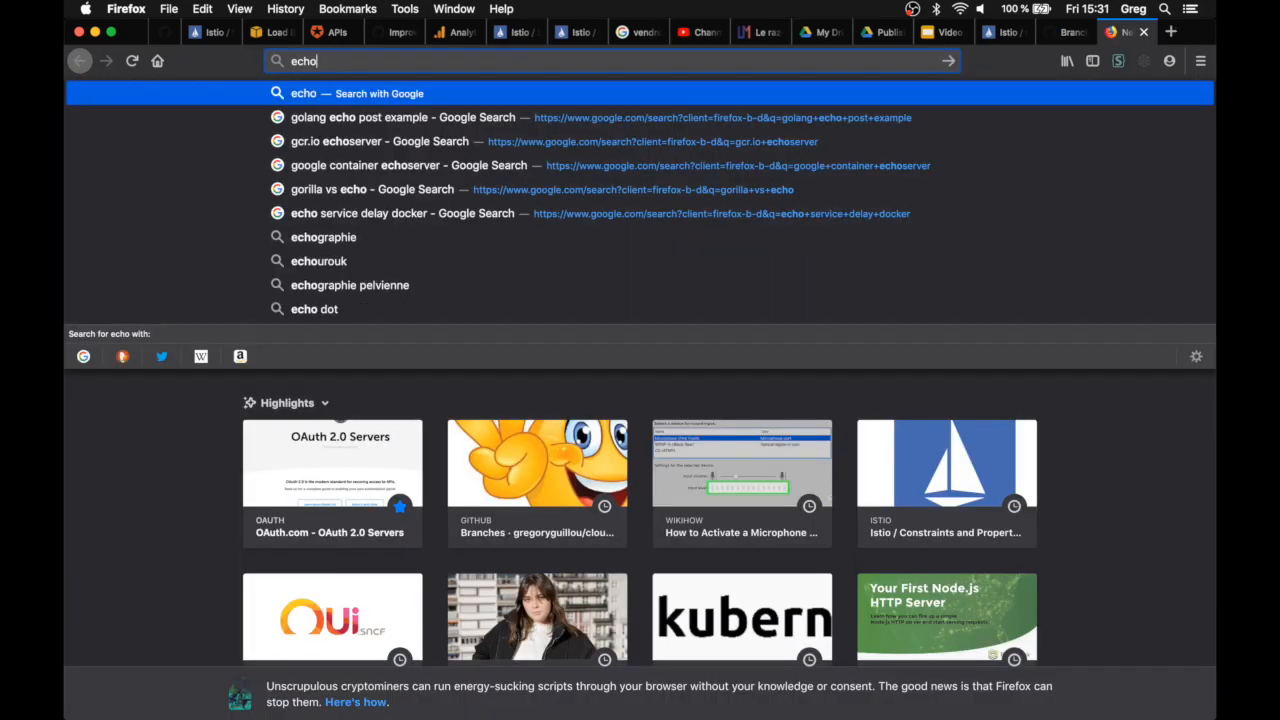
text(.)
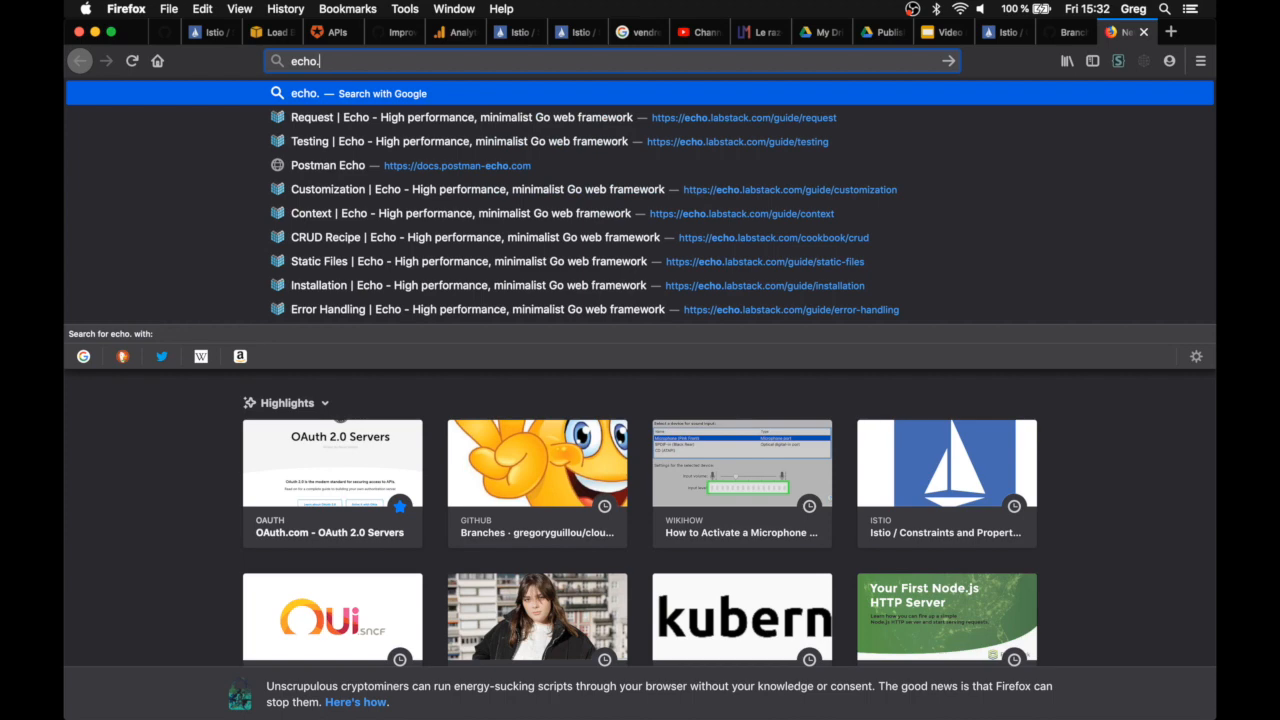
text(red)
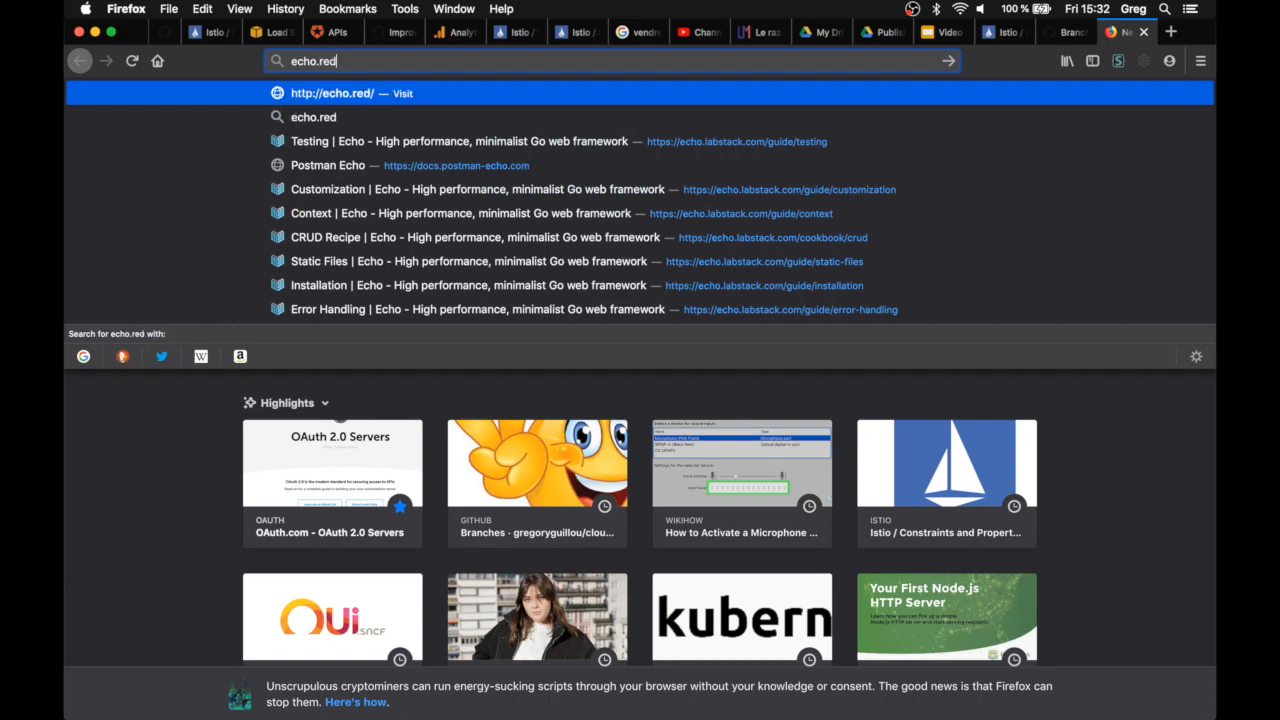
text(.no)
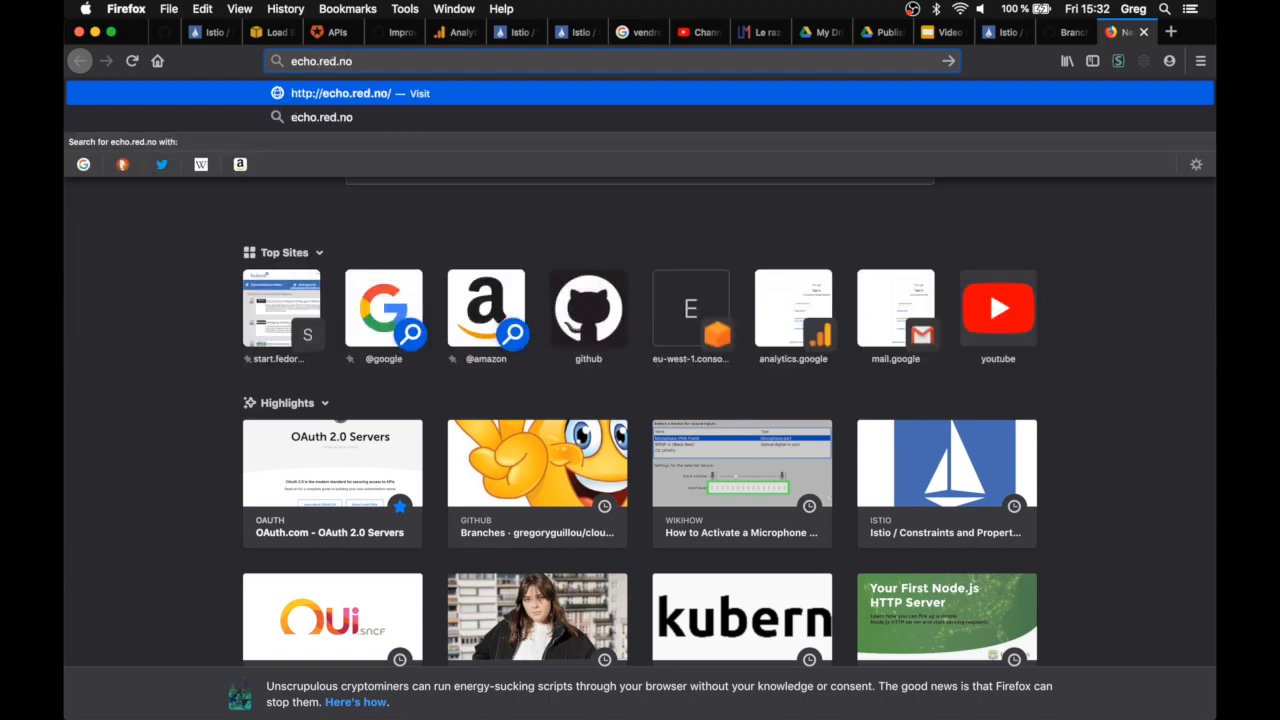
text(-ops.)
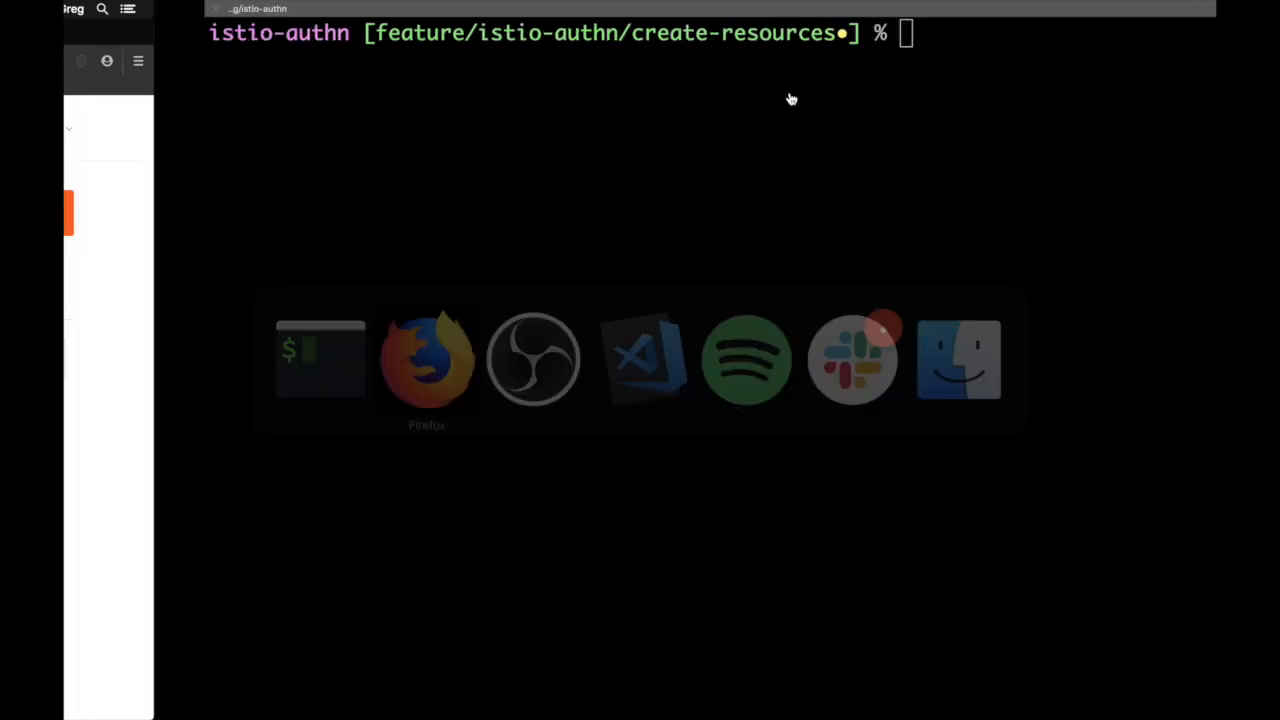
click(426, 358)
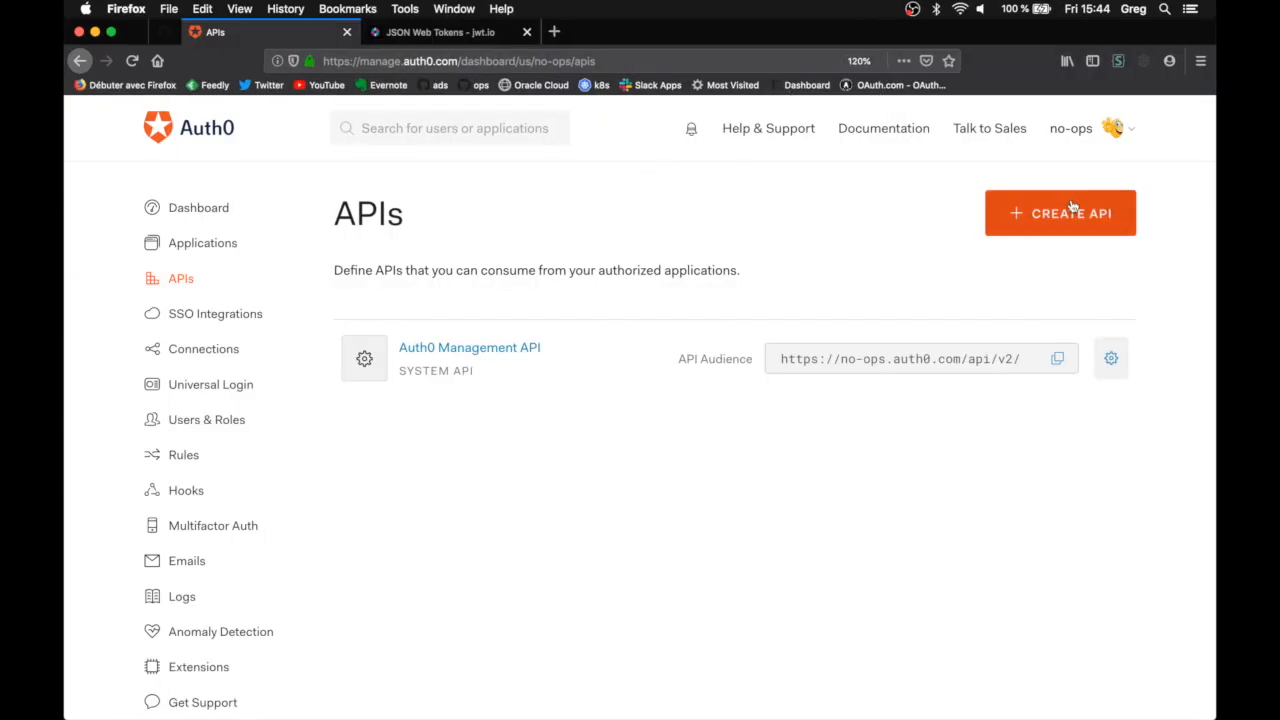
click(1060, 212)
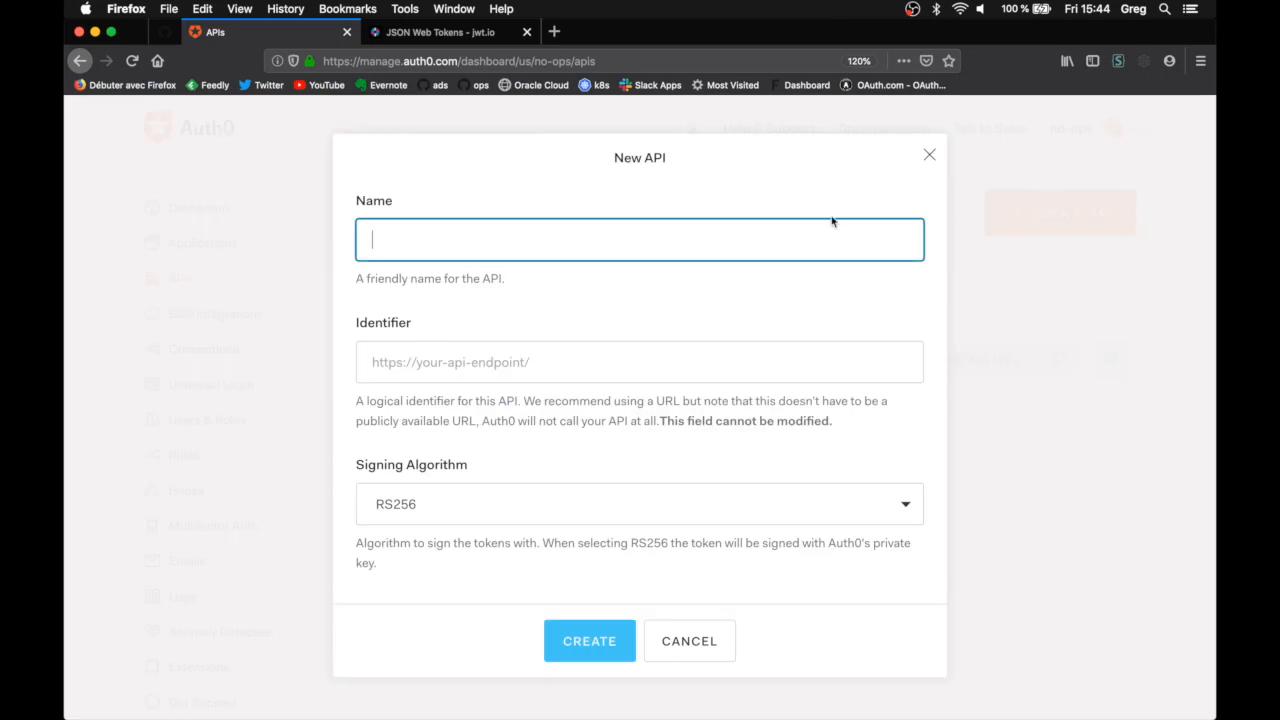
text(echo)
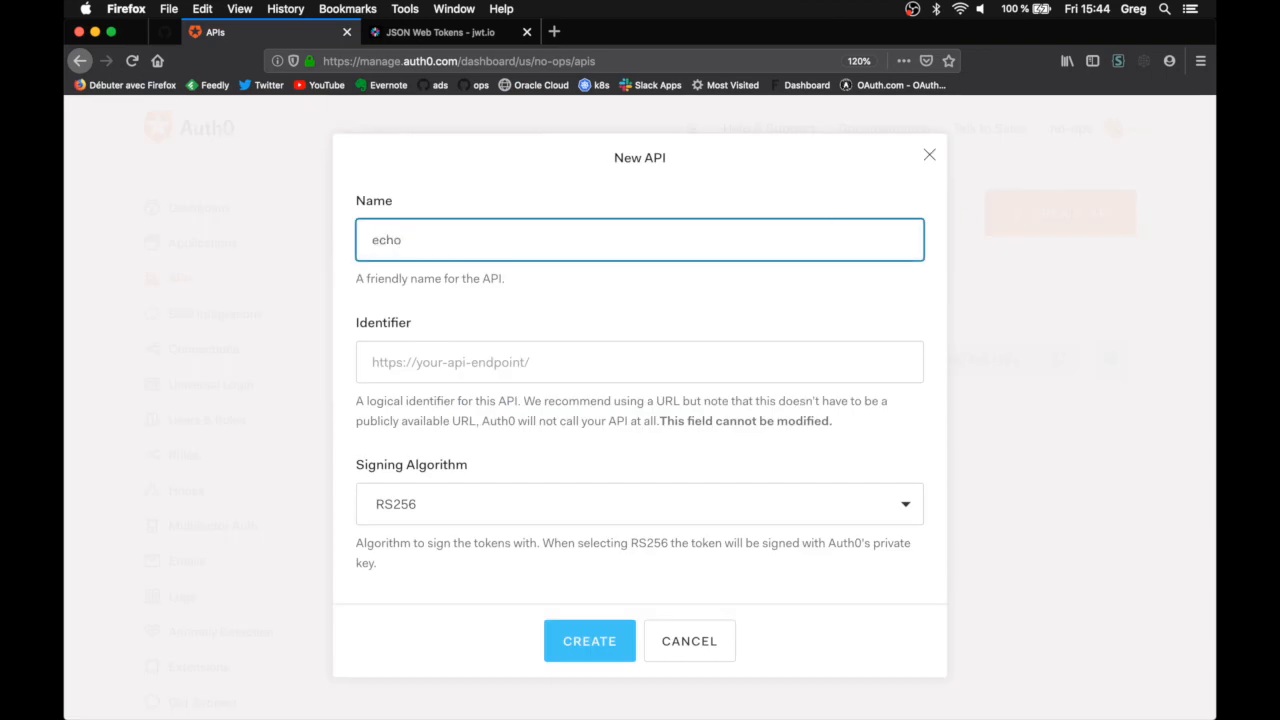
text(https://ec)
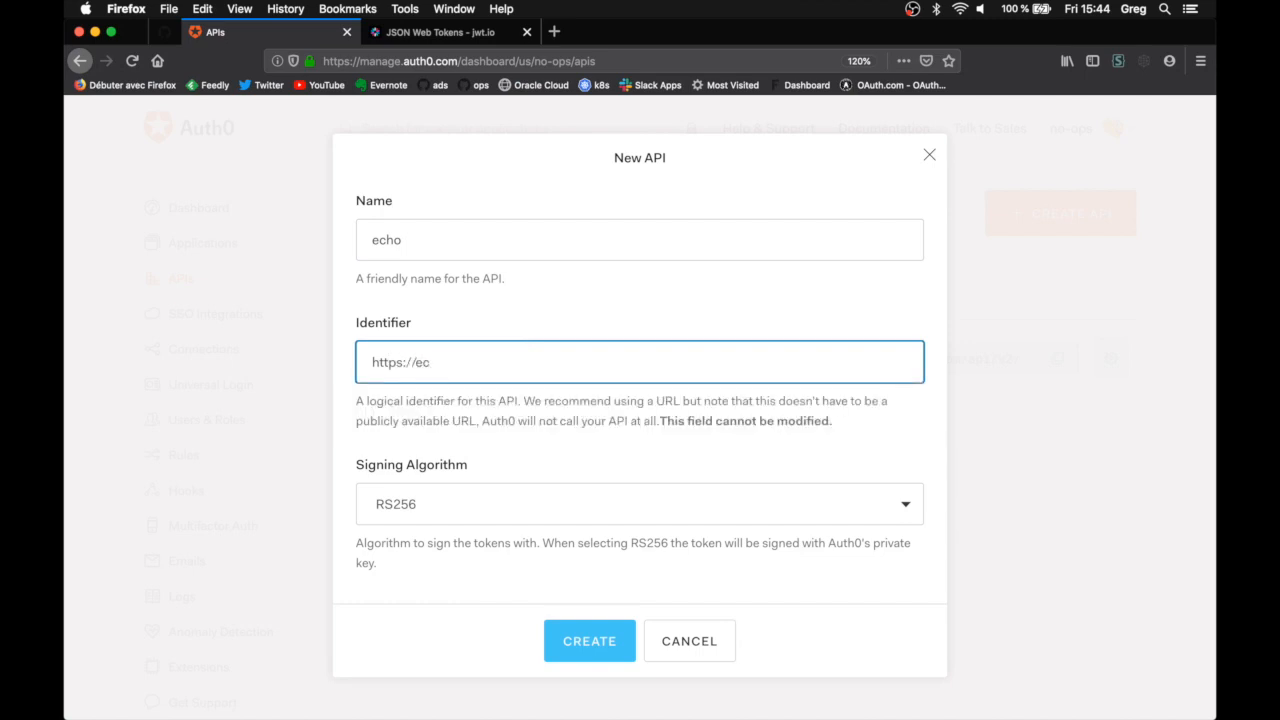
text(ho.red)
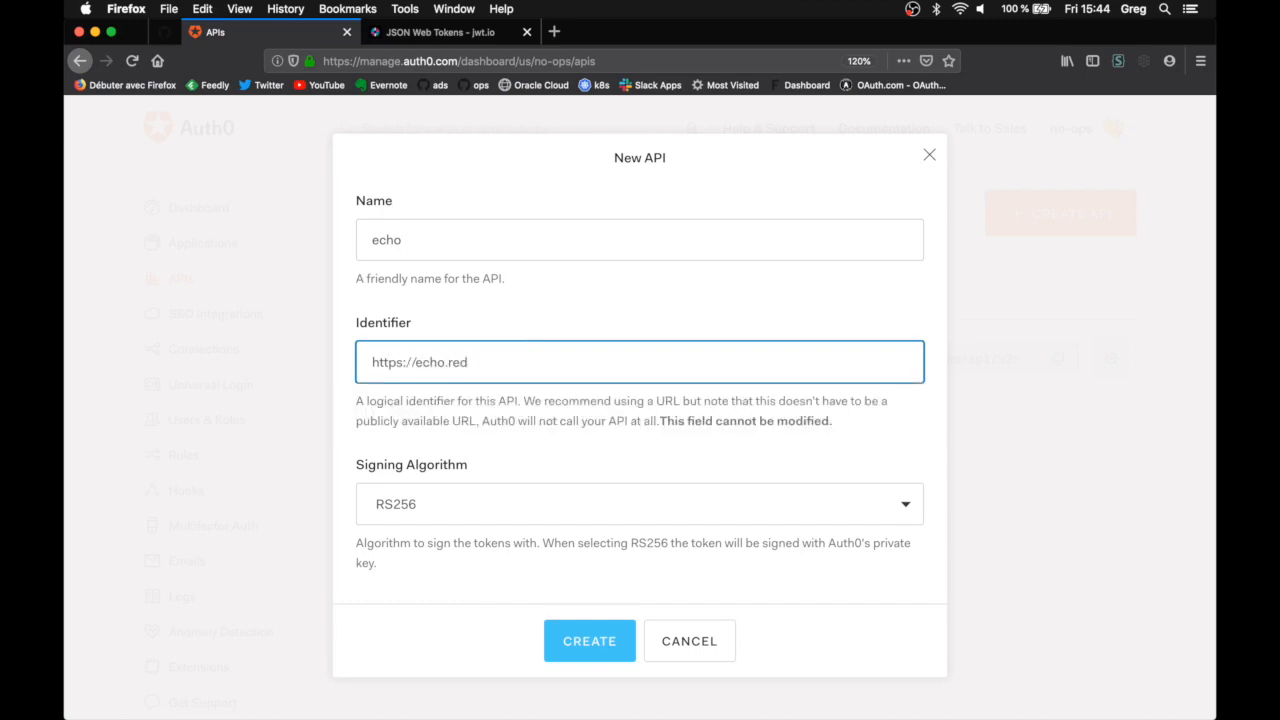
text(no-)
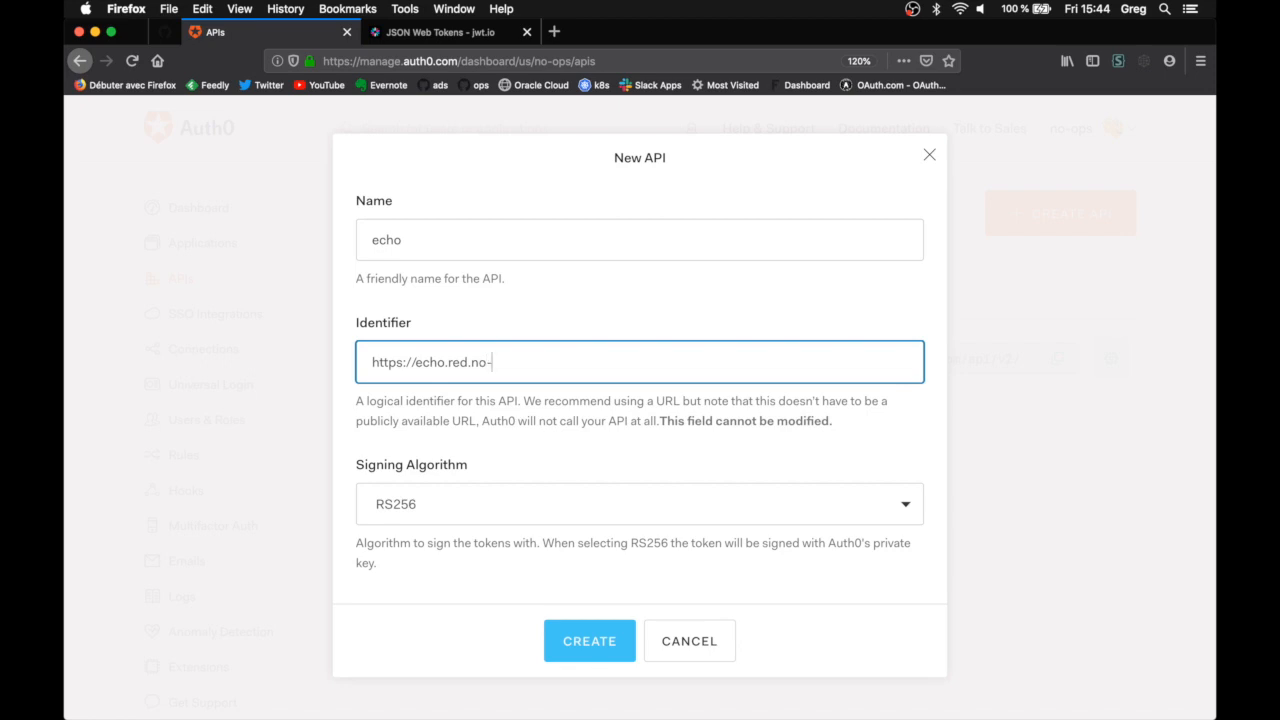
text(ps.io)
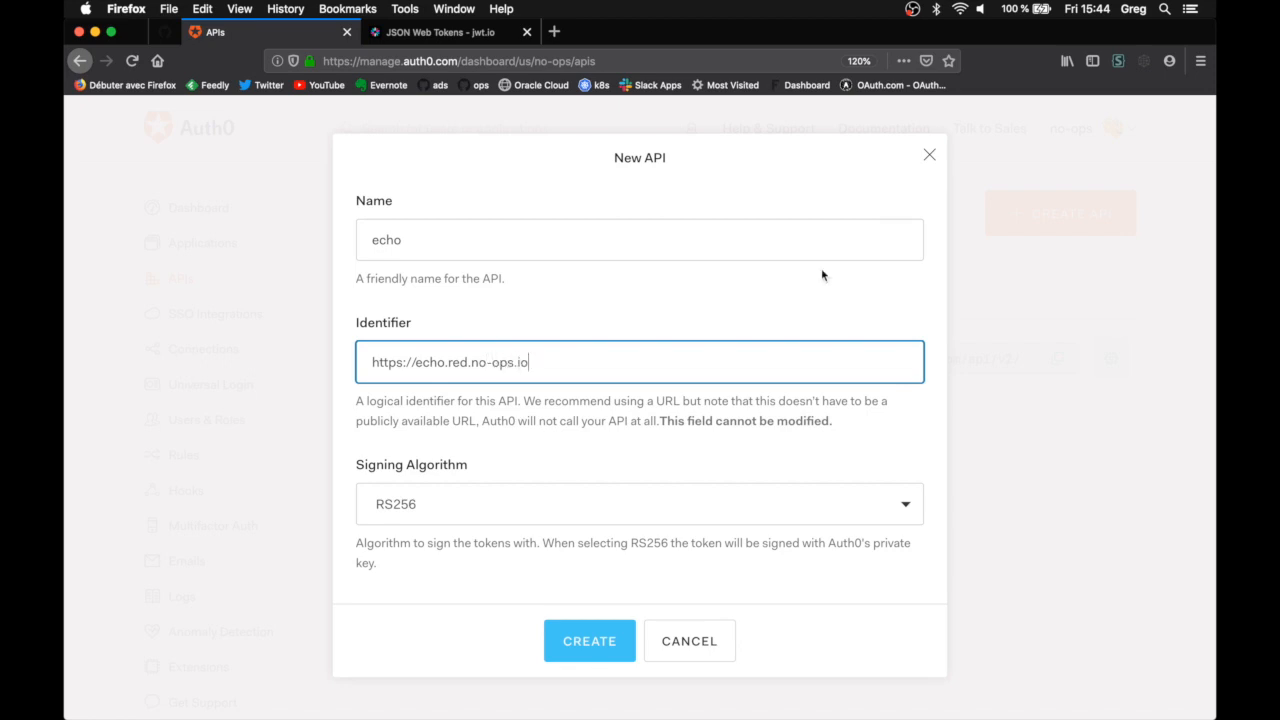
click(588, 640)
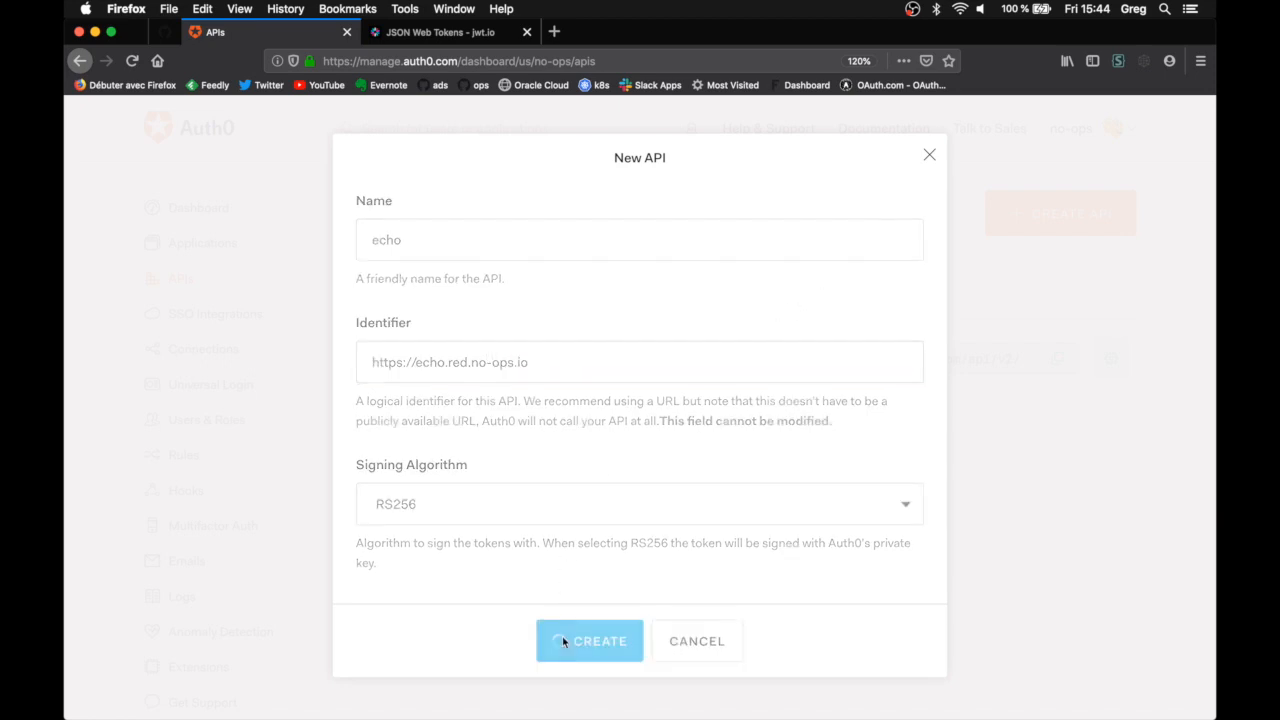
click(588, 640)
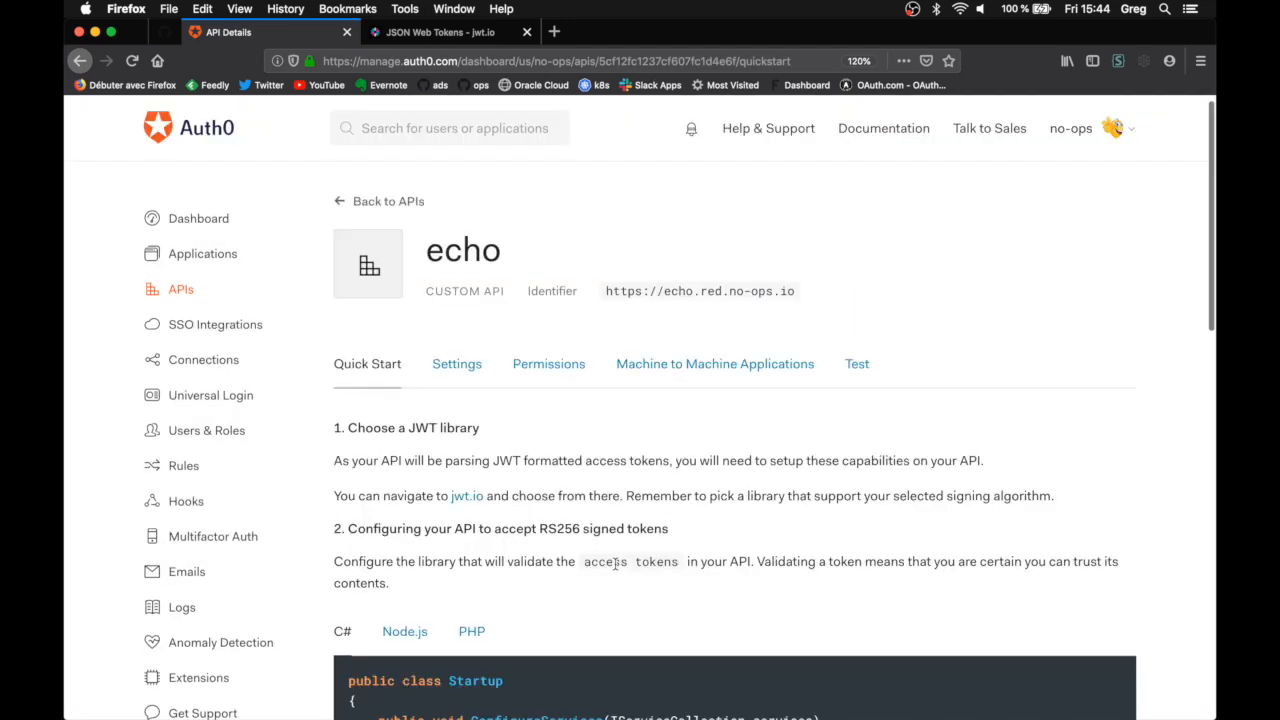
mouse_move(440, 400)
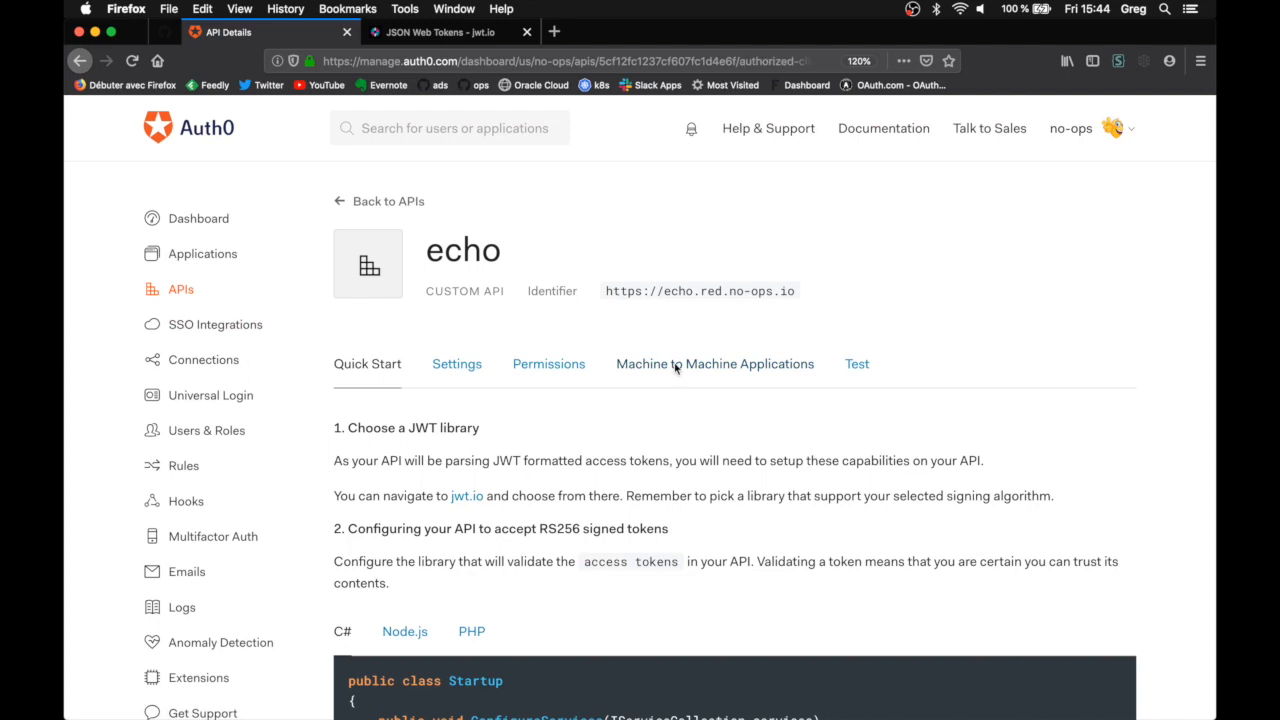
Open the echo test machine-to-machine application's settings and scroll to the bottom
click(712, 364)
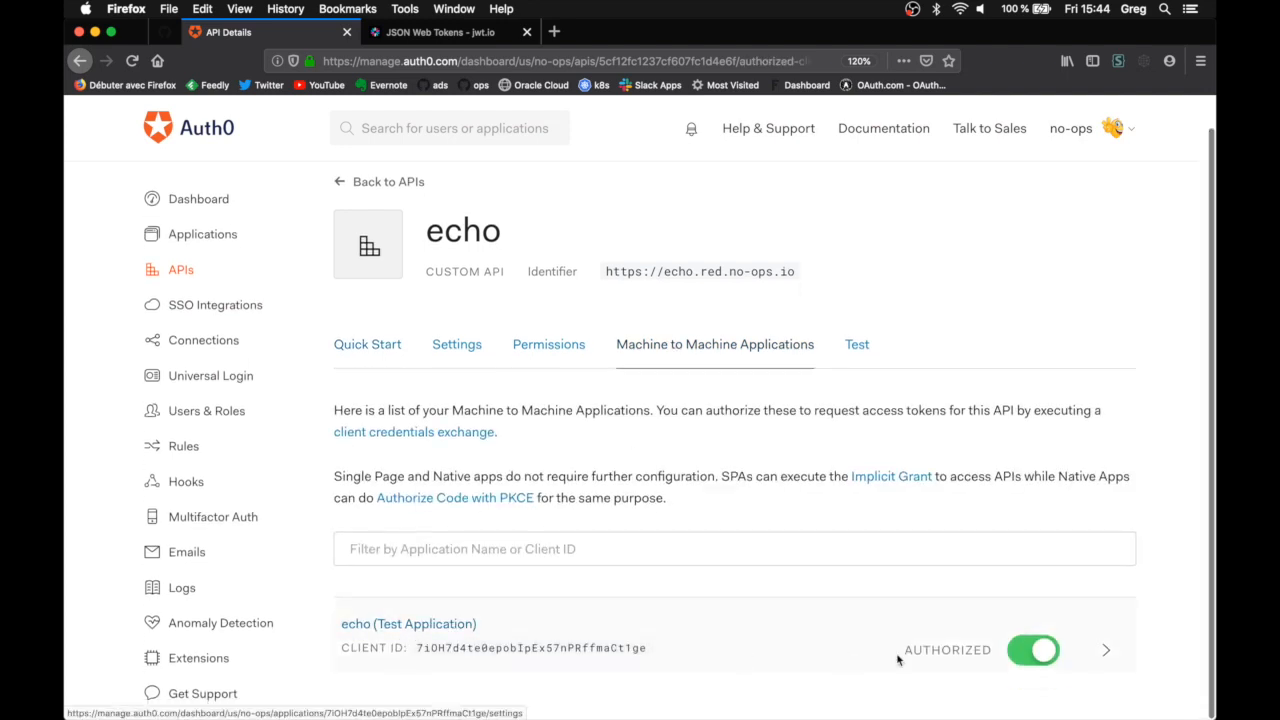
click(202, 234)
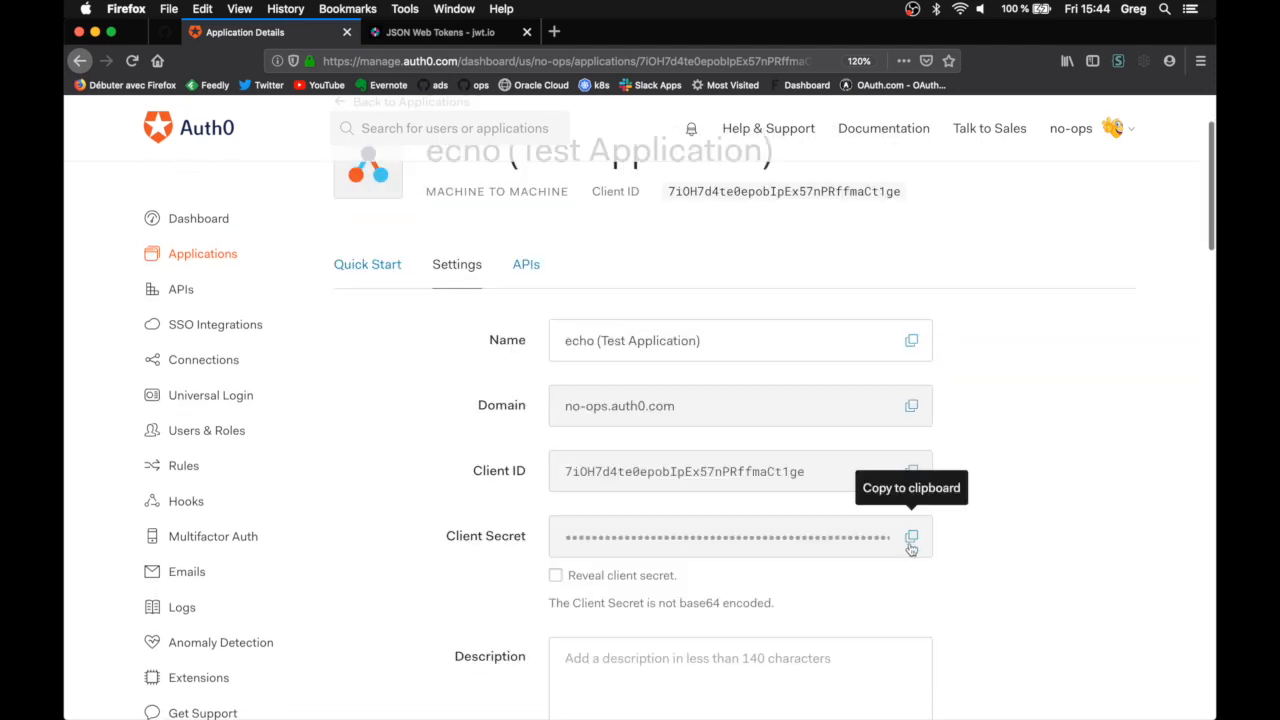
mouse_move(676, 578)
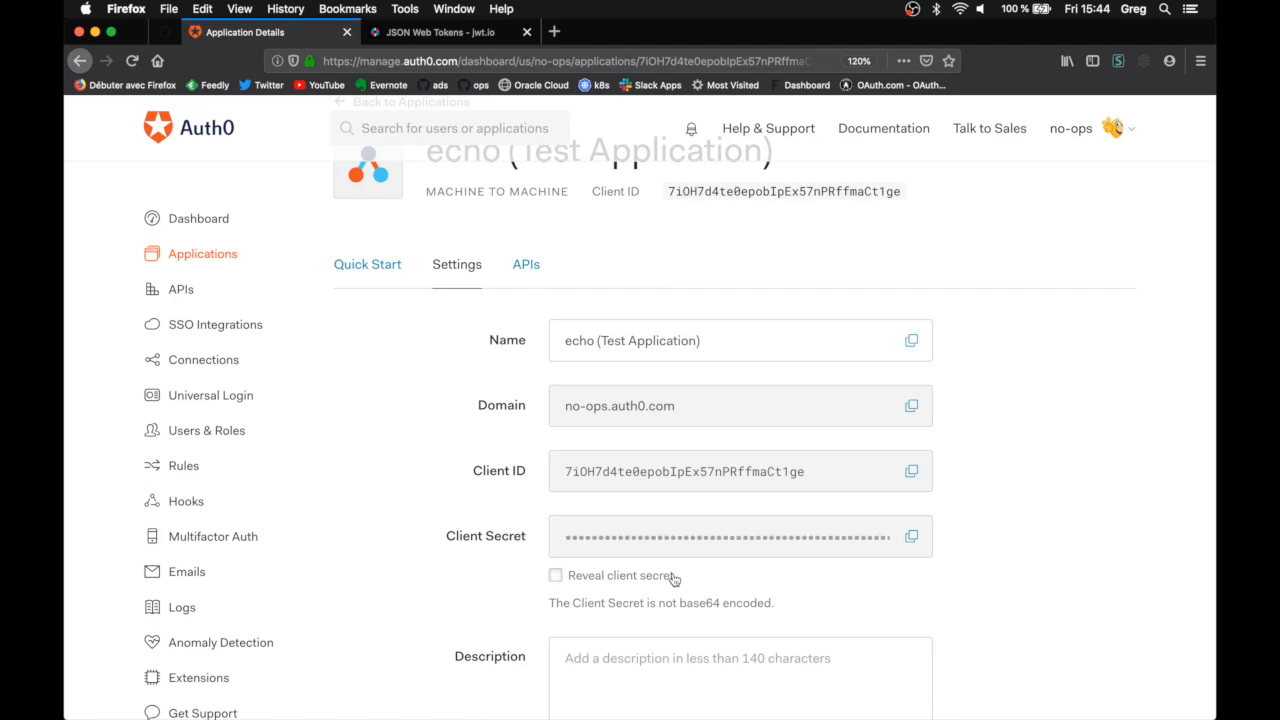
scroll(down, 3)
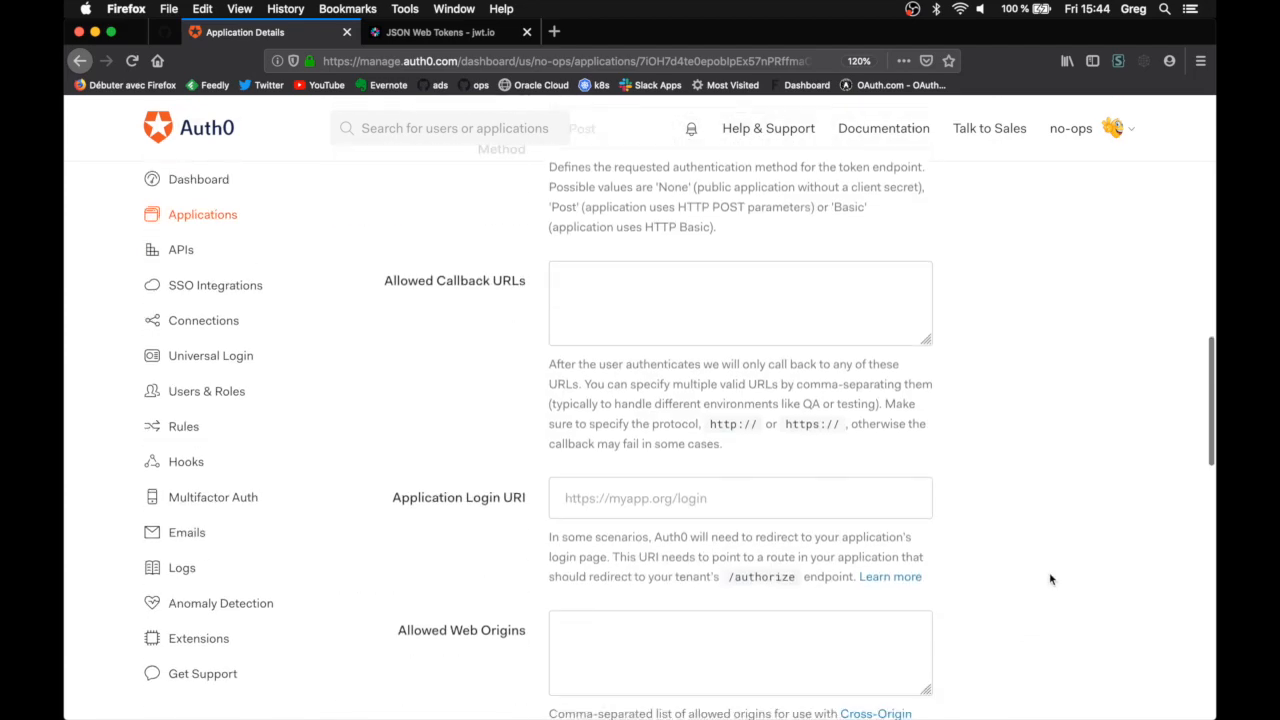
scroll(down, 3)
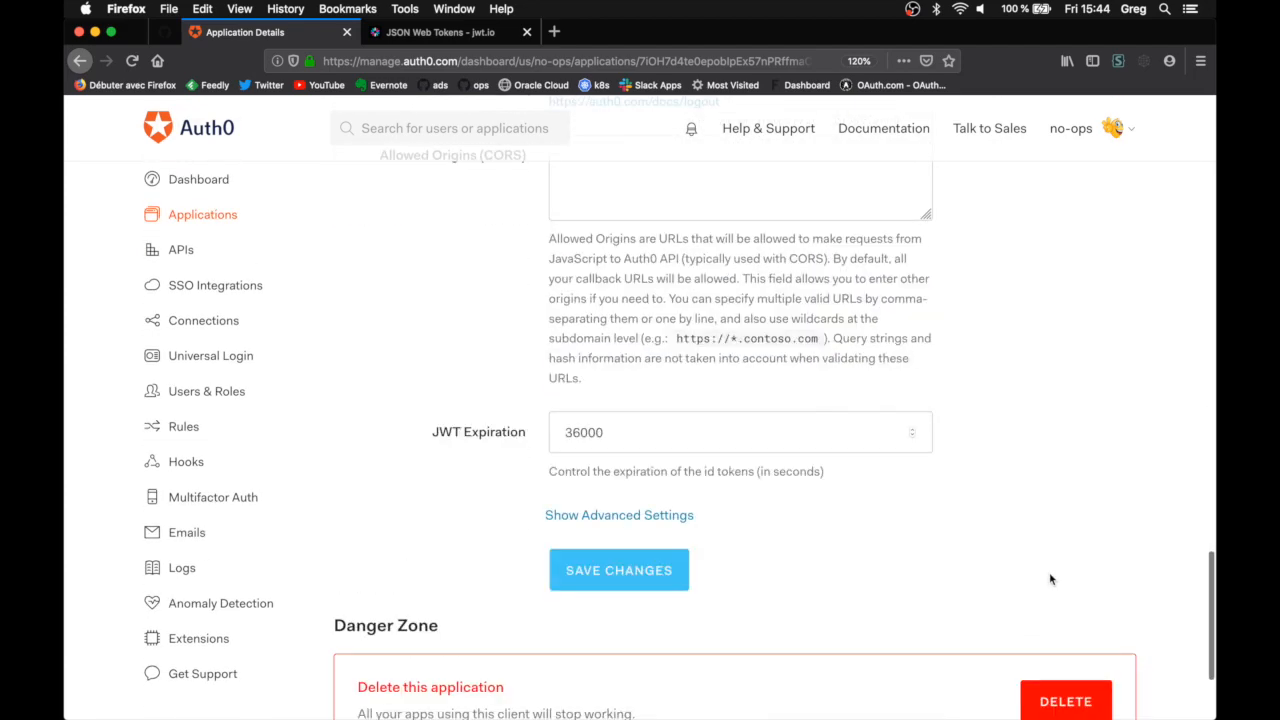
scroll(down, 3)
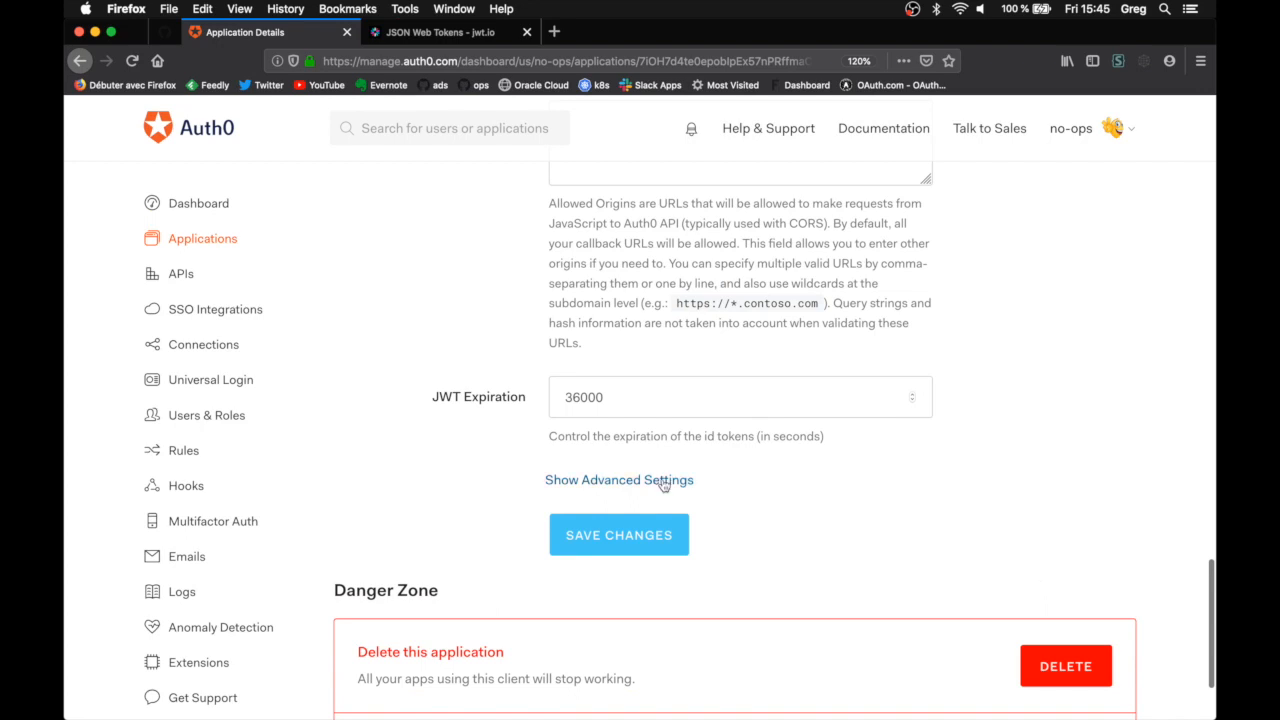
Expand Advanced Settings and show the application's Endpoints URLs
click(618, 480)
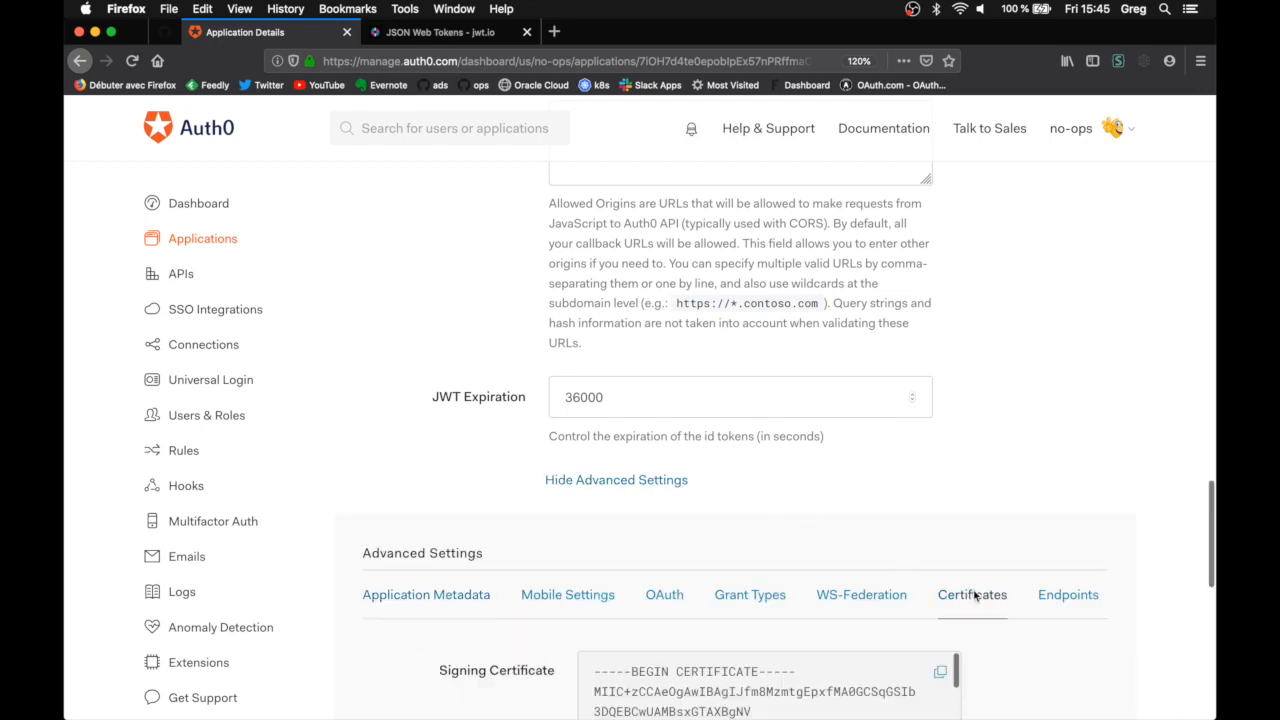
click(1068, 594)
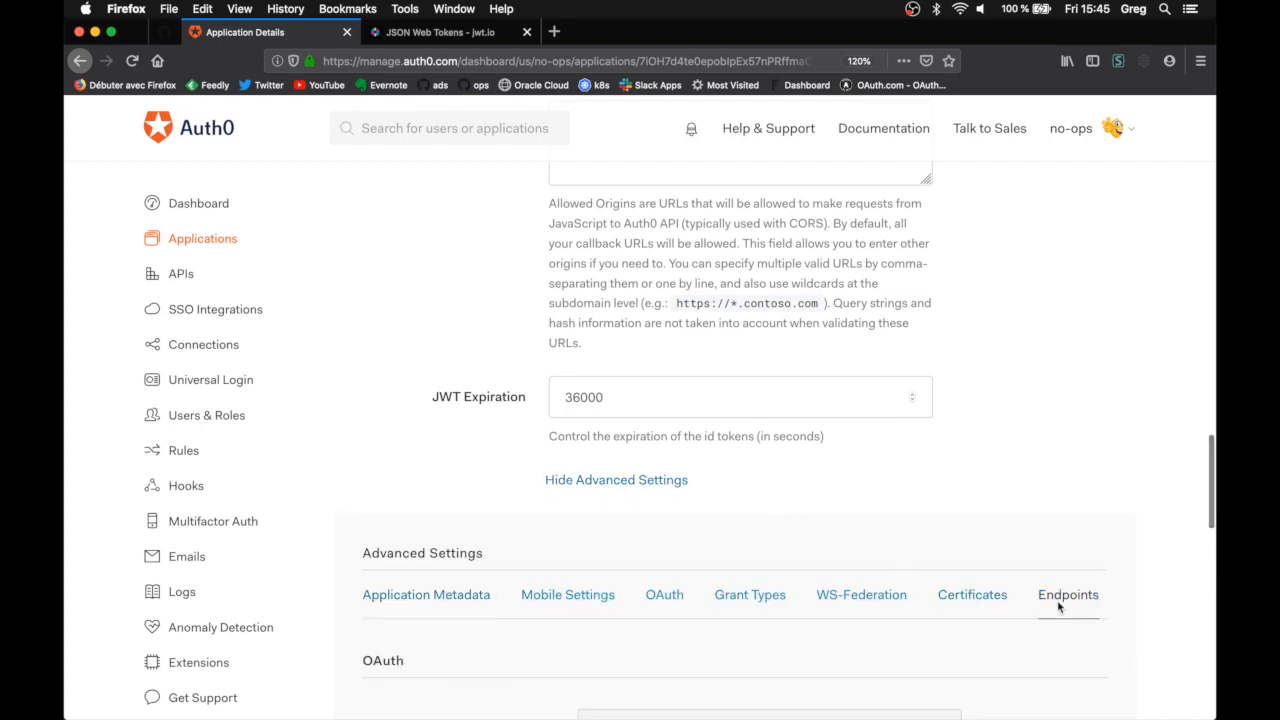
click(1068, 594)
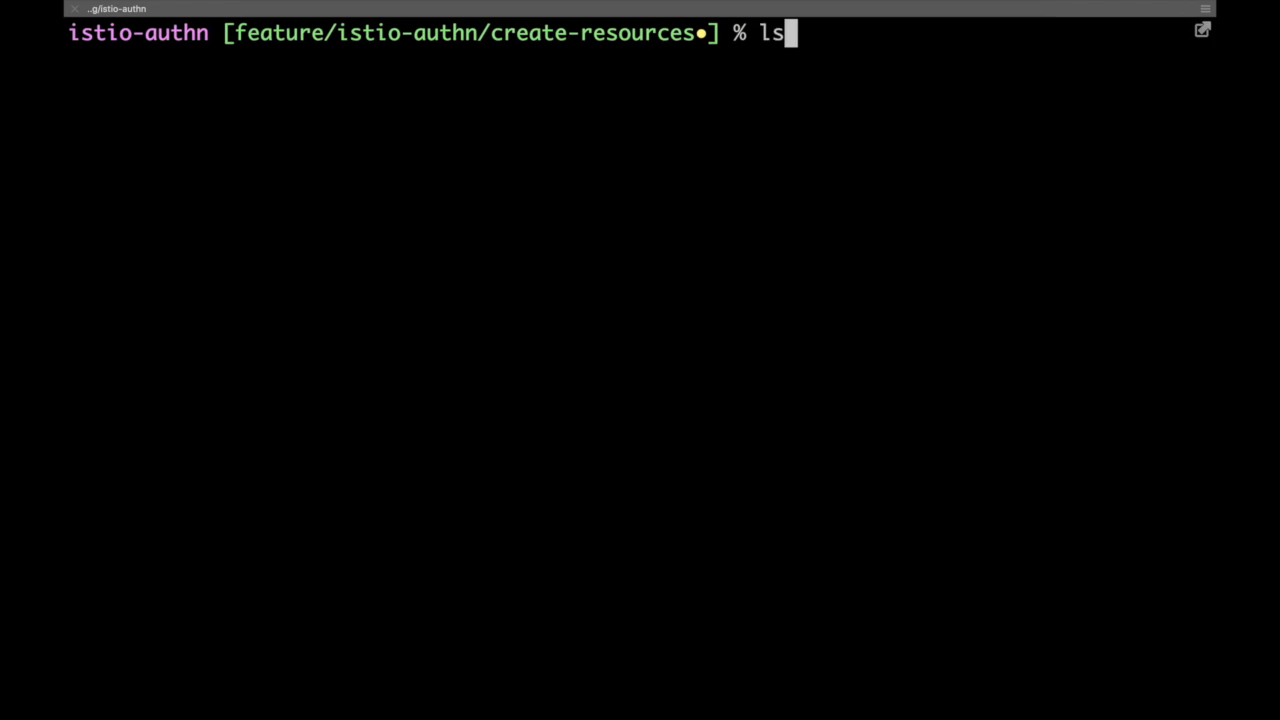
Cat origin-authn.yaml with the Auth0 issuer and JWKS URI, then kubectl apply it to the cluster
text(cat origin-authn.yaml)
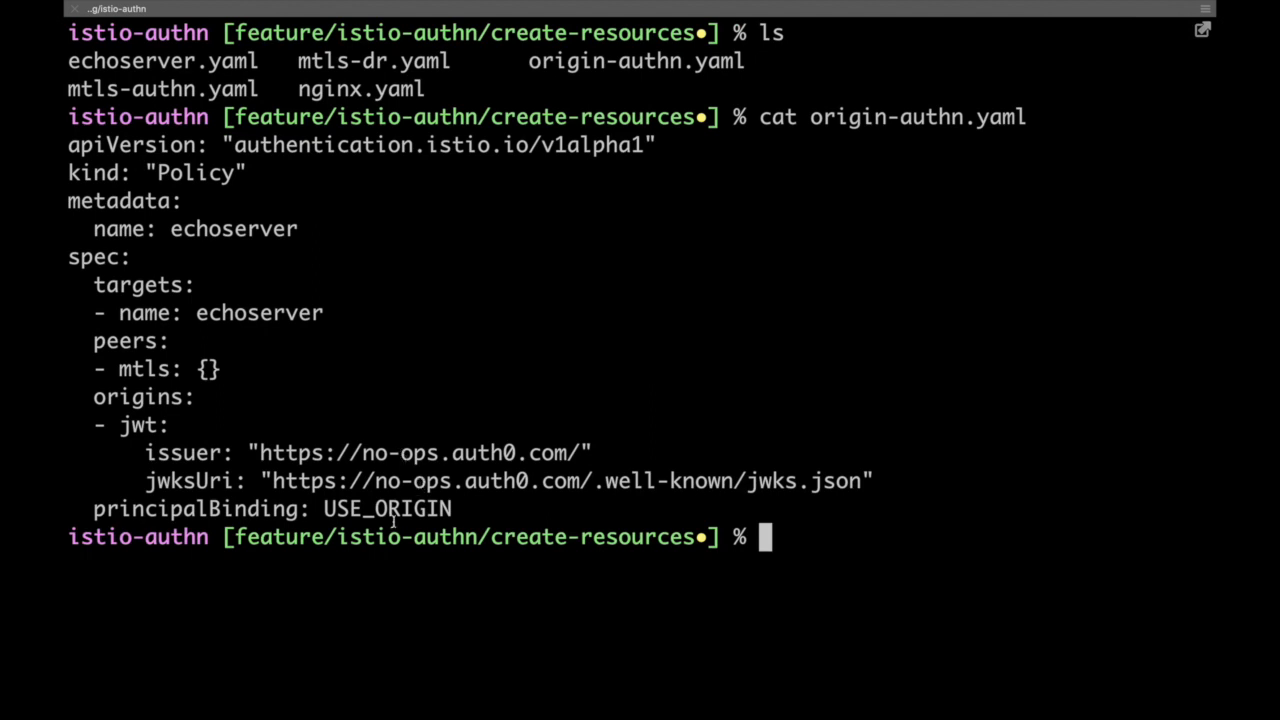
text(ku)
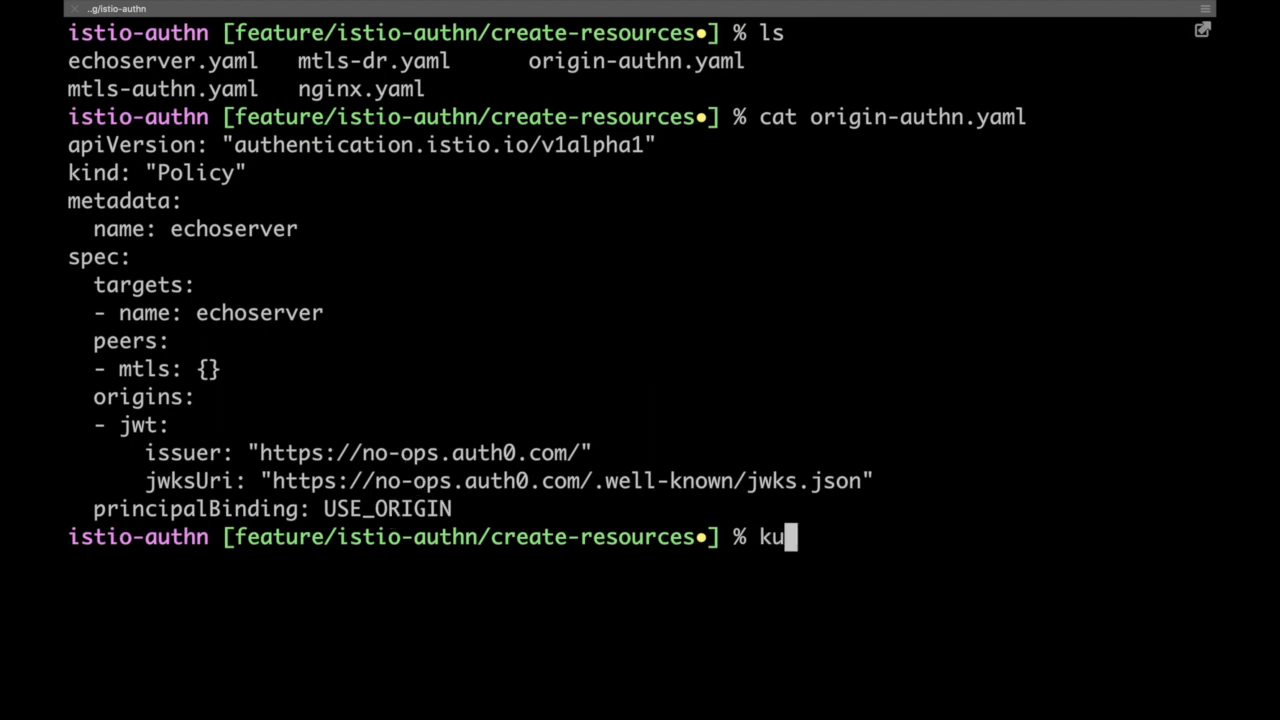
text(bectl apply)
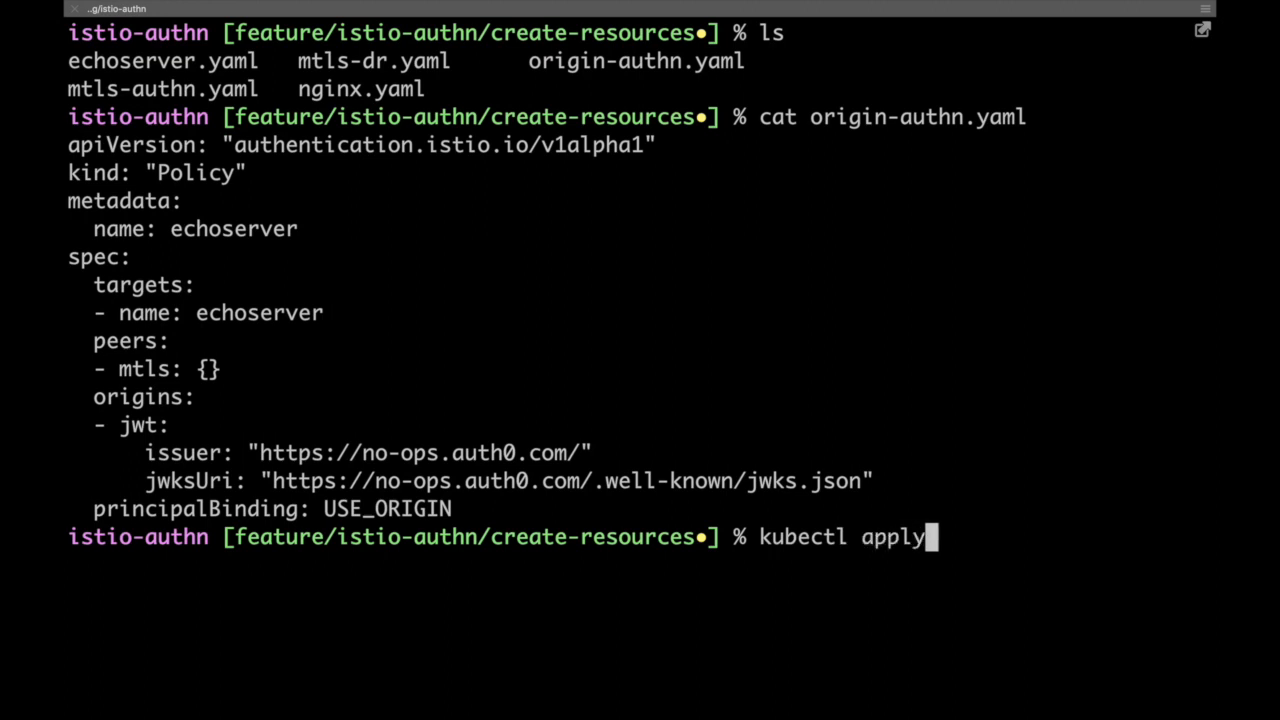
text(-f)
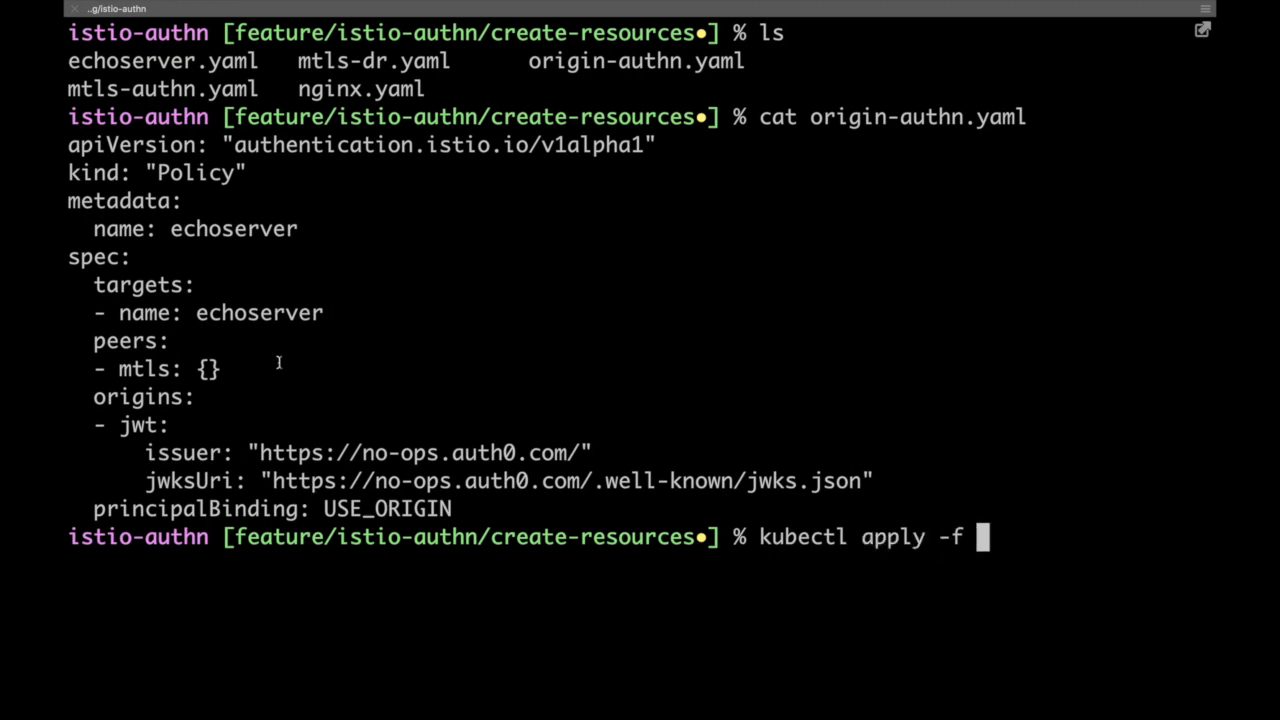
mouse_move(338, 384)
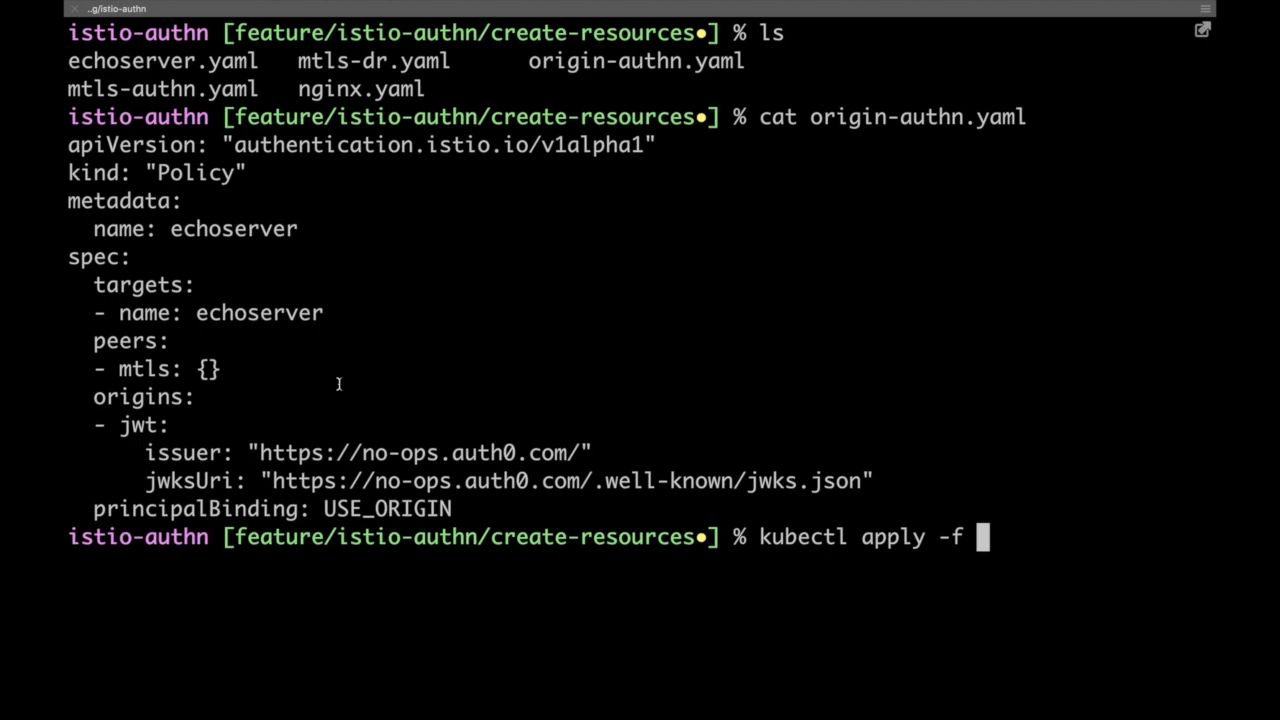
text(origin-authn.yaml)
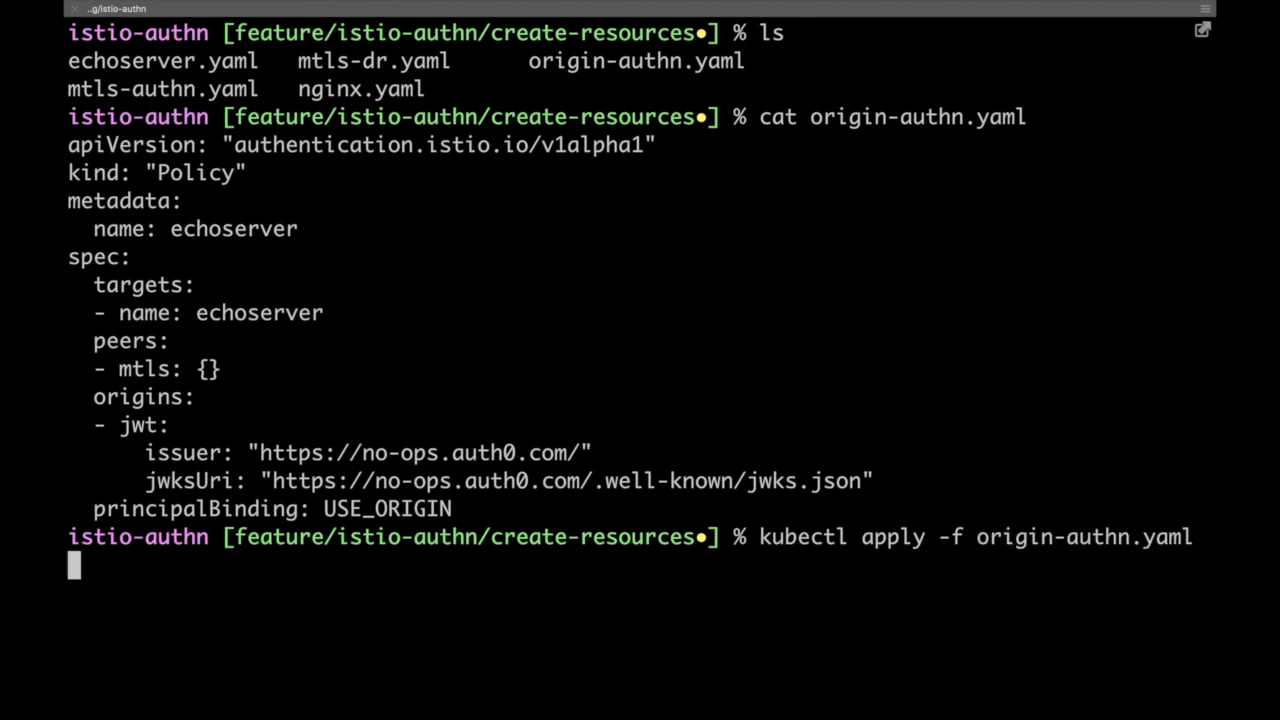
key(Return)
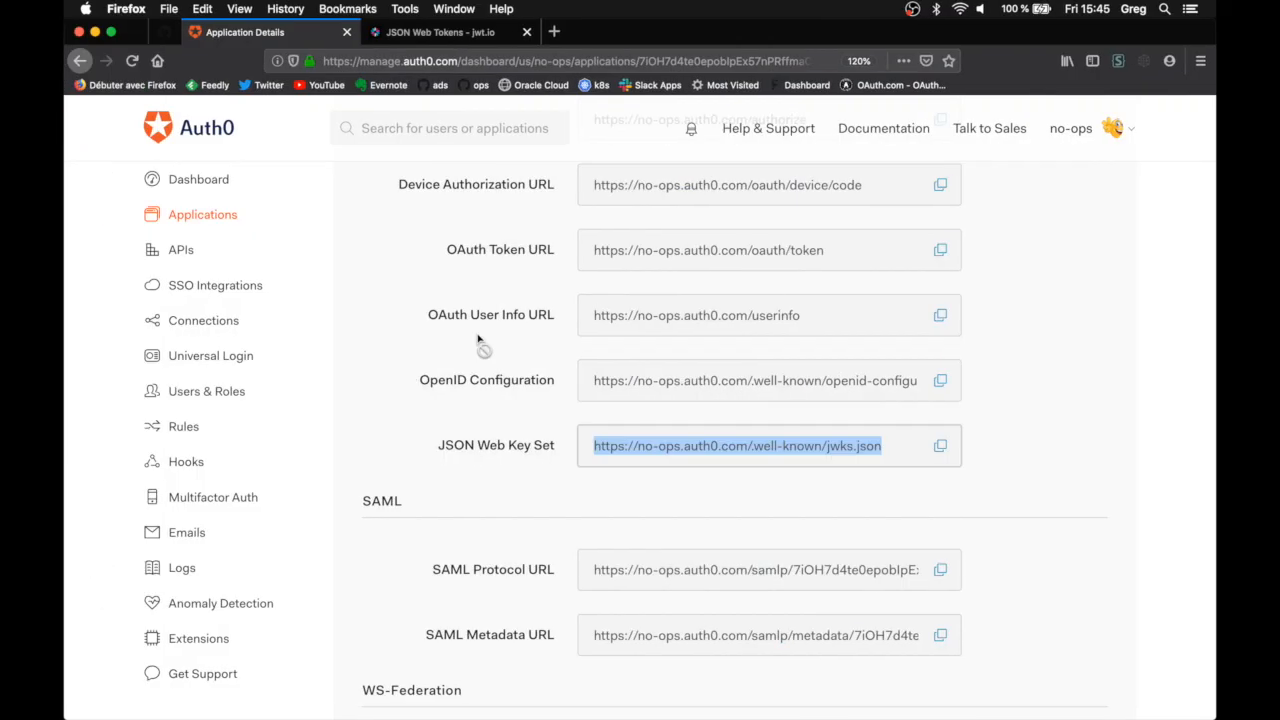
Scroll the Auth0 echo application page to reach its Quick Start access-token example
scroll(up, 3)
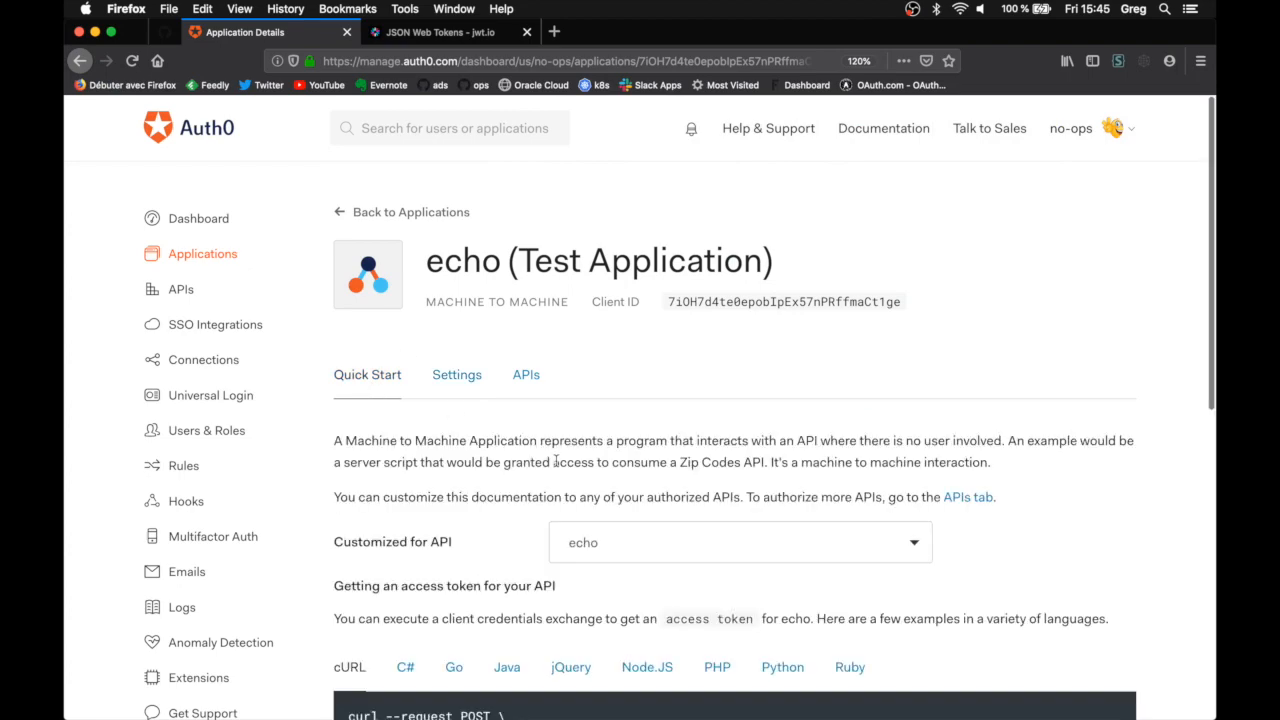
scroll(down, 3)
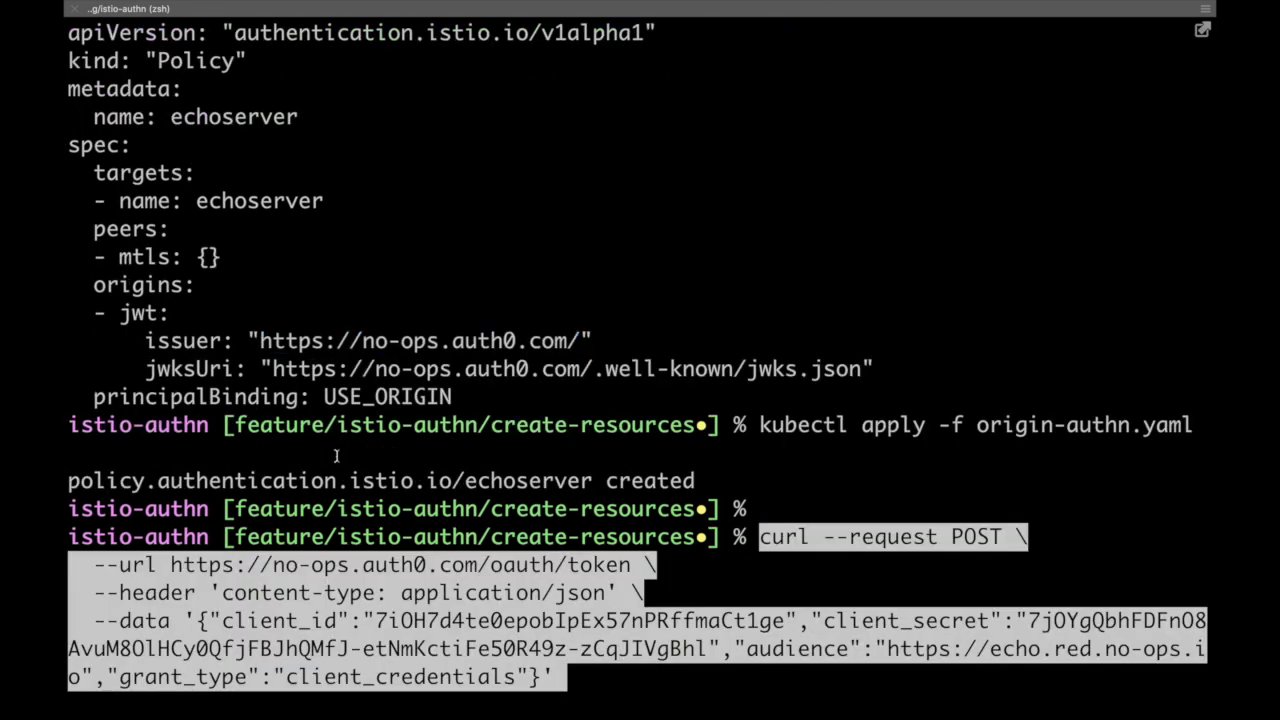
Run the Auth0 client-credentials token request and export the returned access token as JWTTOKEN
key(Return)
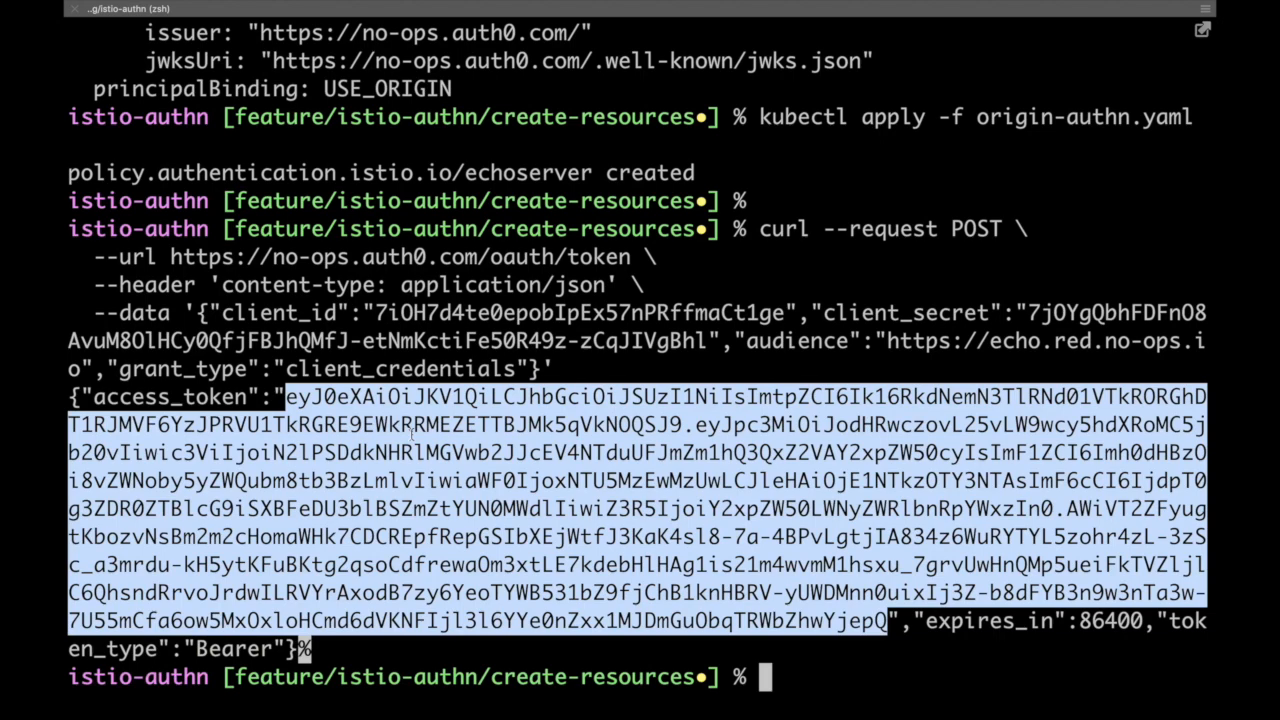
text(echo)
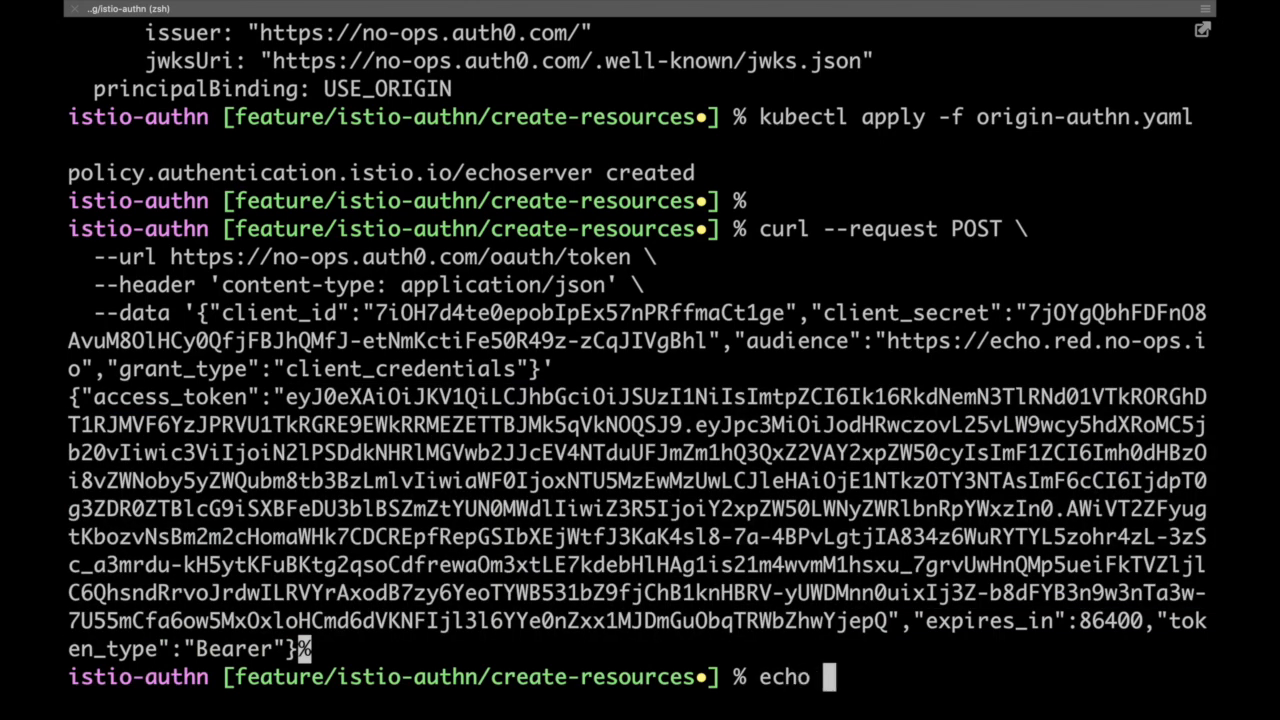
text(export)
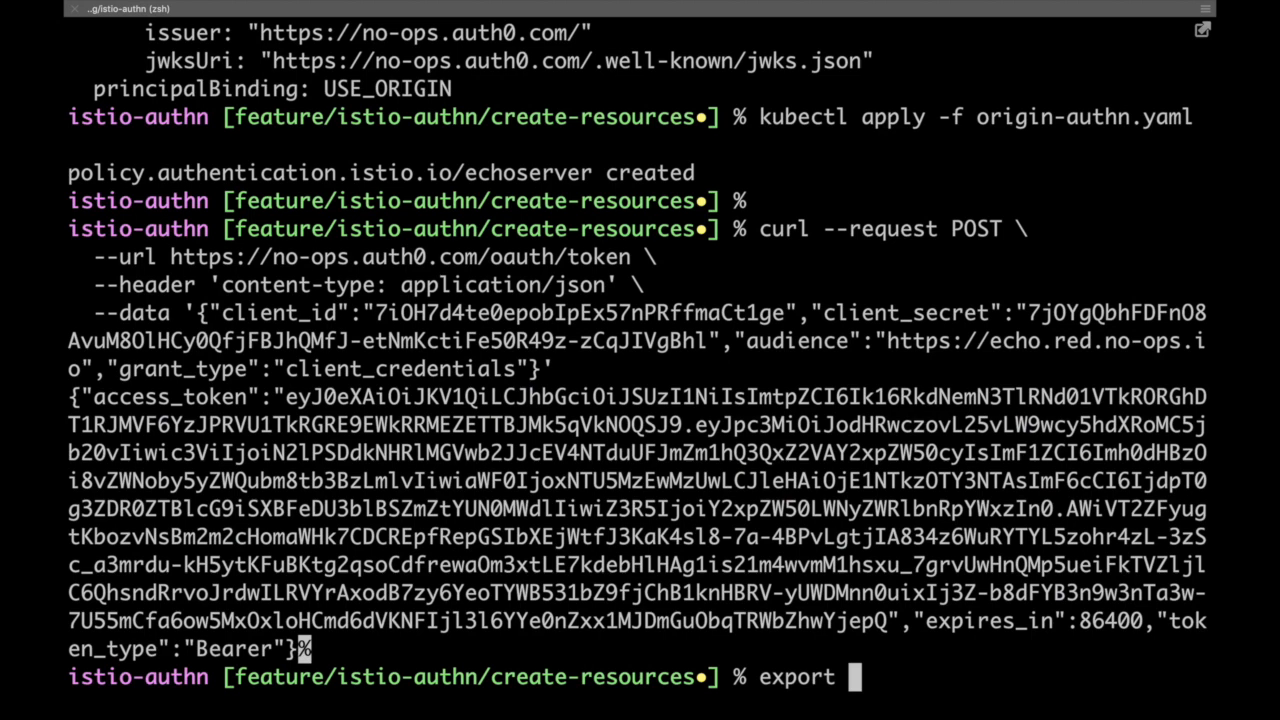
text(JWTTO)
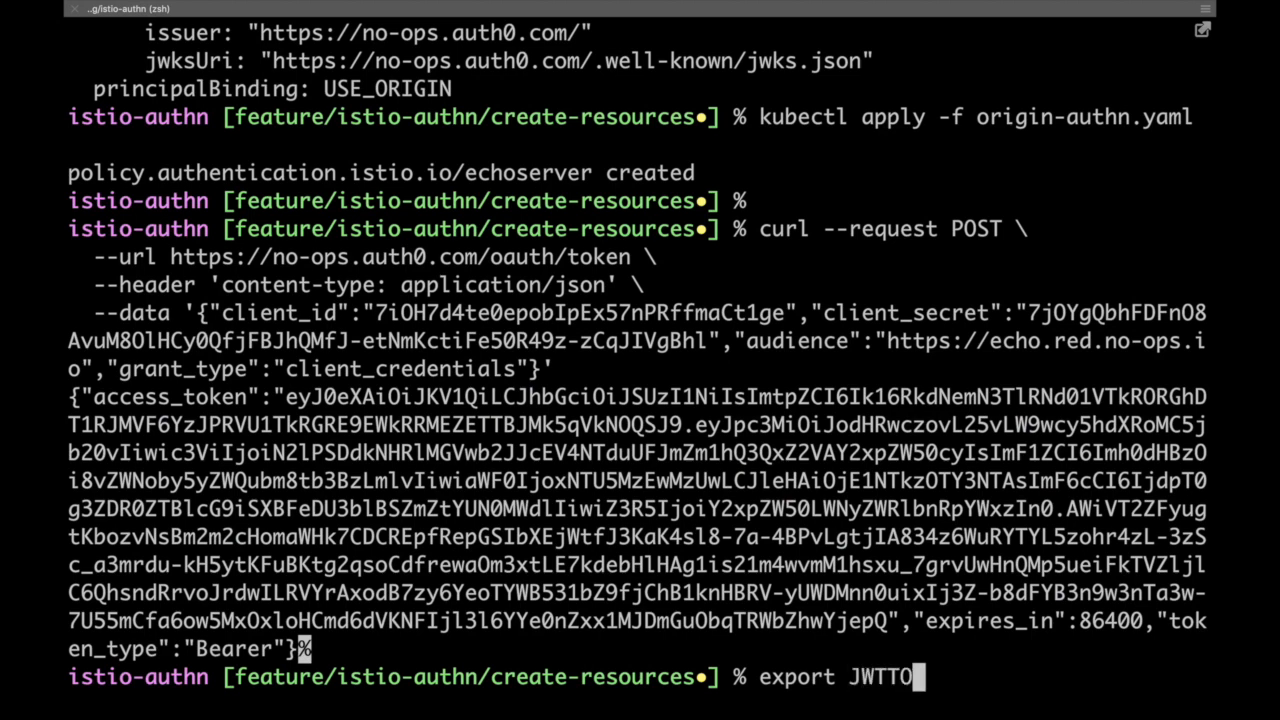
text(KEN=)
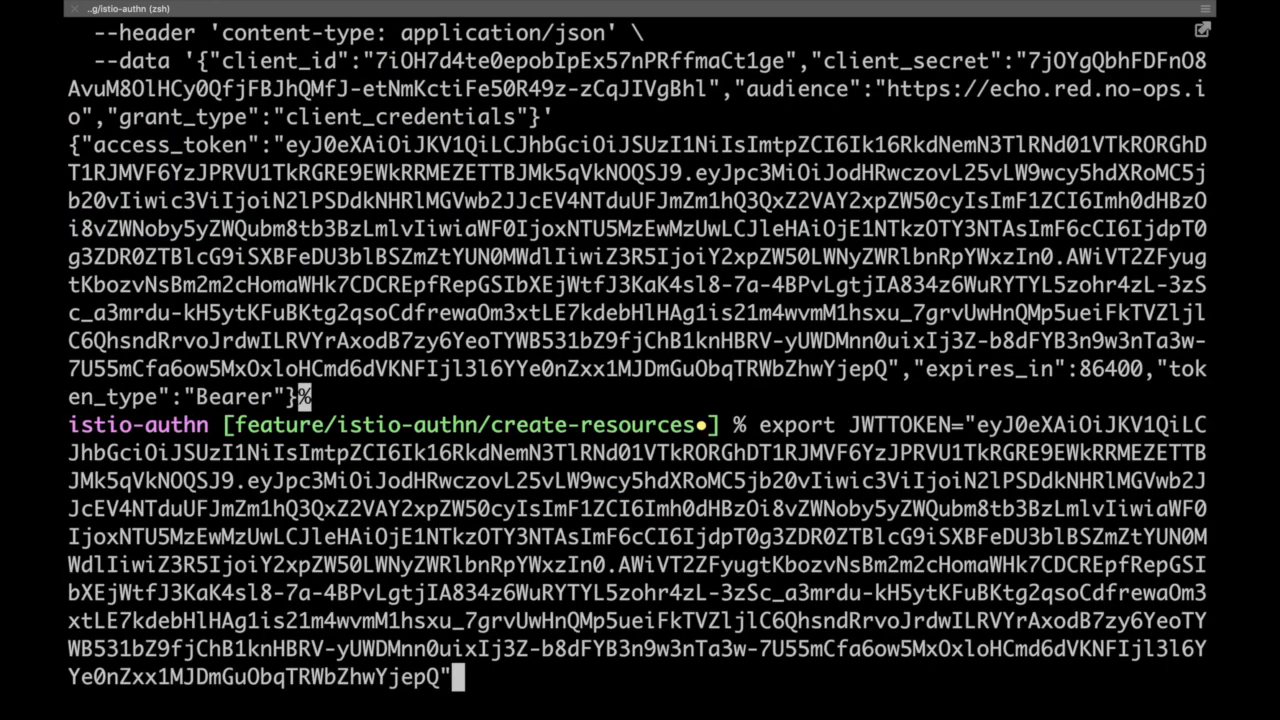
key(Return)
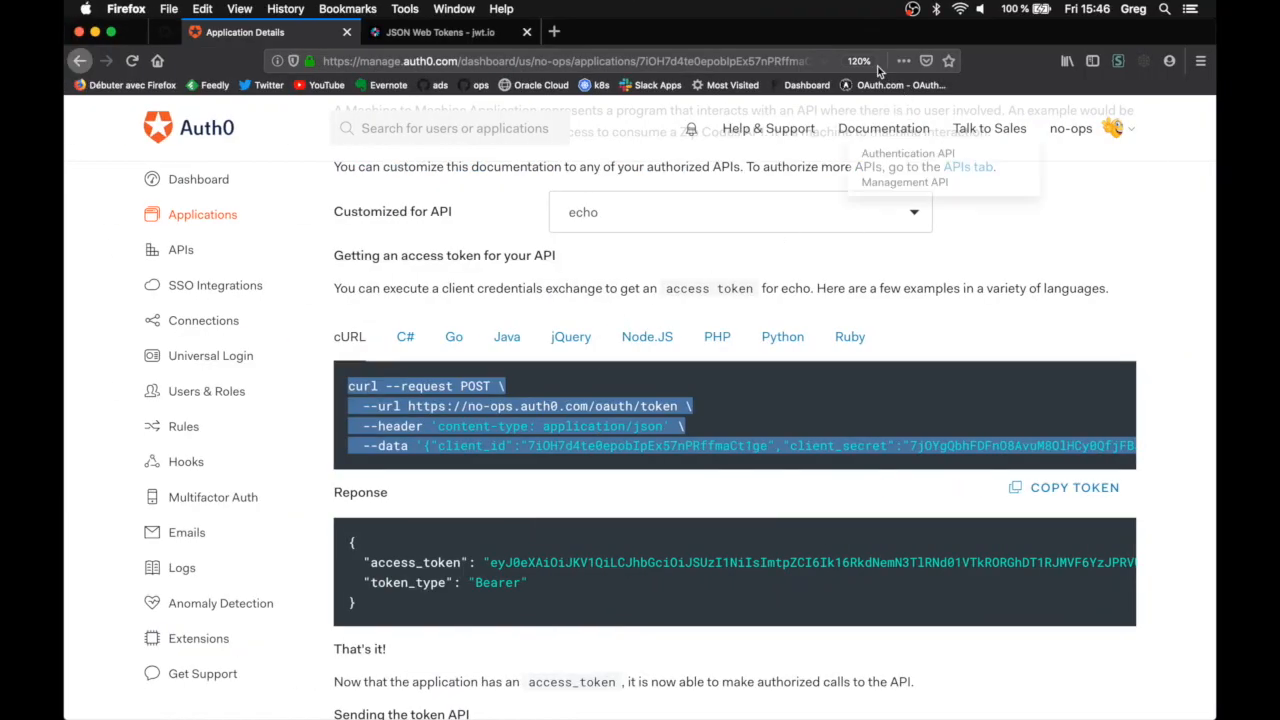
Decode the Auth0 token in jwt.io, reviewing issuer no-ops.auth0.com, echo audience and verified signature
click(436, 32)
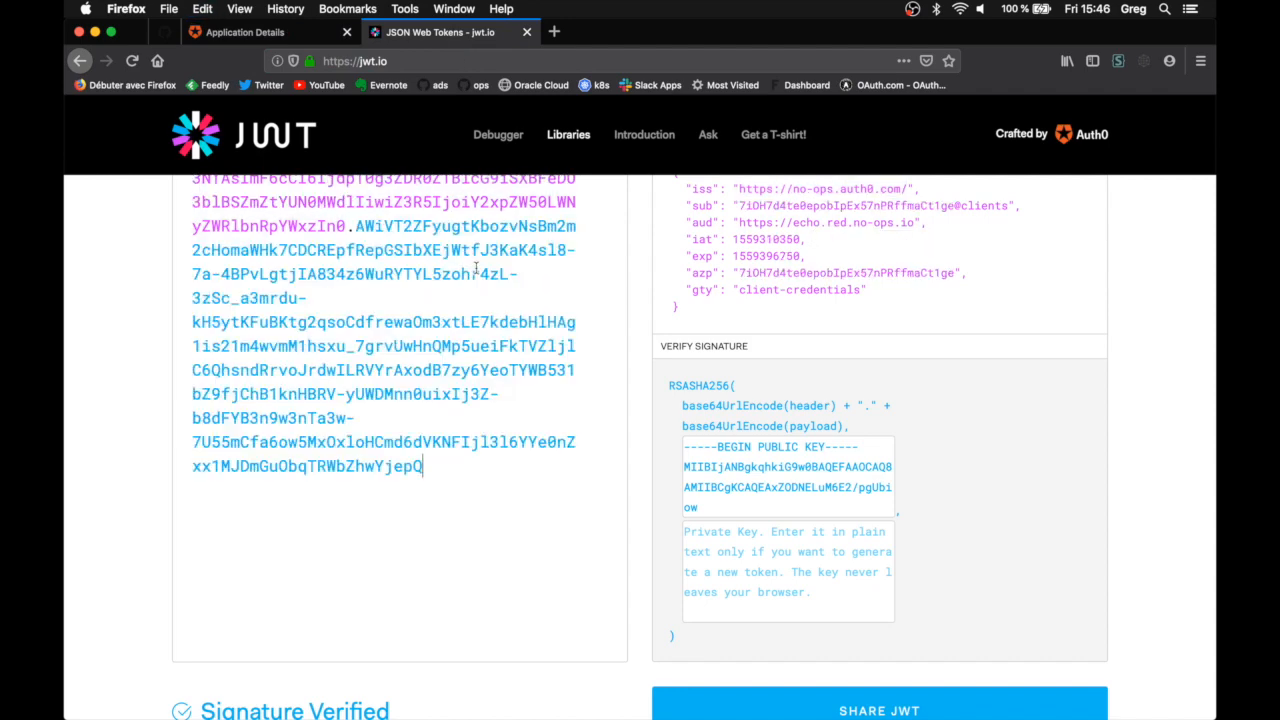
scroll(up, 3)
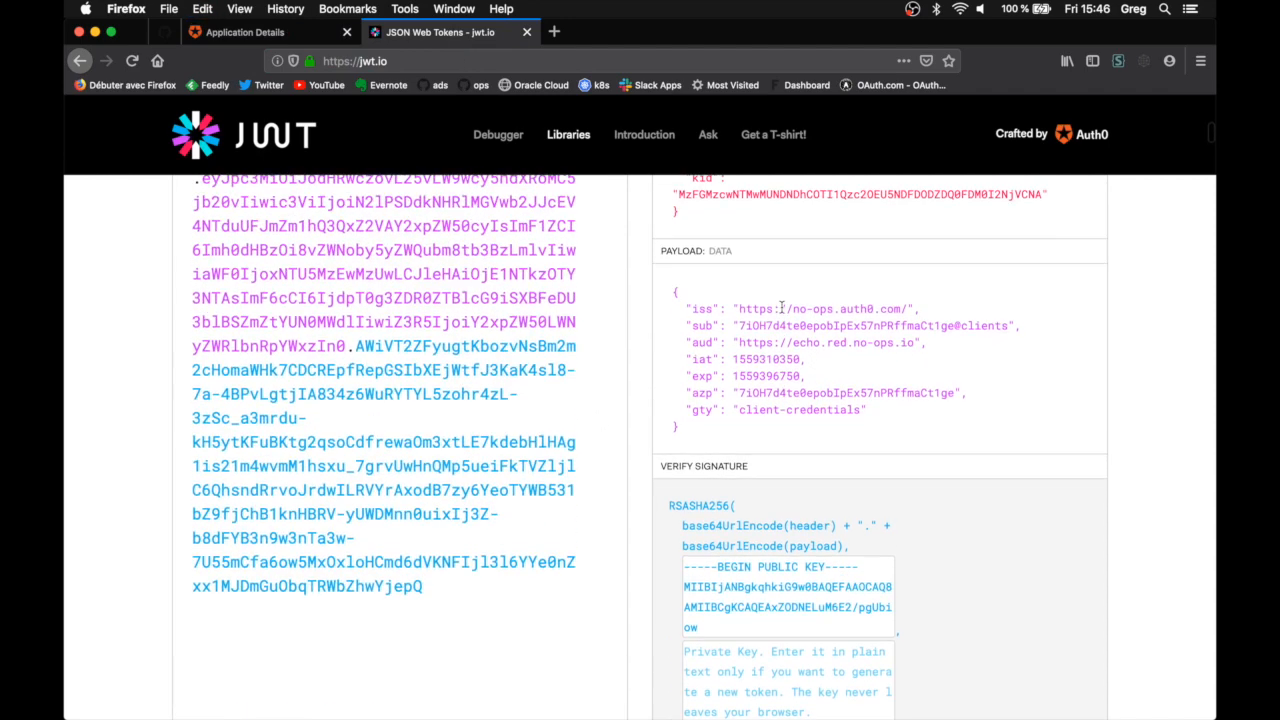
scroll(down, 3)
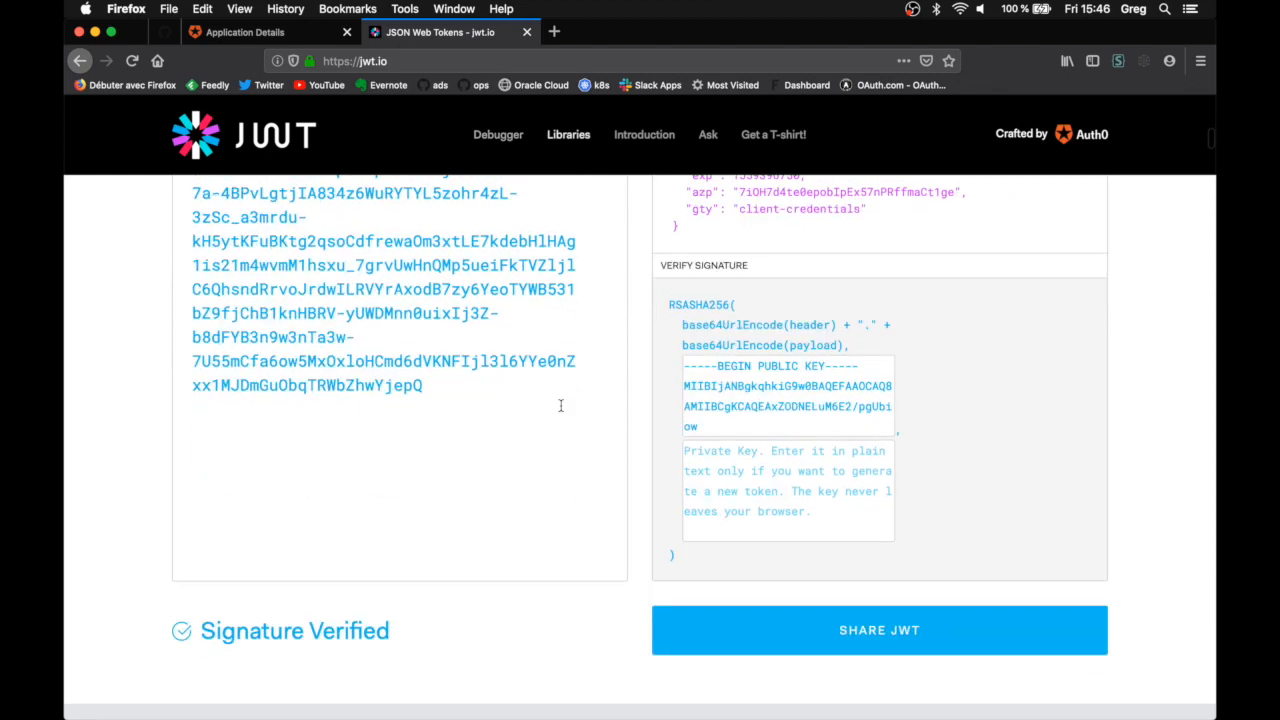
scroll(up, 3)
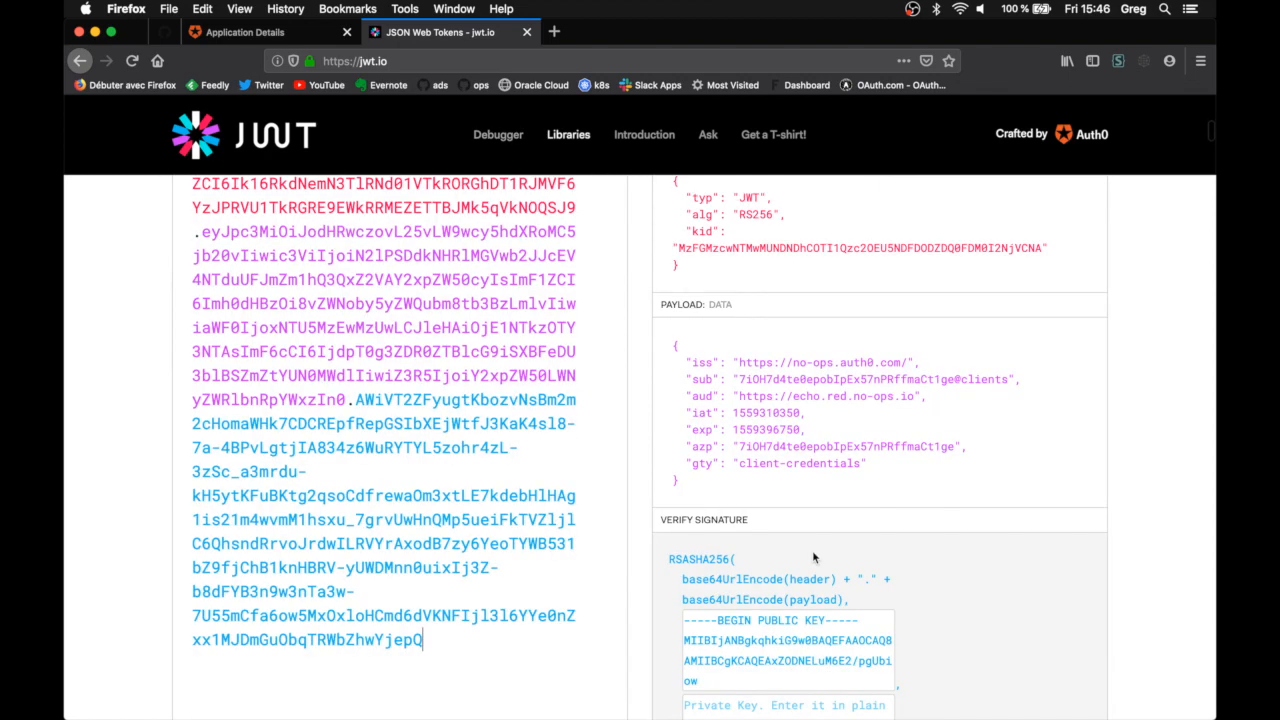
scroll(up, 3)
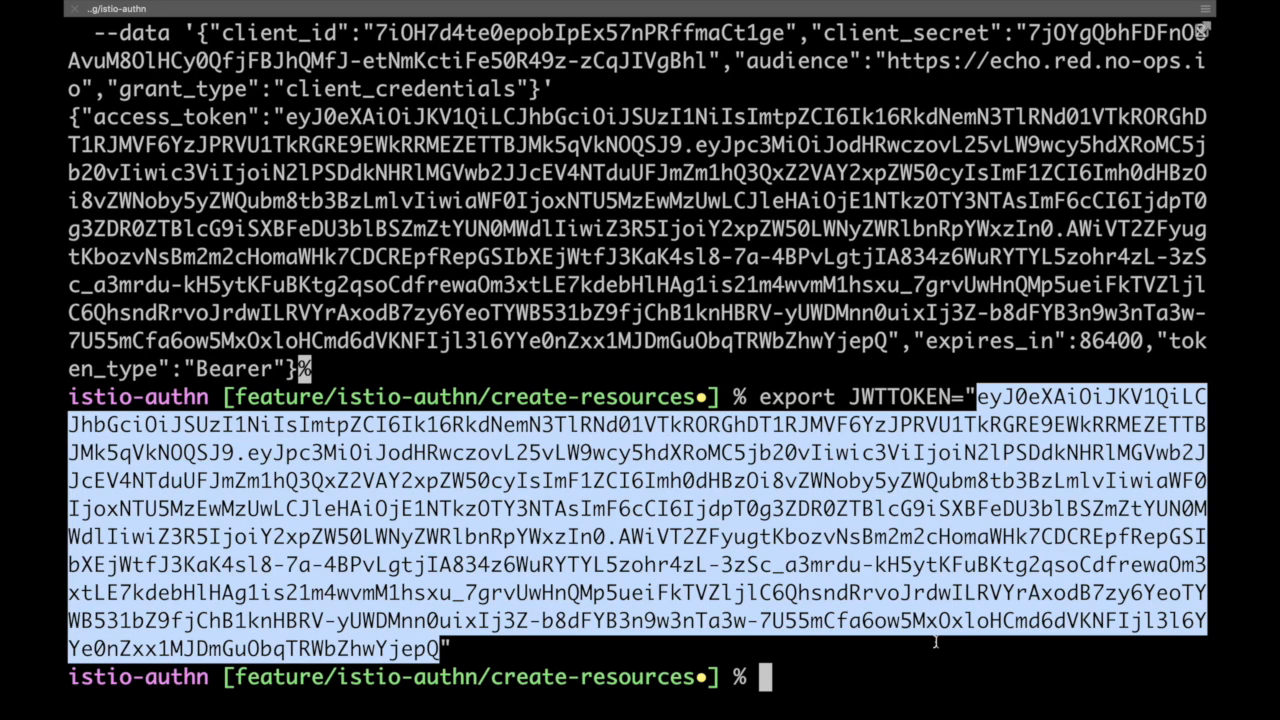
text(curl)
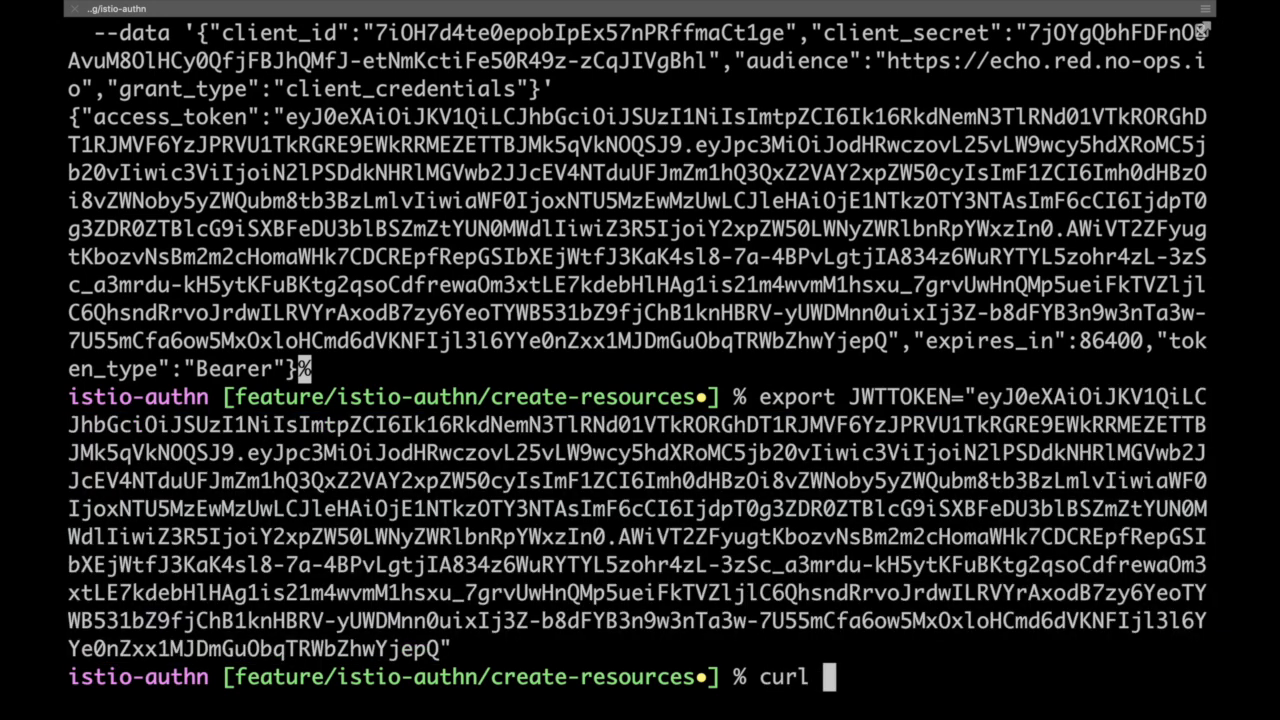
text(htt)
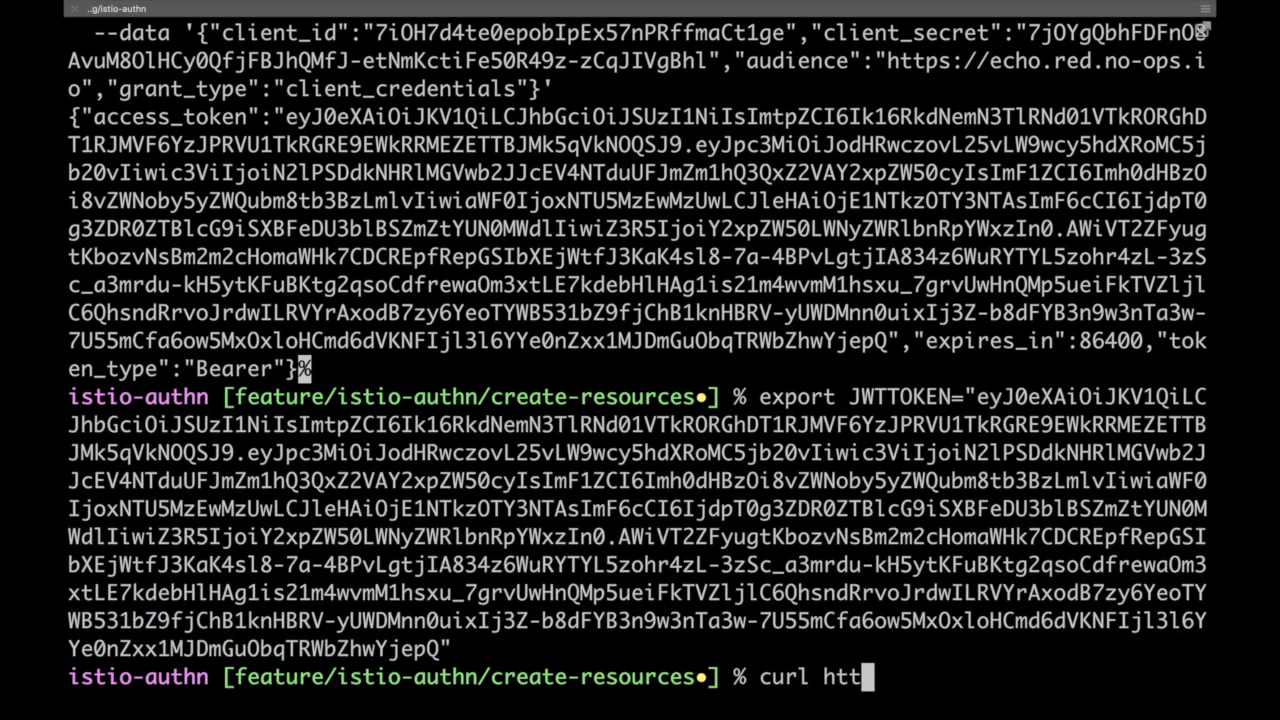
text(p://ech)
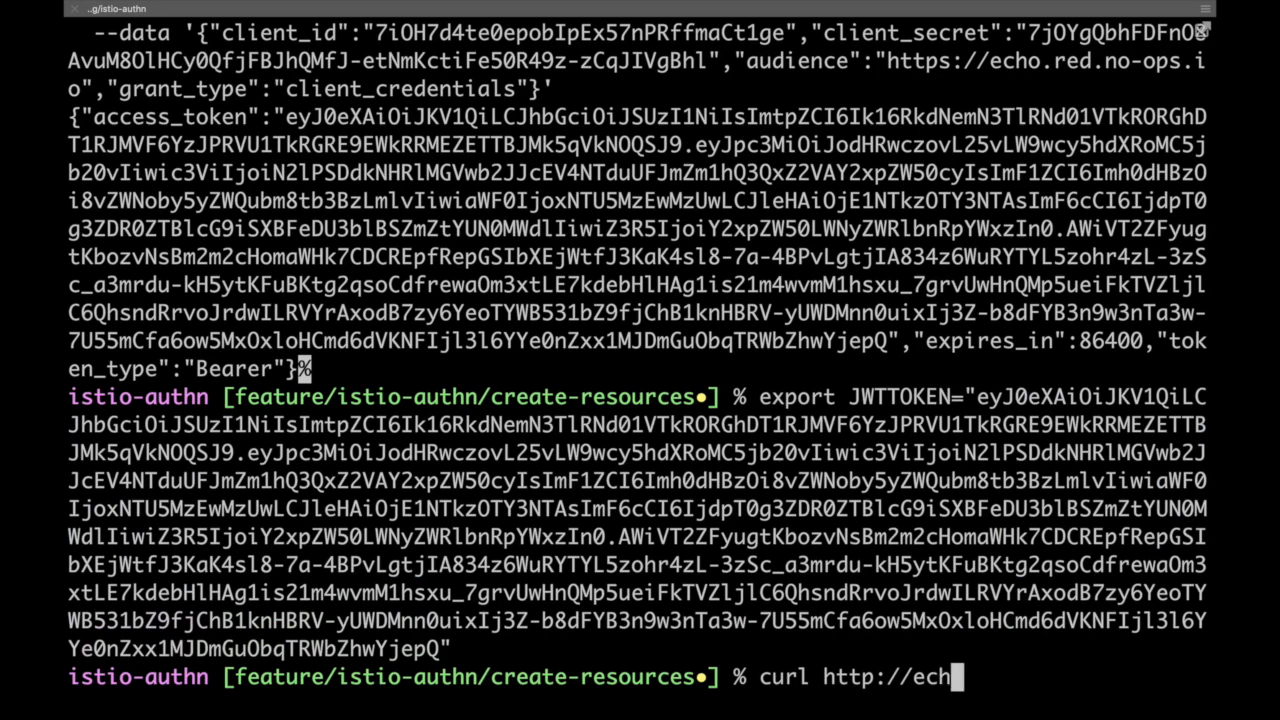
text(o.red)
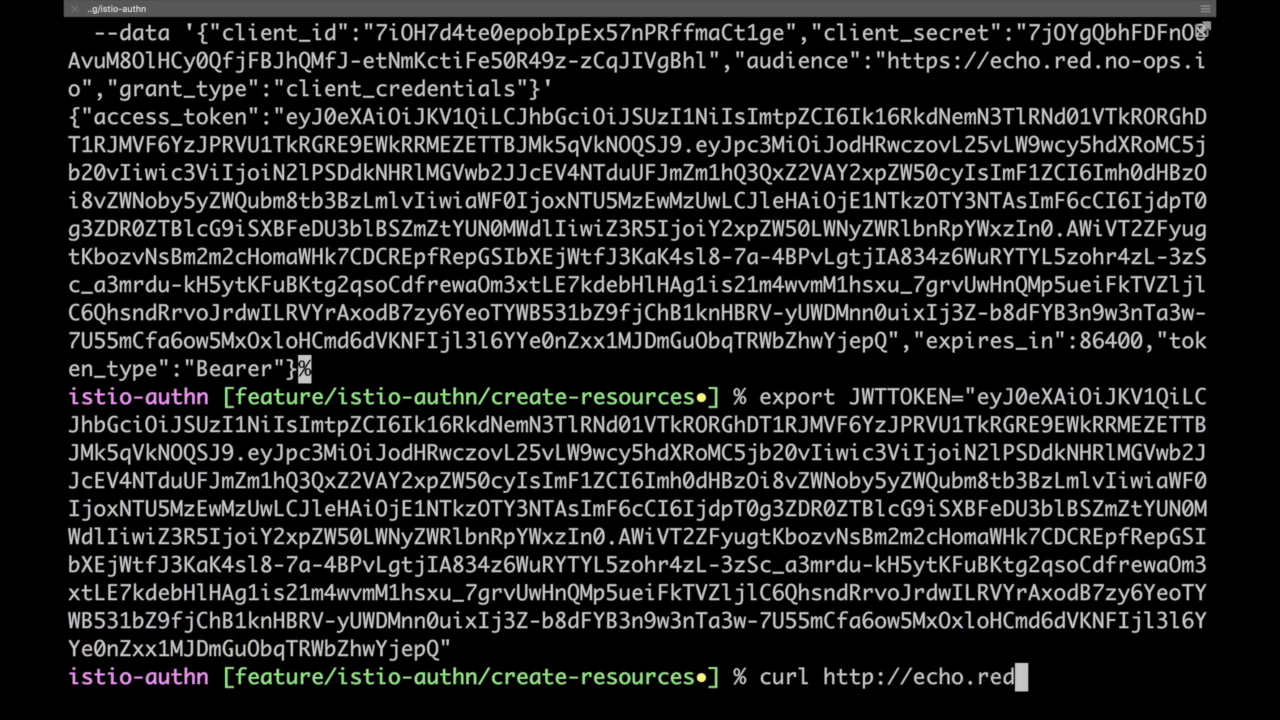
text(.no-o)
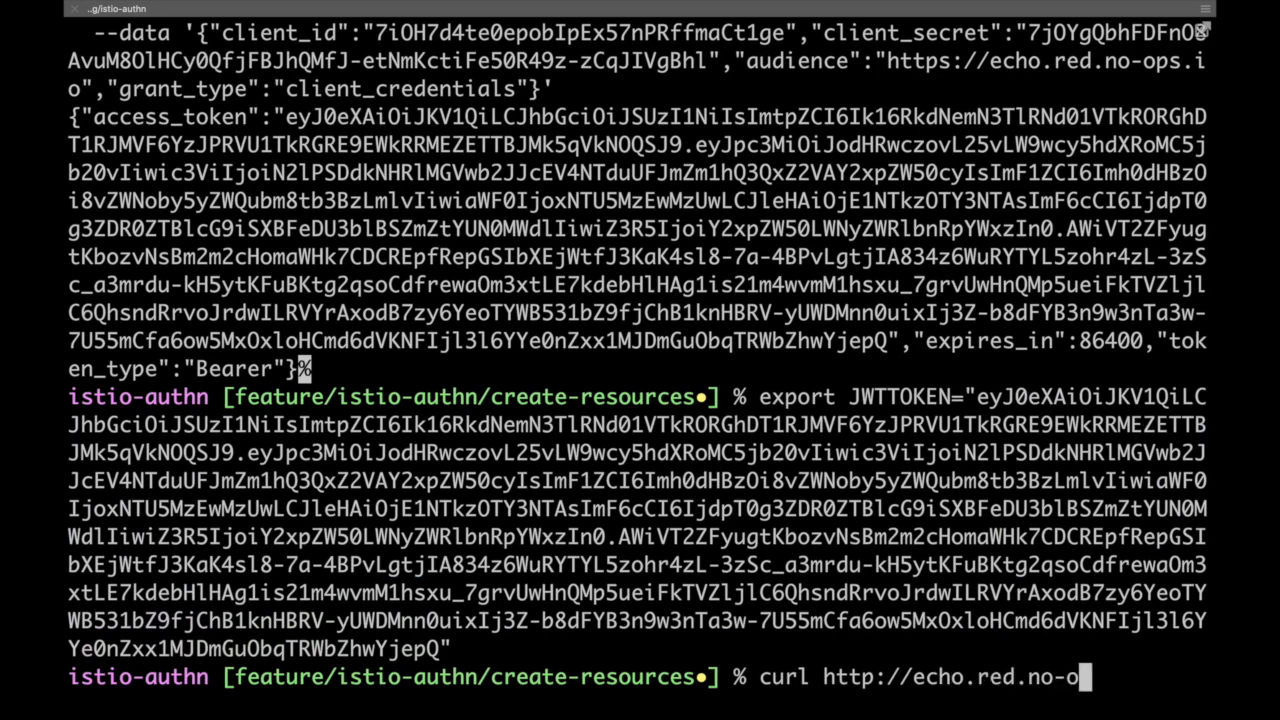
text(ps.io)
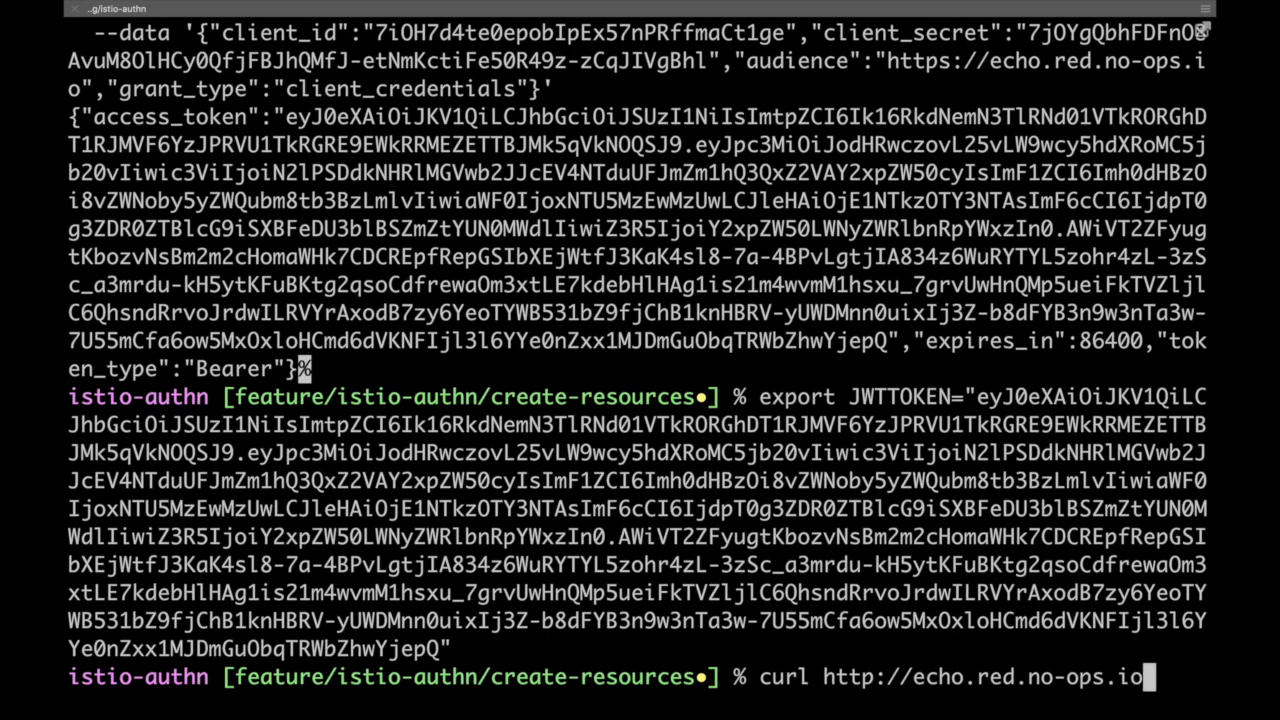
key(Return)
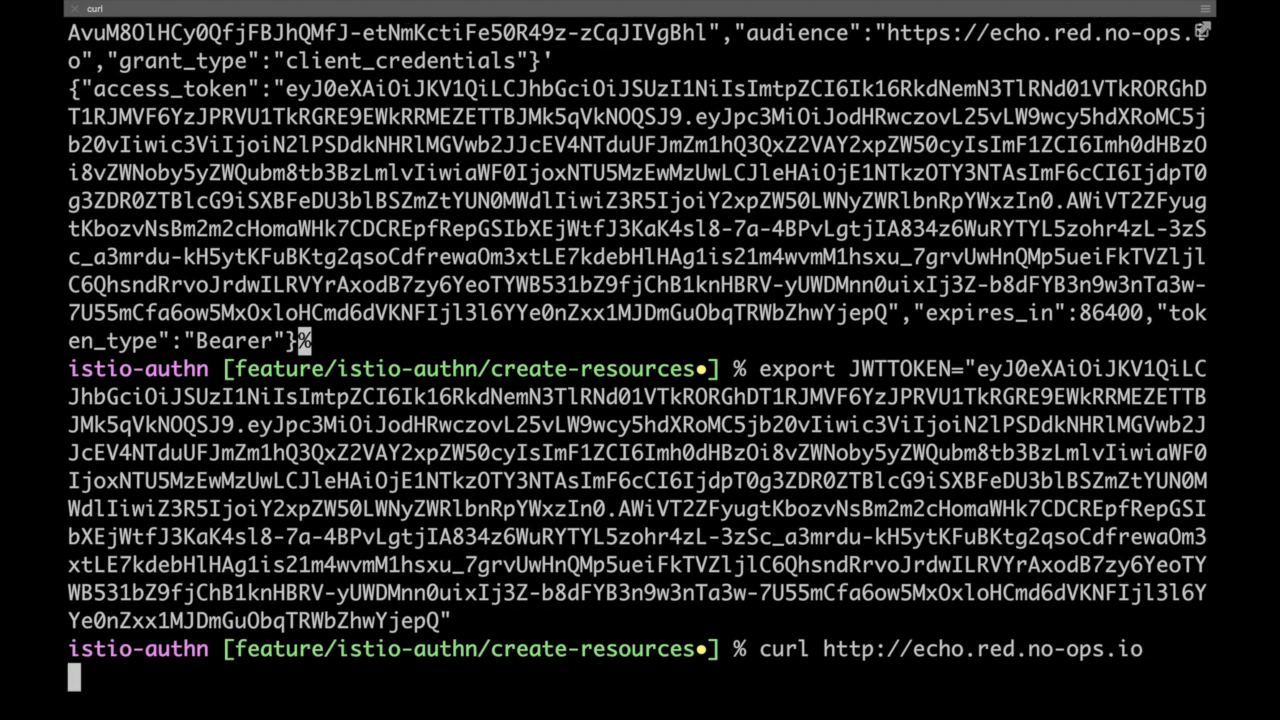
key(Return)
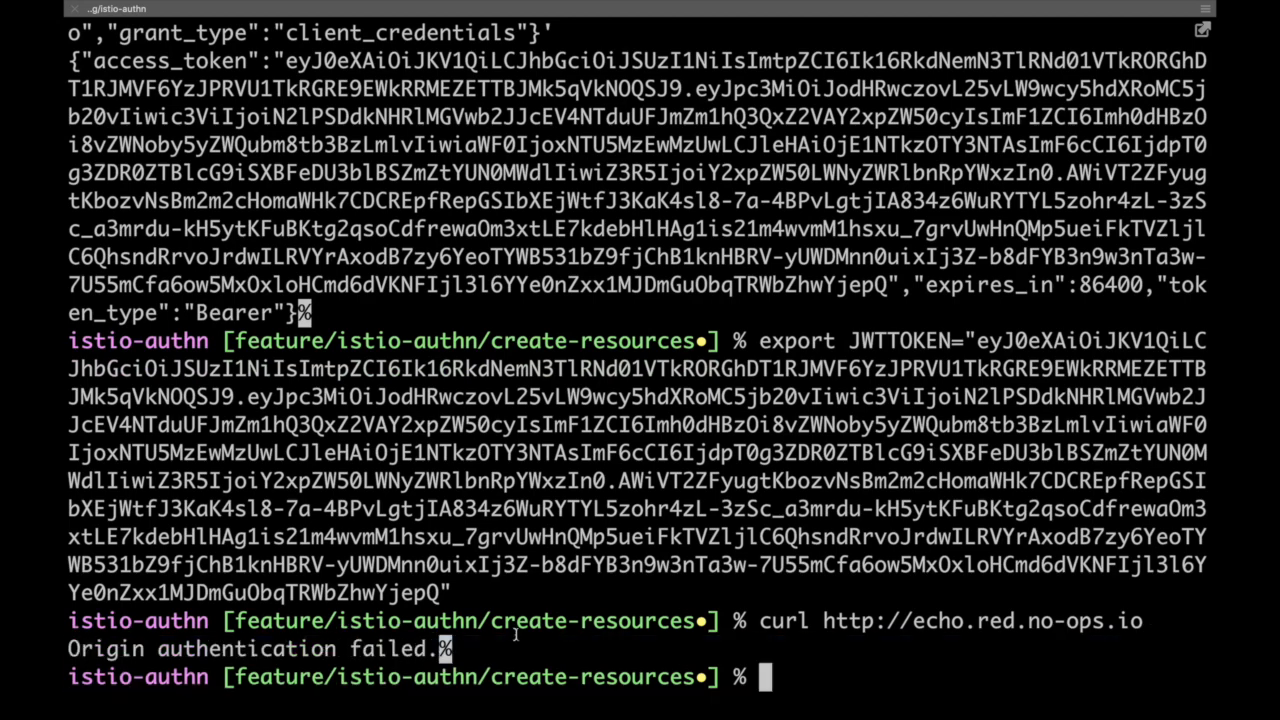
Curl echo.red.no-ops.io with Authorization: Bearer $JWTTOKEN and review the echoed request headers
text(curl)
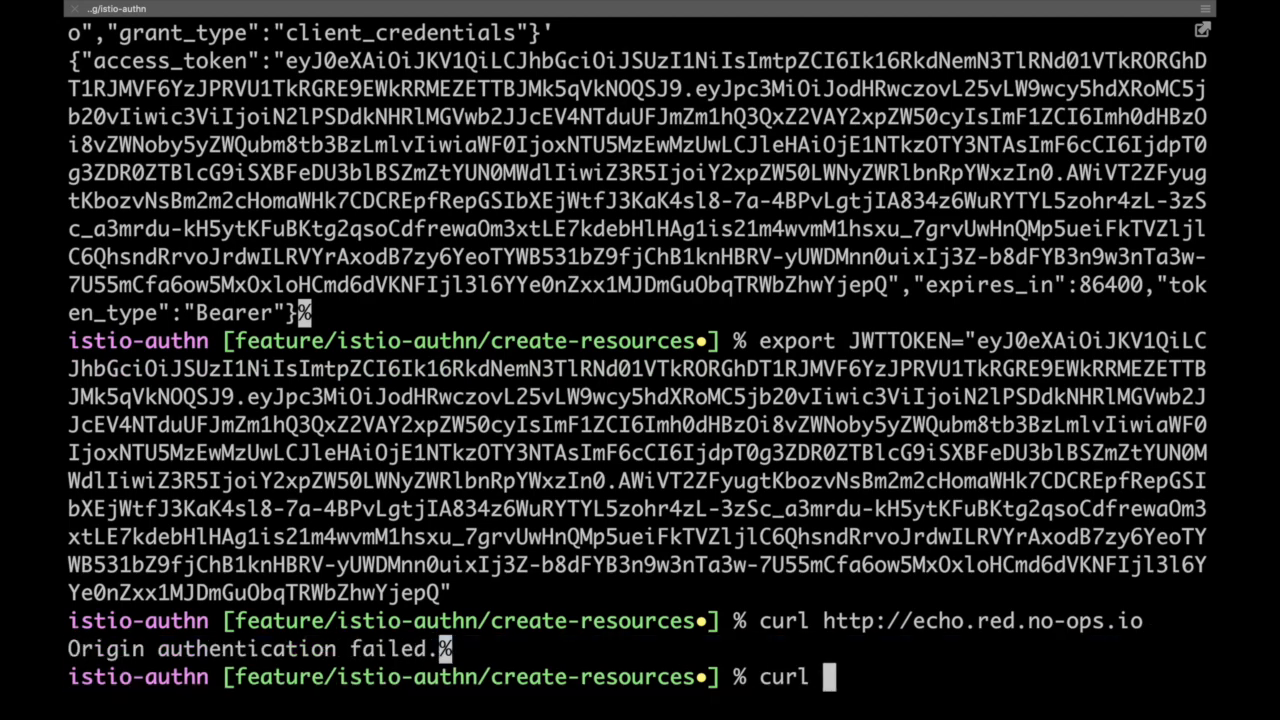
text(-H)
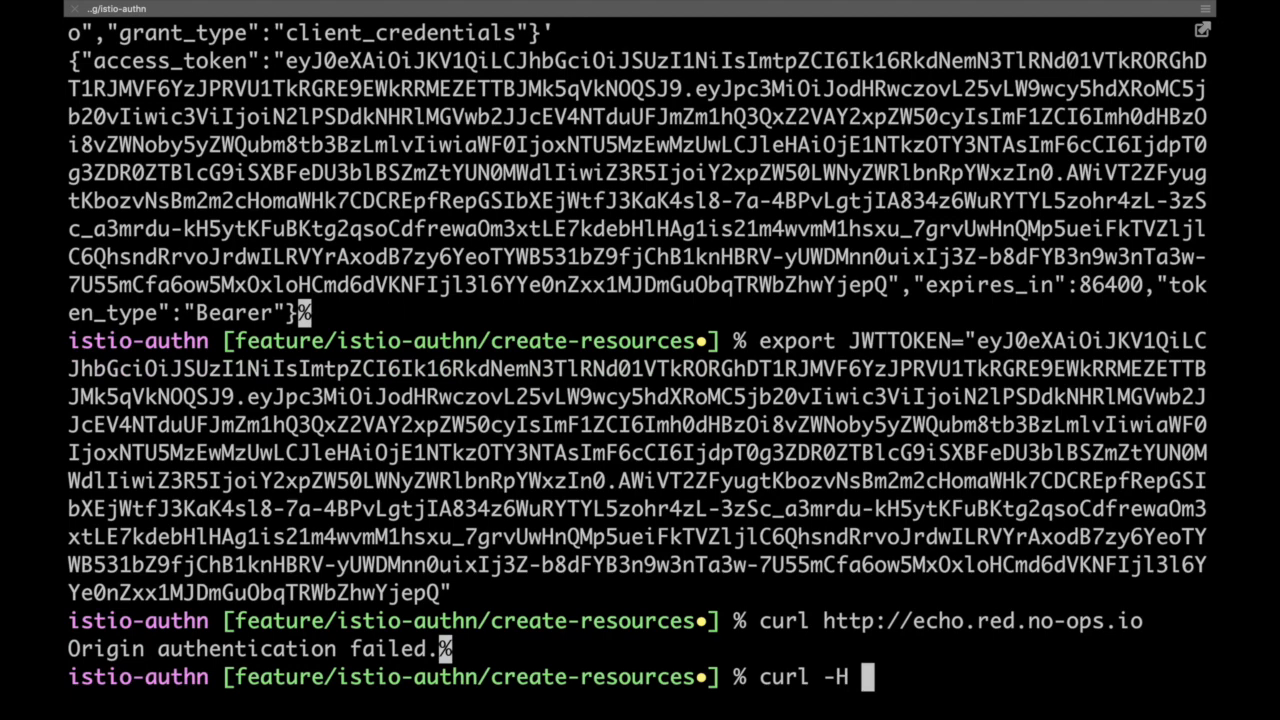
text('Author)
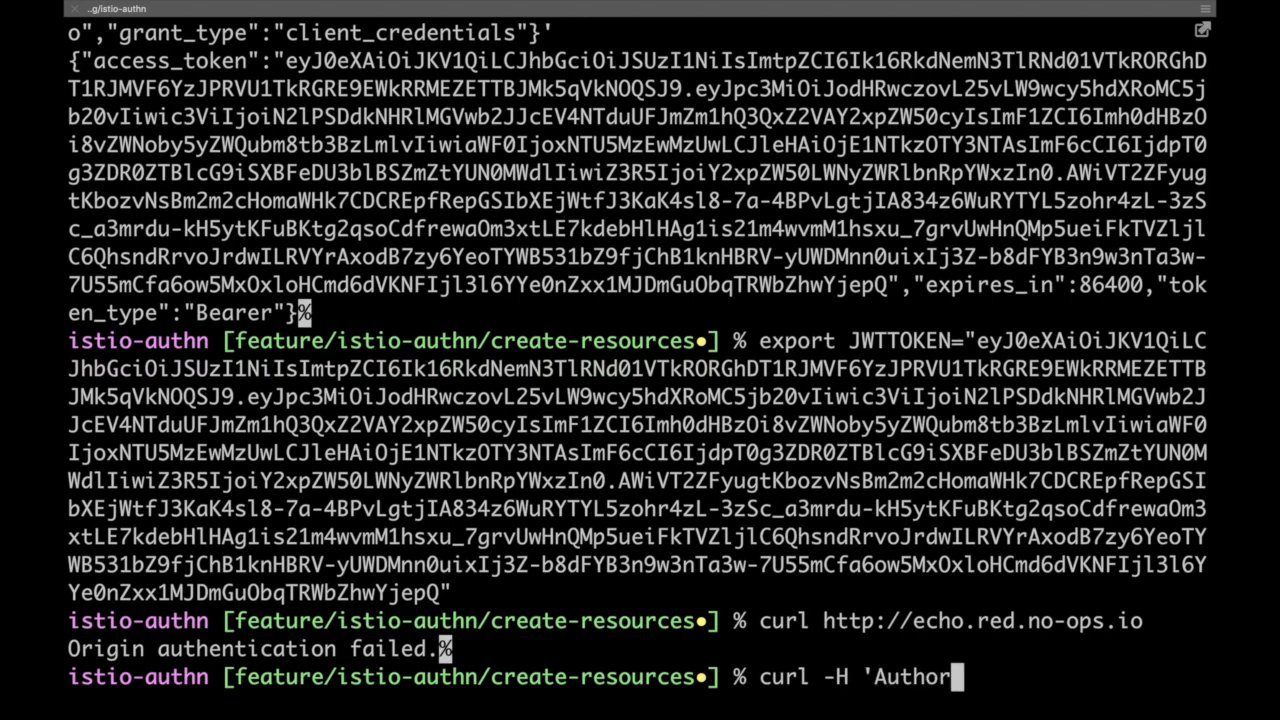
text(ization:)
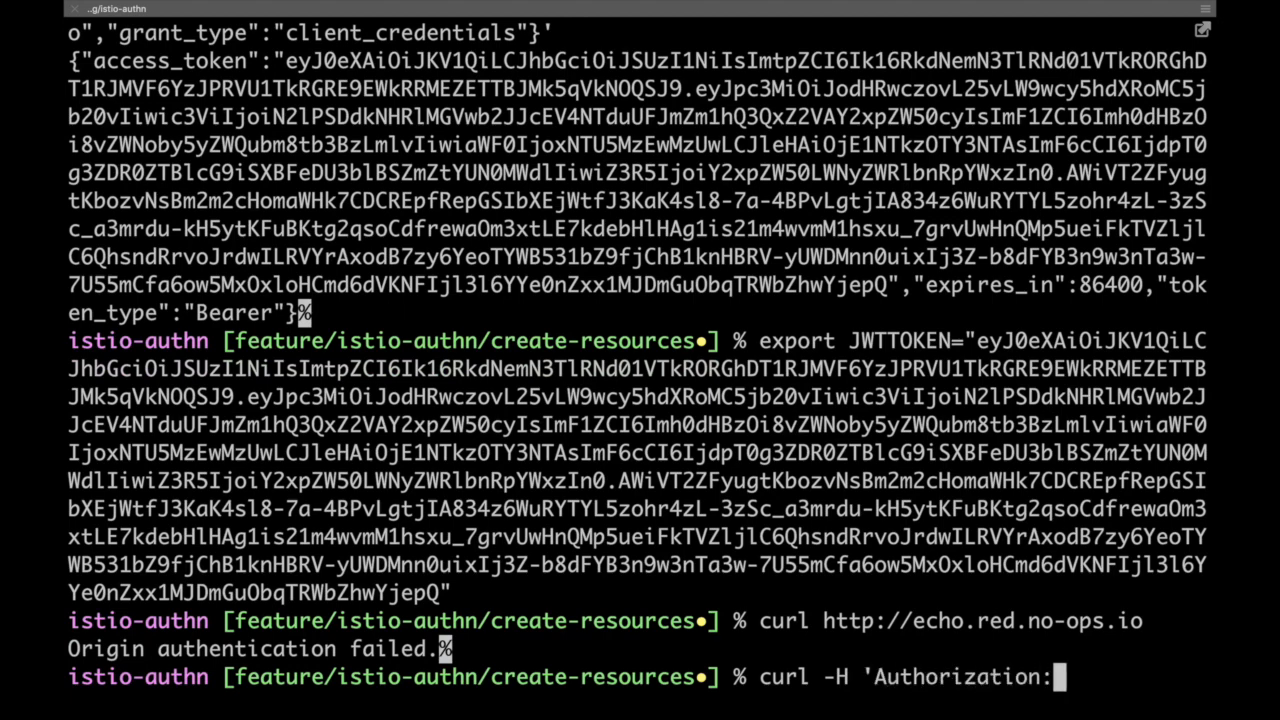
text(Bearer)
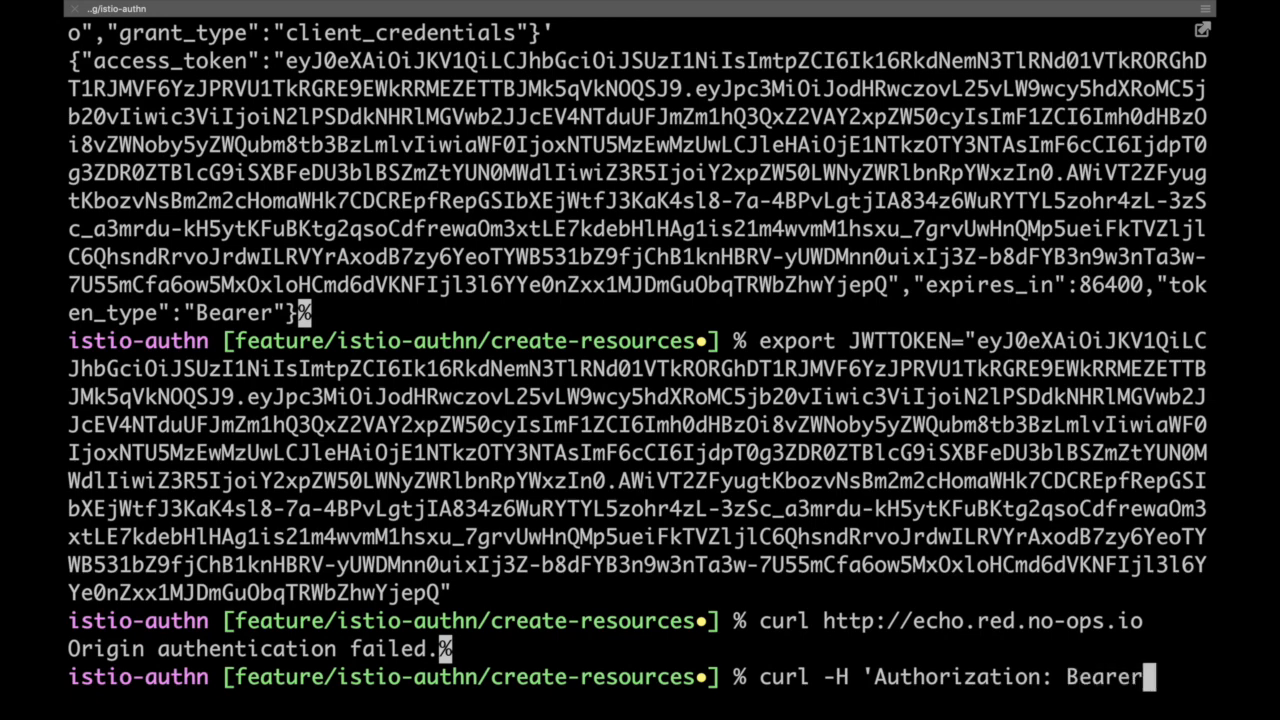
text($JWTTO)
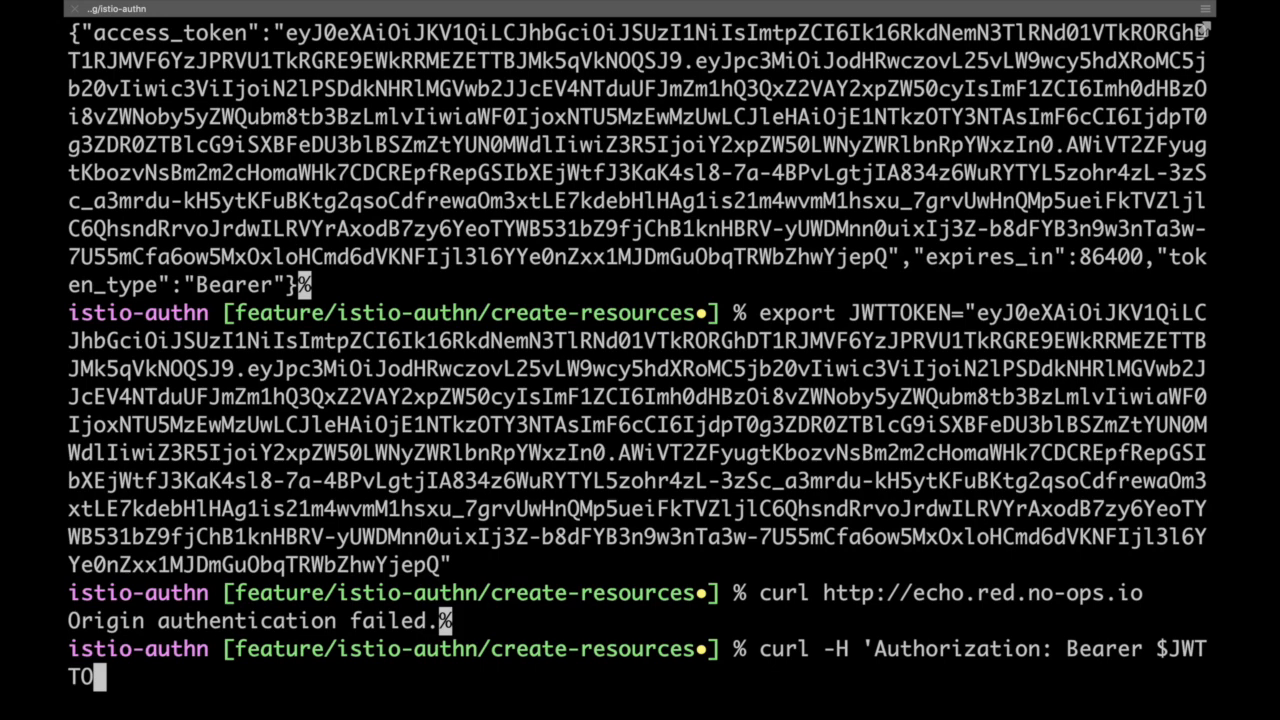
text(KEN")
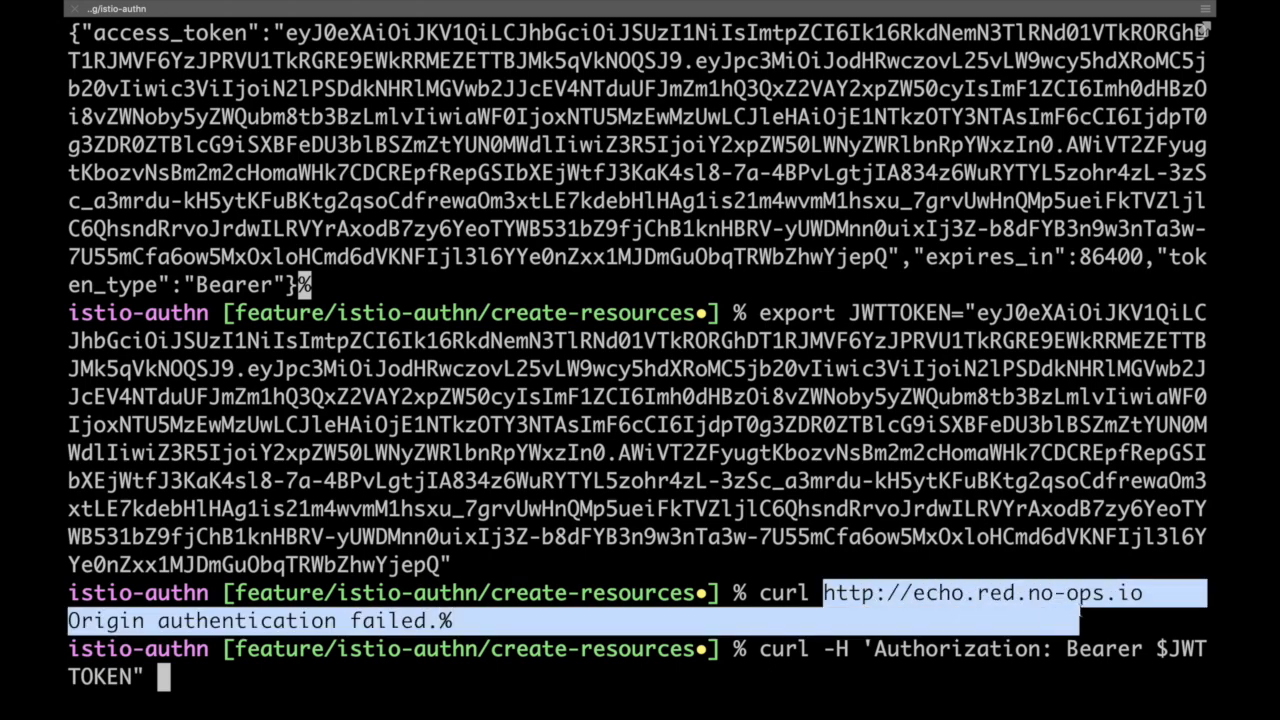
text(http://echo.red.no-ops.io)
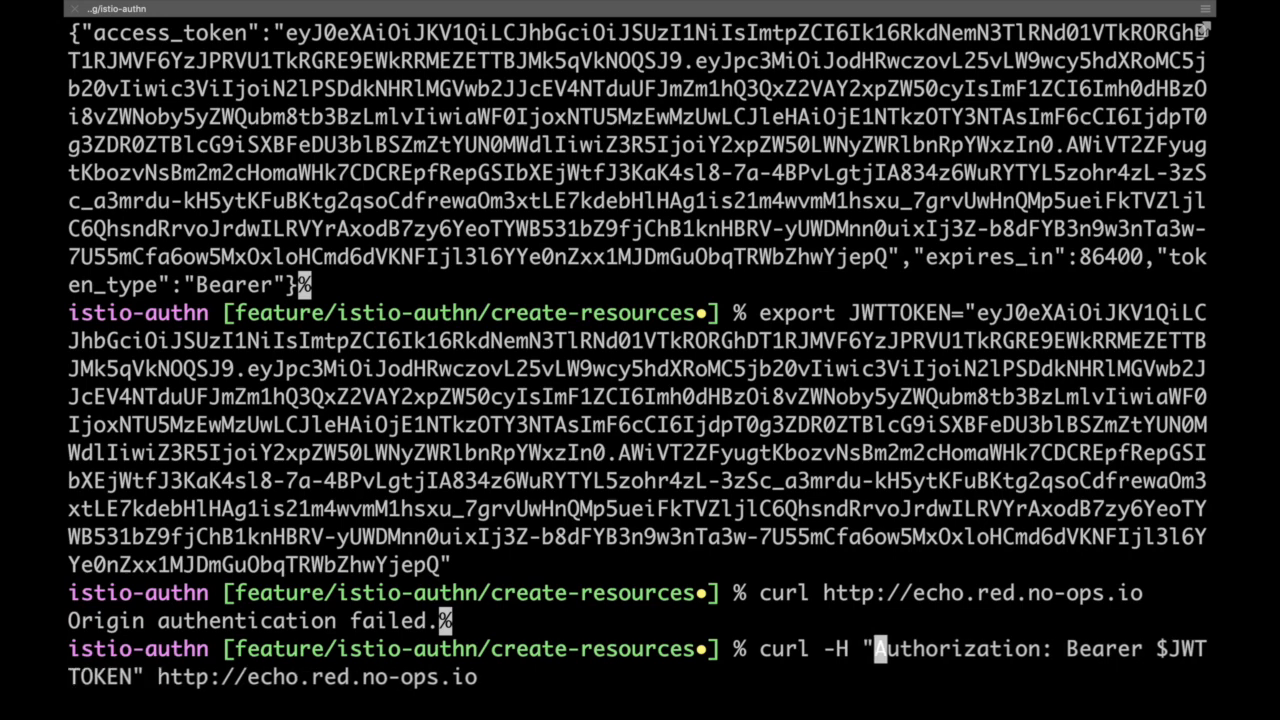
key(Return)
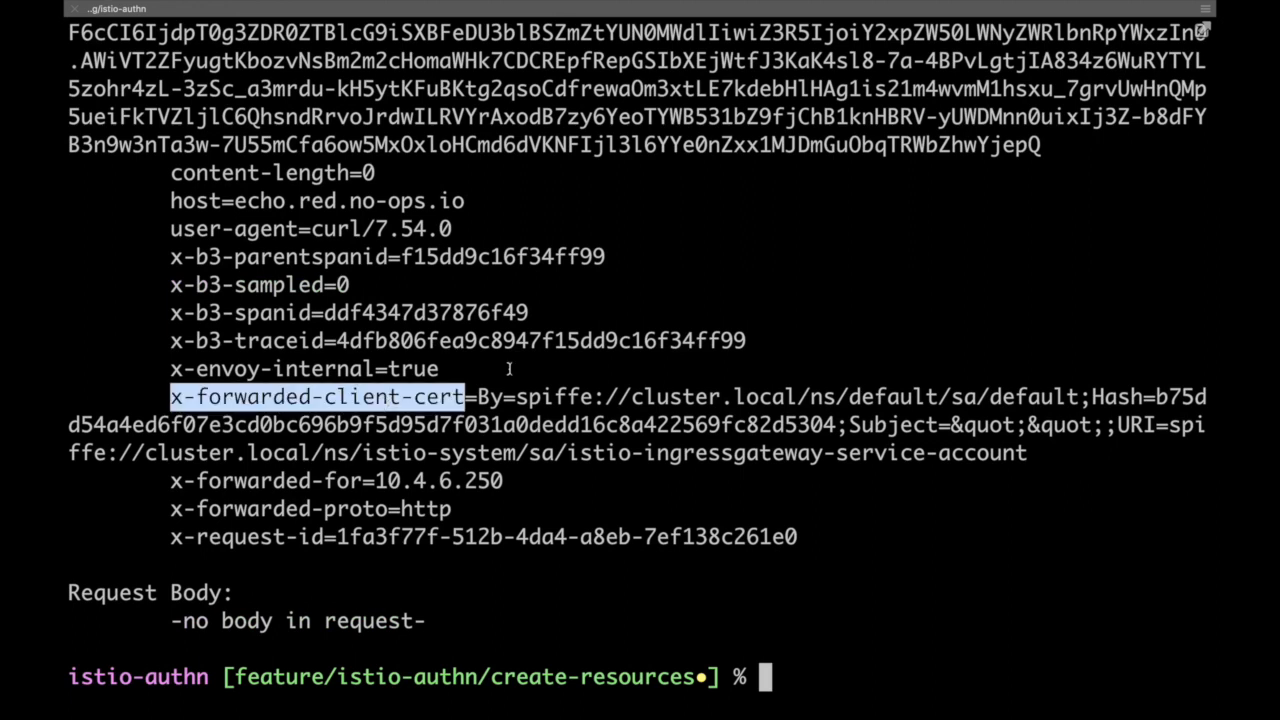
scroll(up, 3)
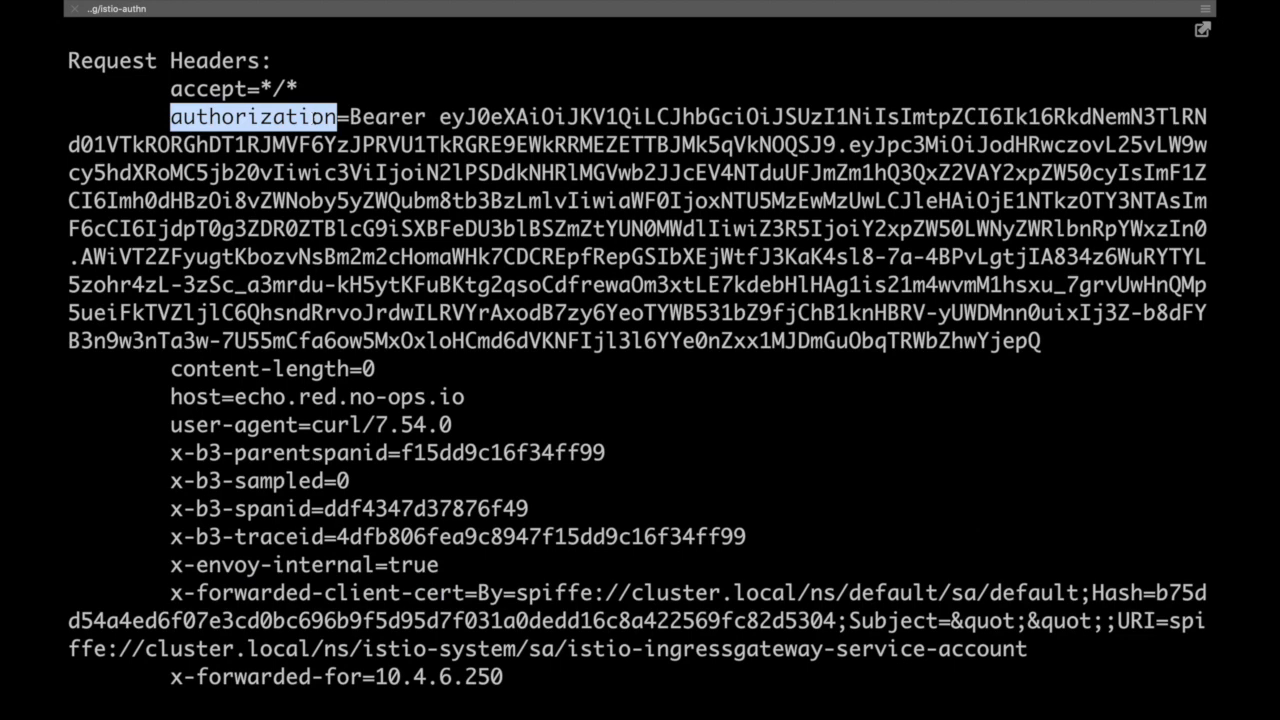
scroll(down, 3)
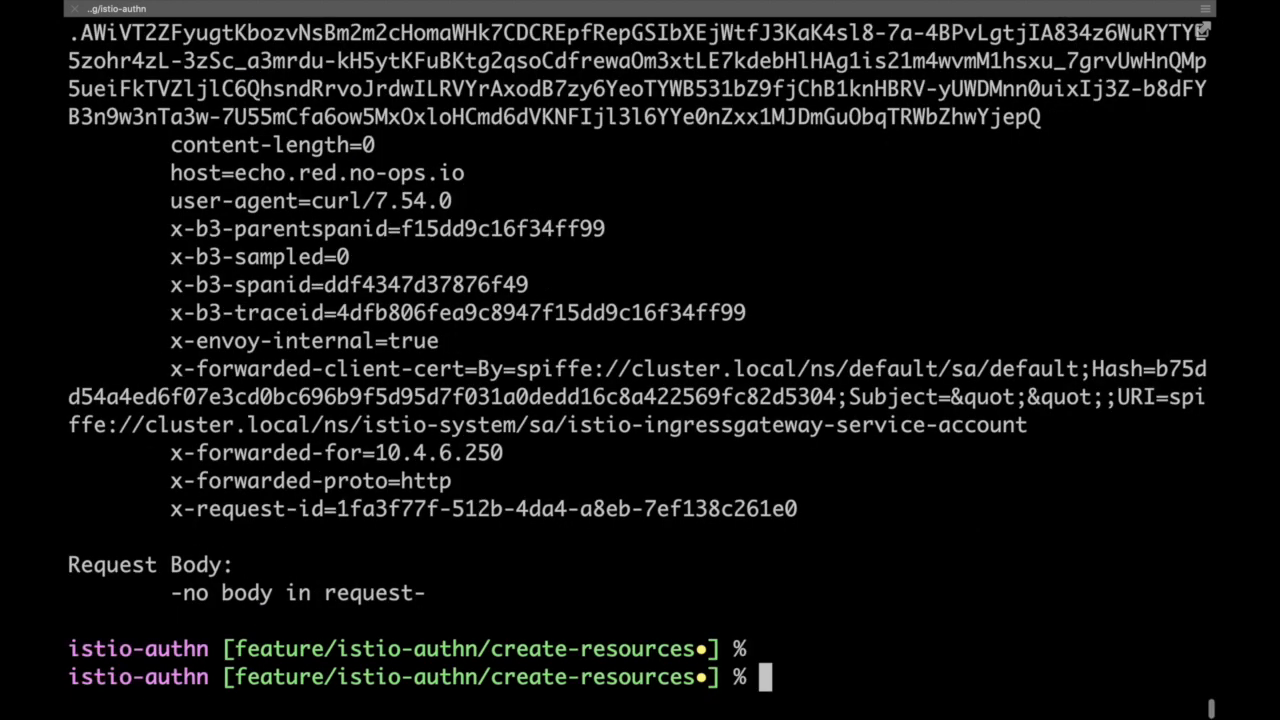
List the cluster pods with kubectl get pods to find the nginx pod
text(ex)
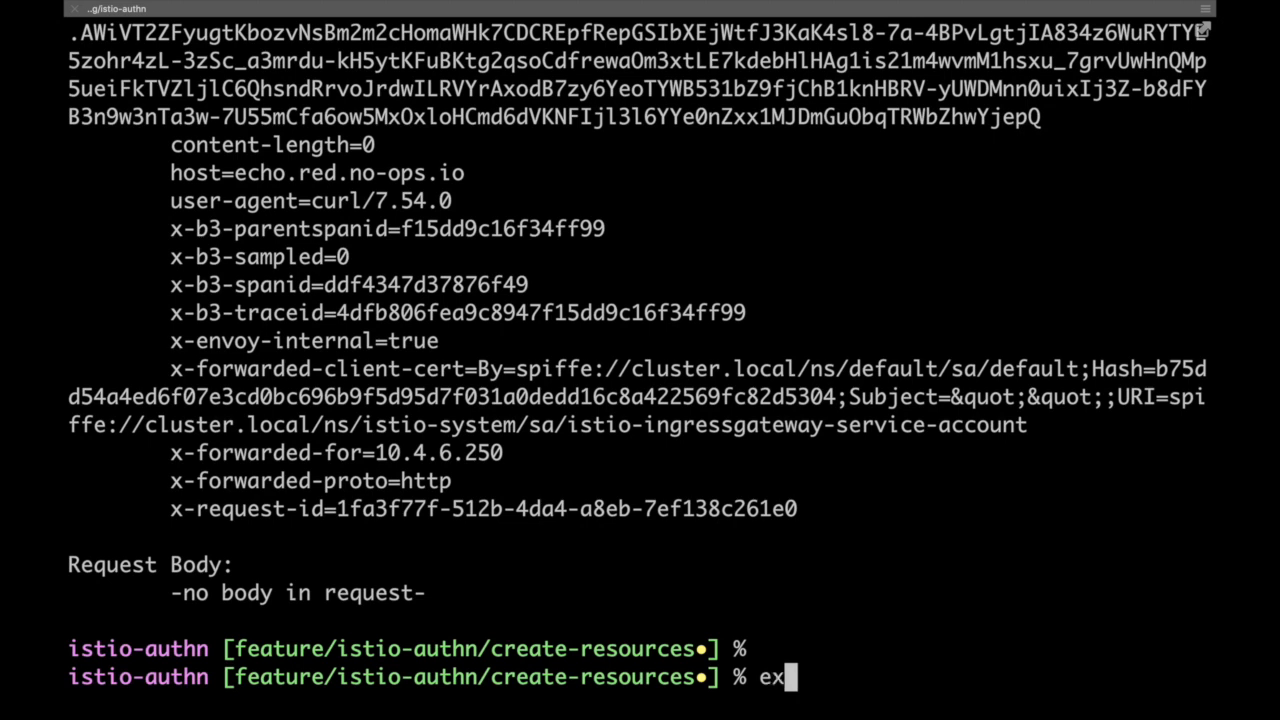
key(Backspace)
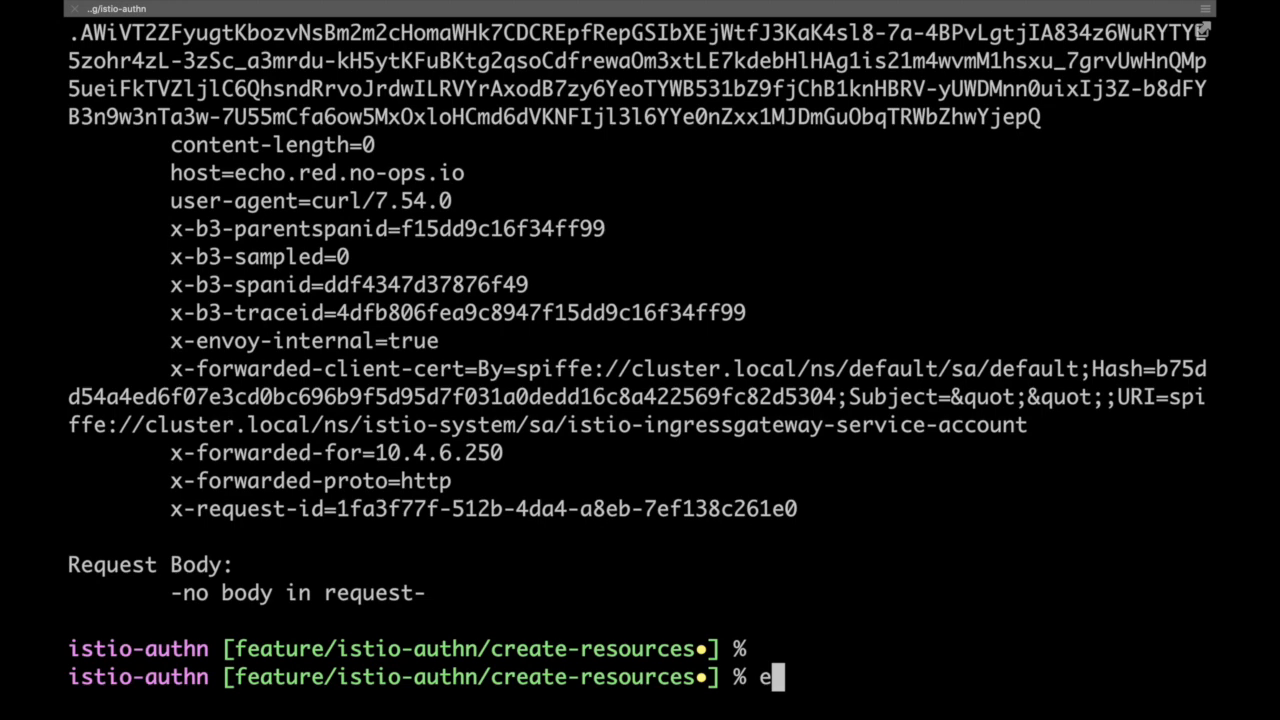
text(kubectl get pods)
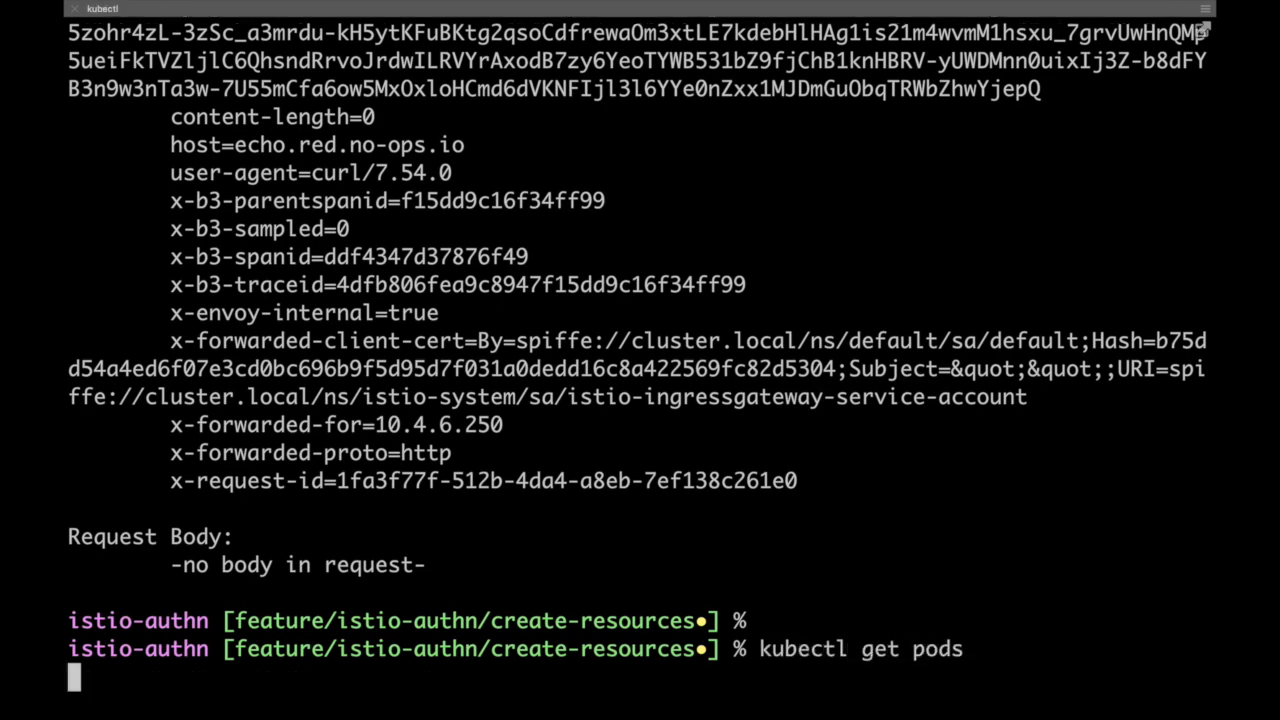
key(Return)
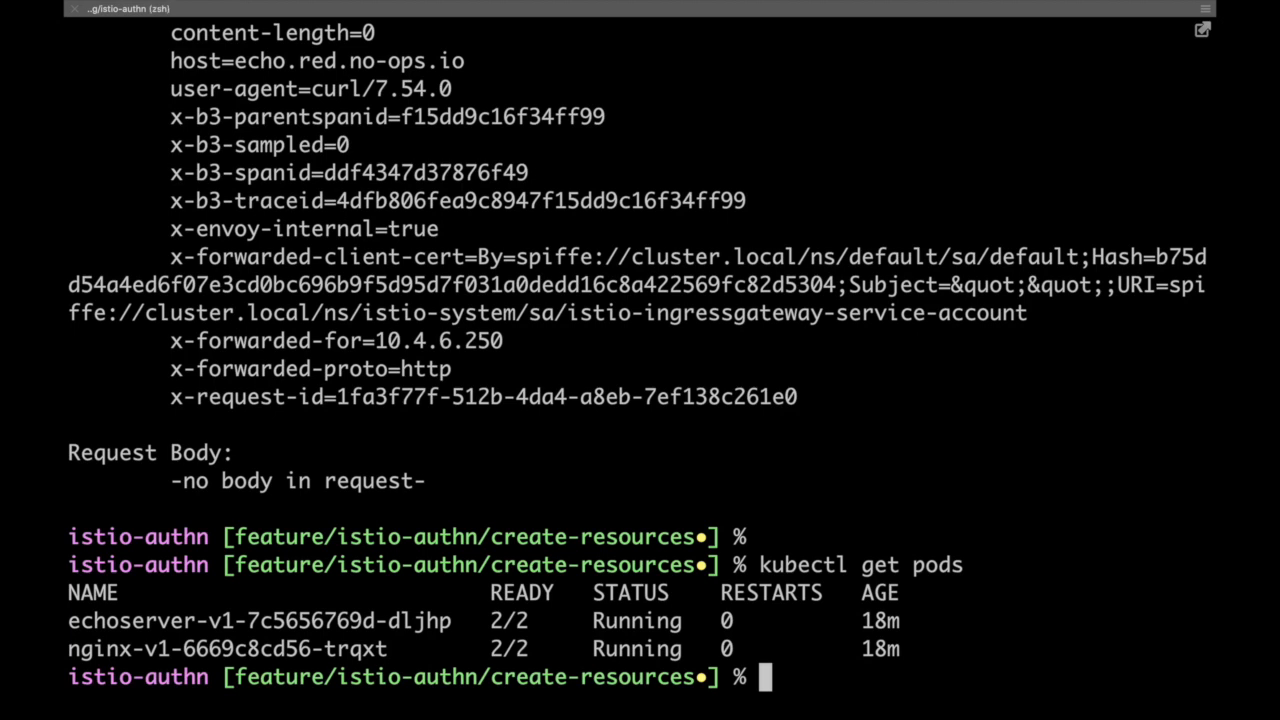
Exec into nginx-v1-6669c8cd56-trqxt, curl echoserver:8080 getting Origin authentication failed, then clear the terminal
text(kubectl exec)
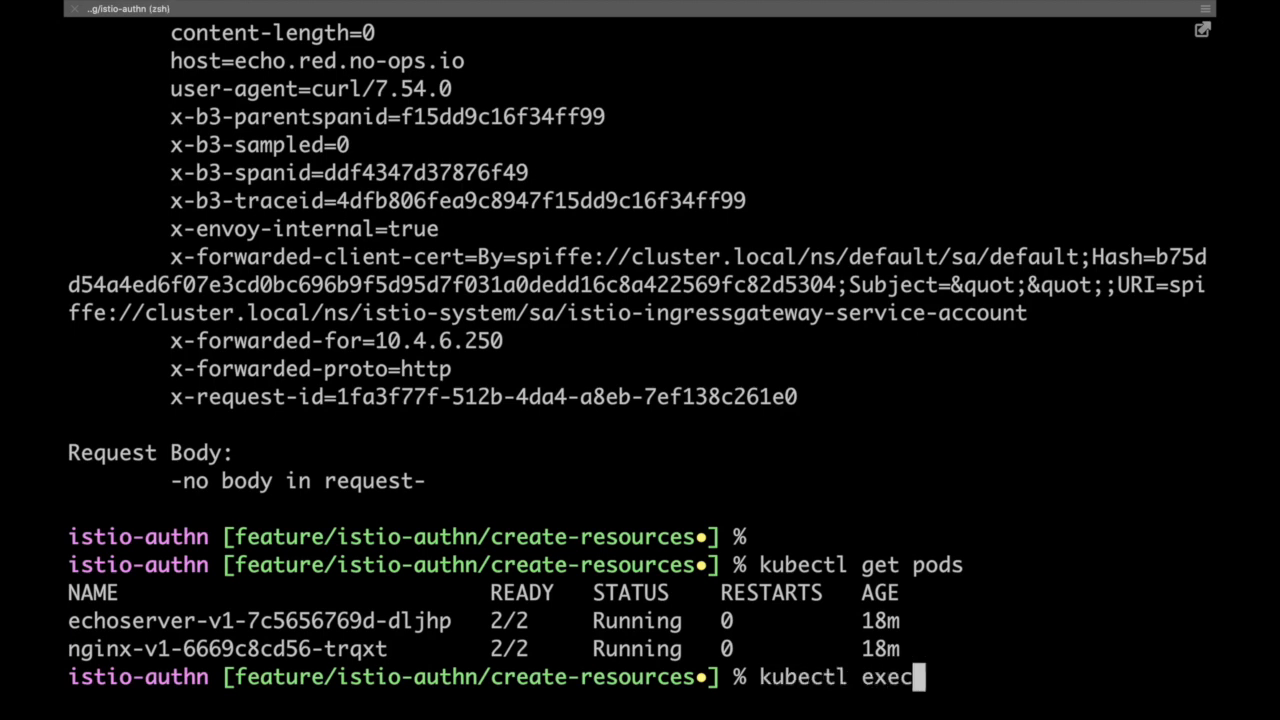
text(-it)
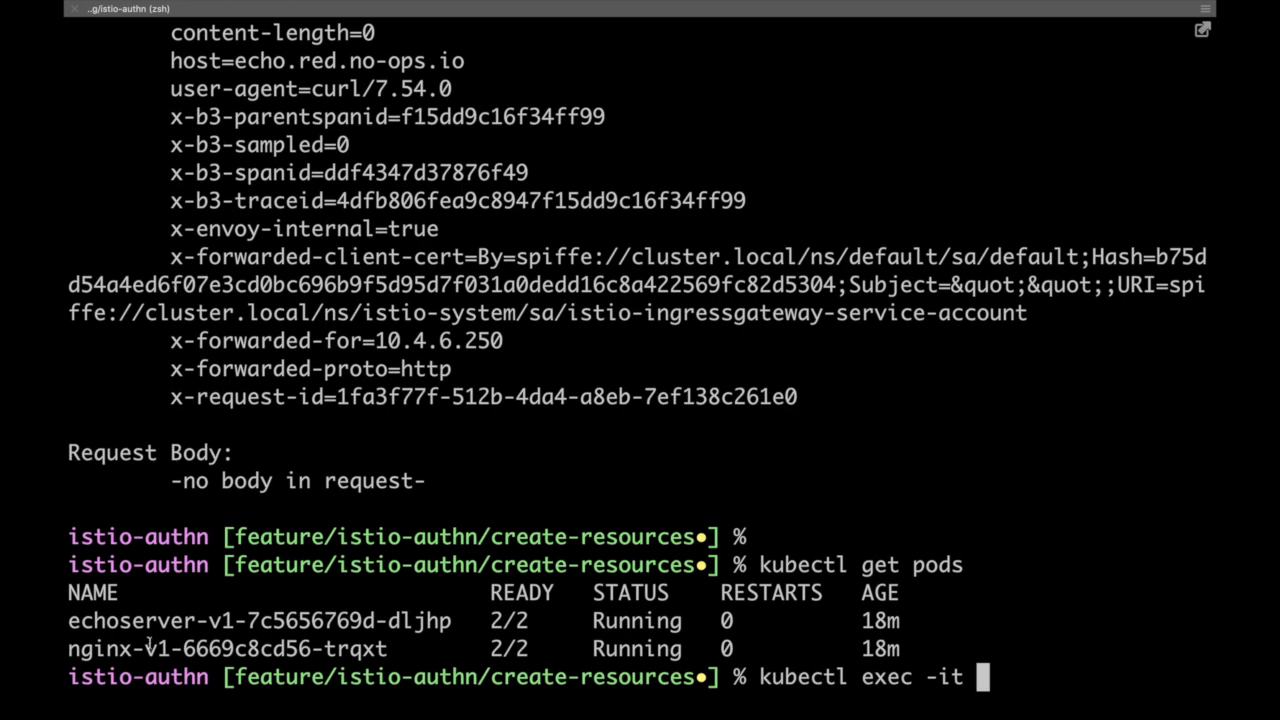
text(nginx-v1-6669c8cd56-trqxt)
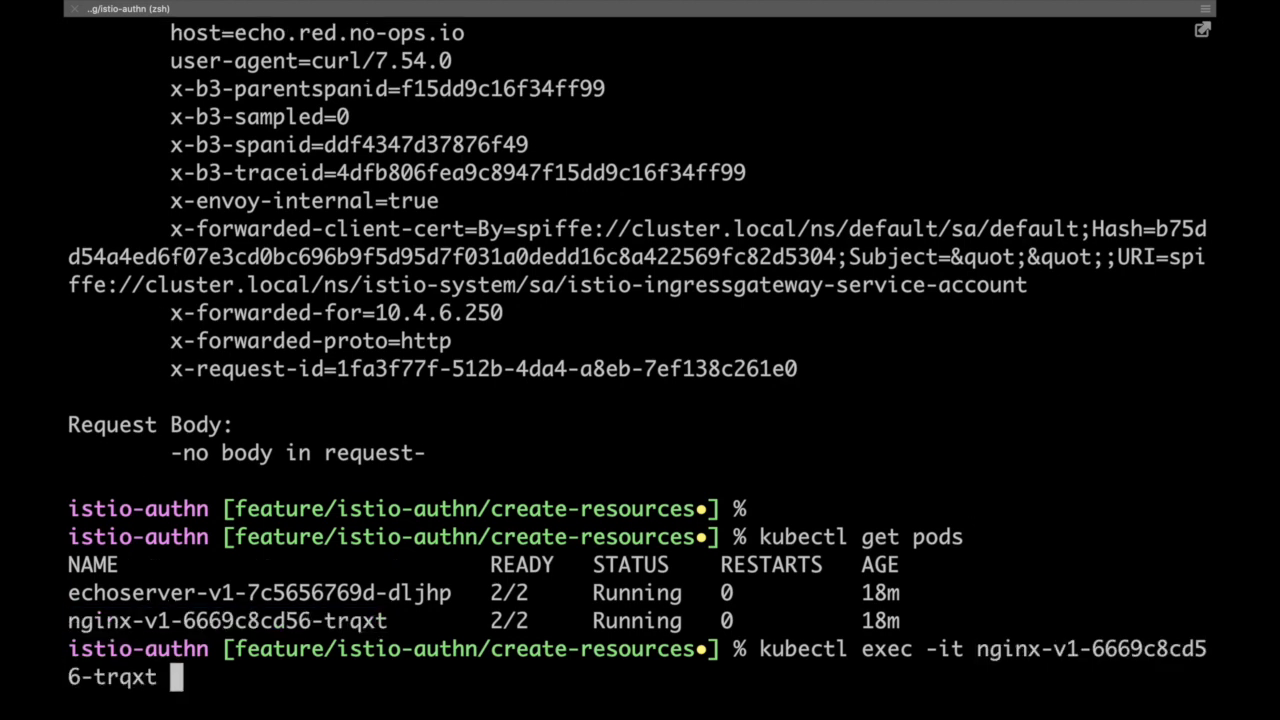
text(-- sh)
text(clea)
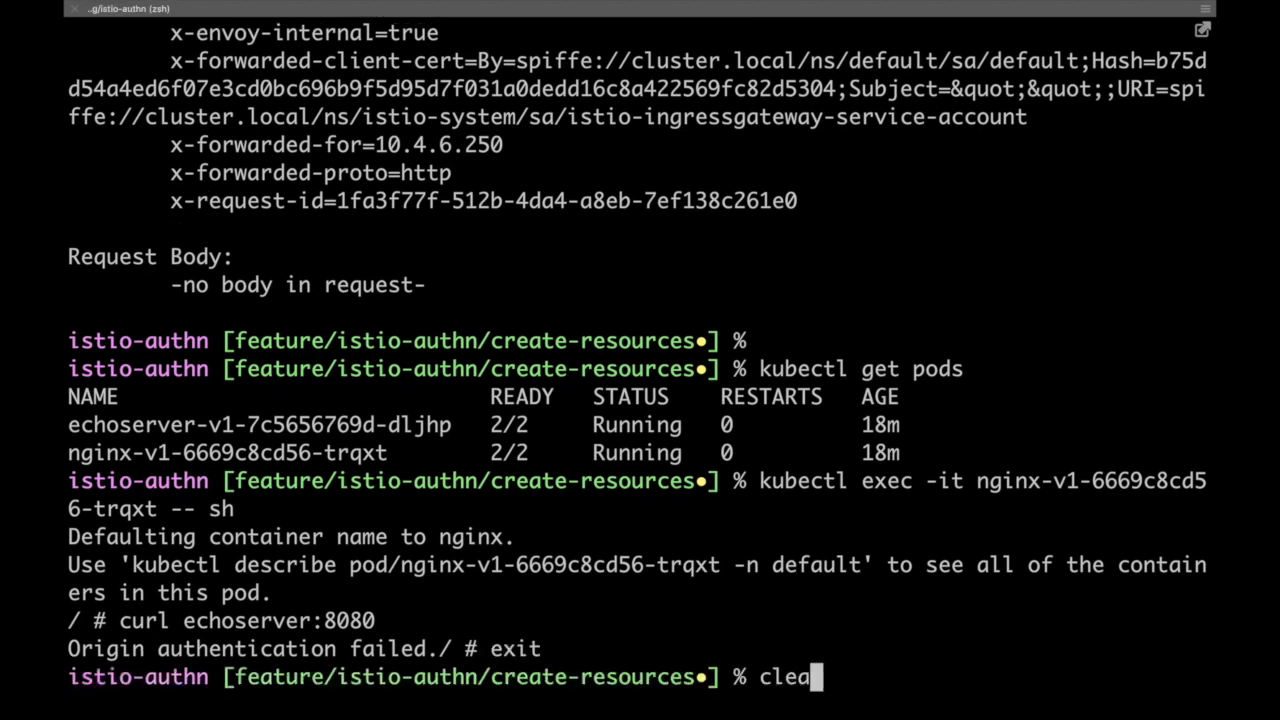
key(Return)
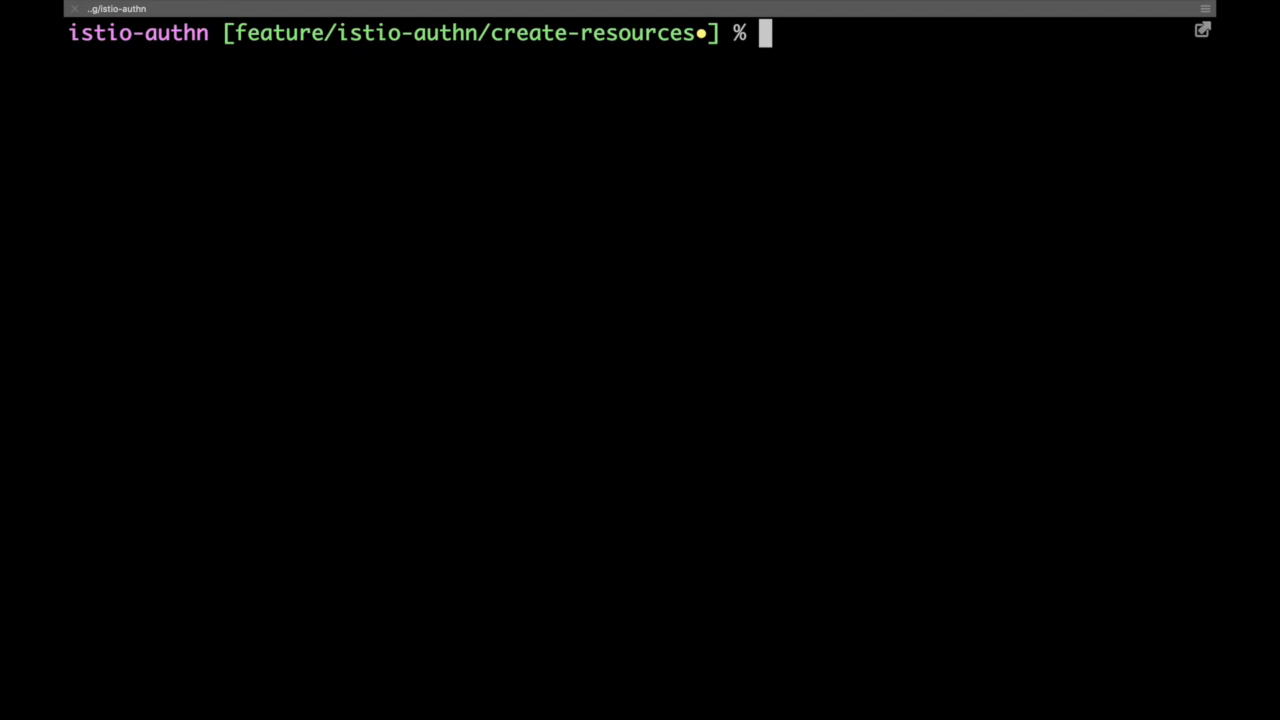